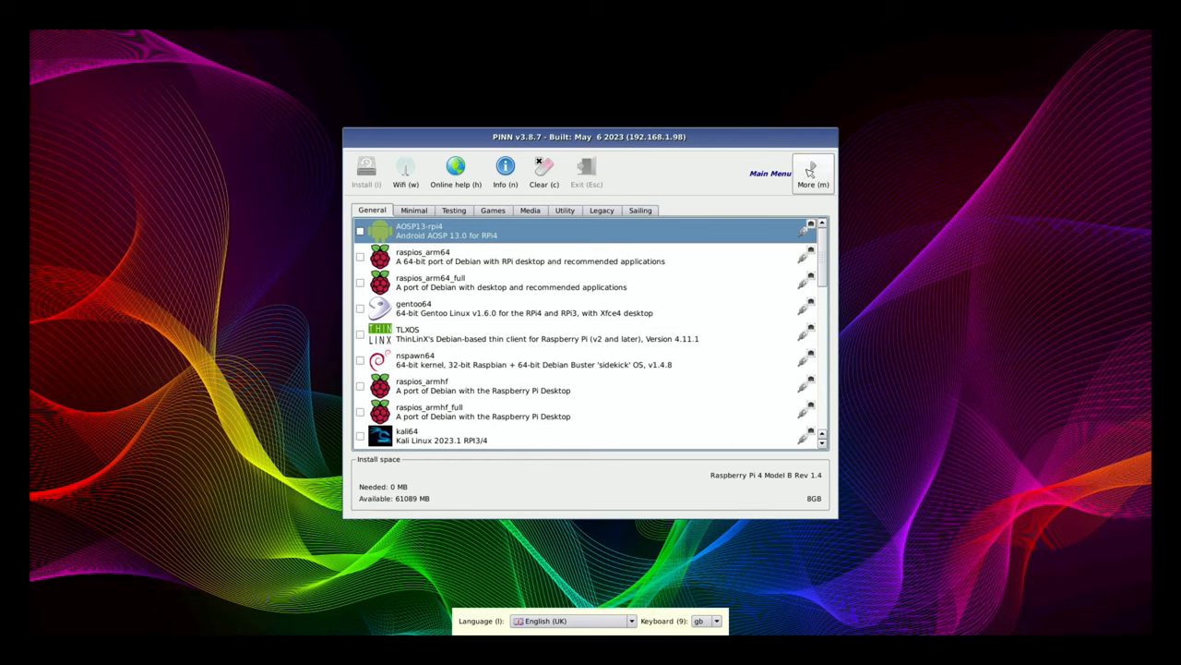
# From Maintenance, append a disable_overscan=1 line to PINN's config.txt and close the editor.
pyautogui.click(811, 171)
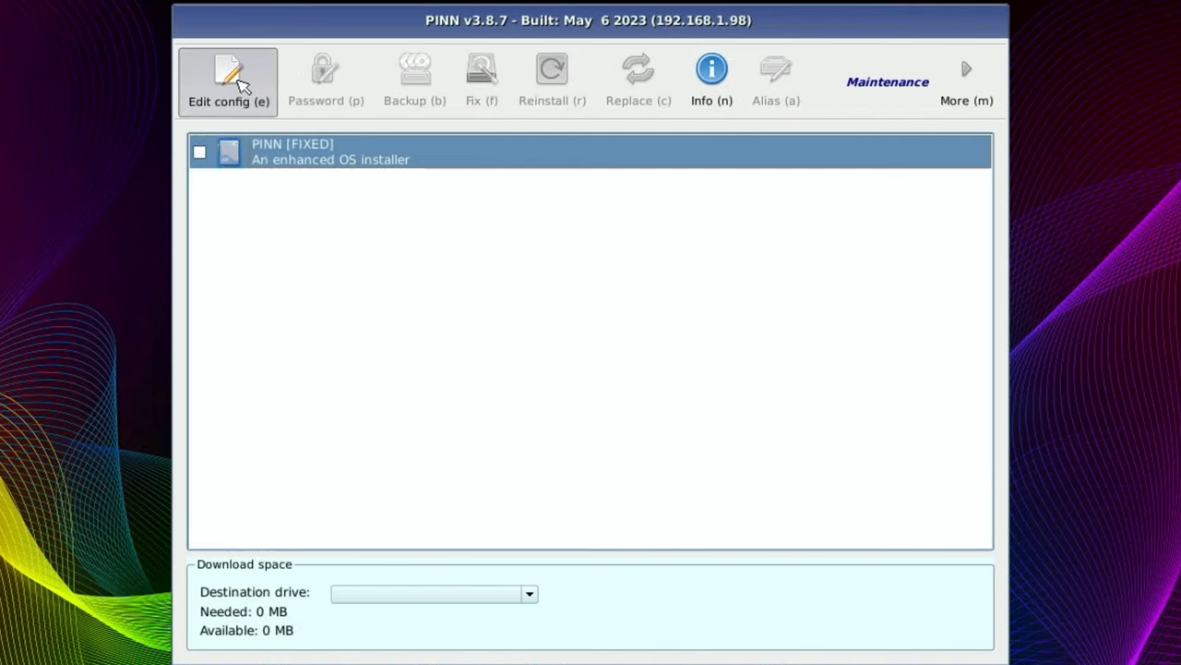
pyautogui.click(228, 81)
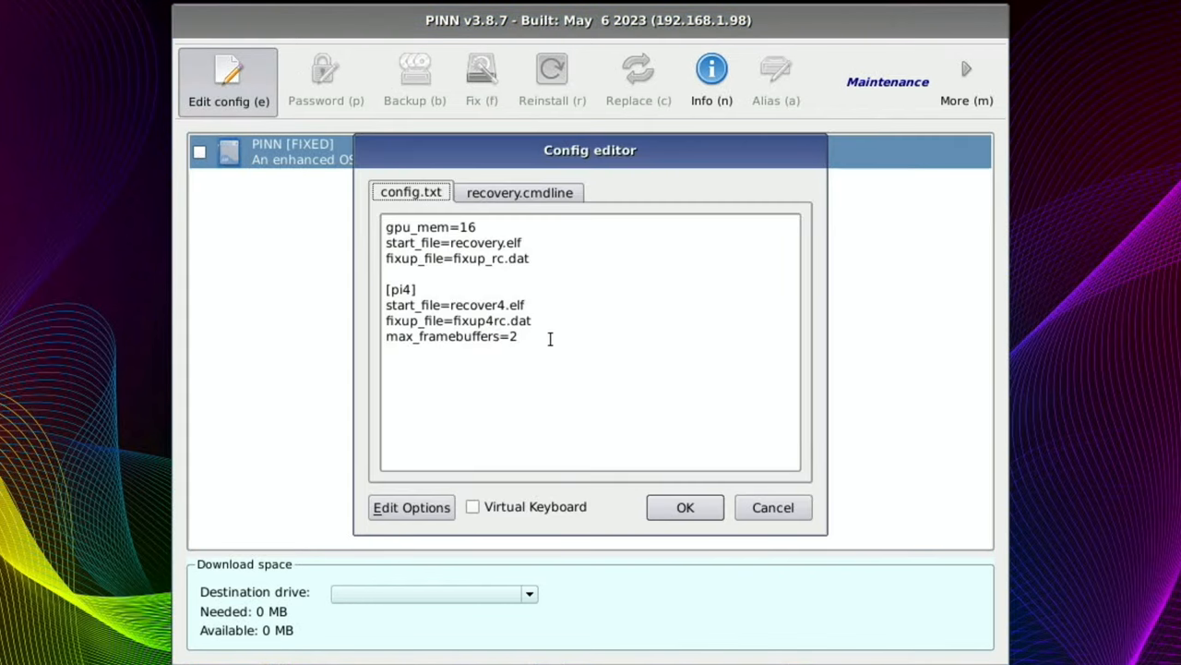
pyautogui.press('enter')
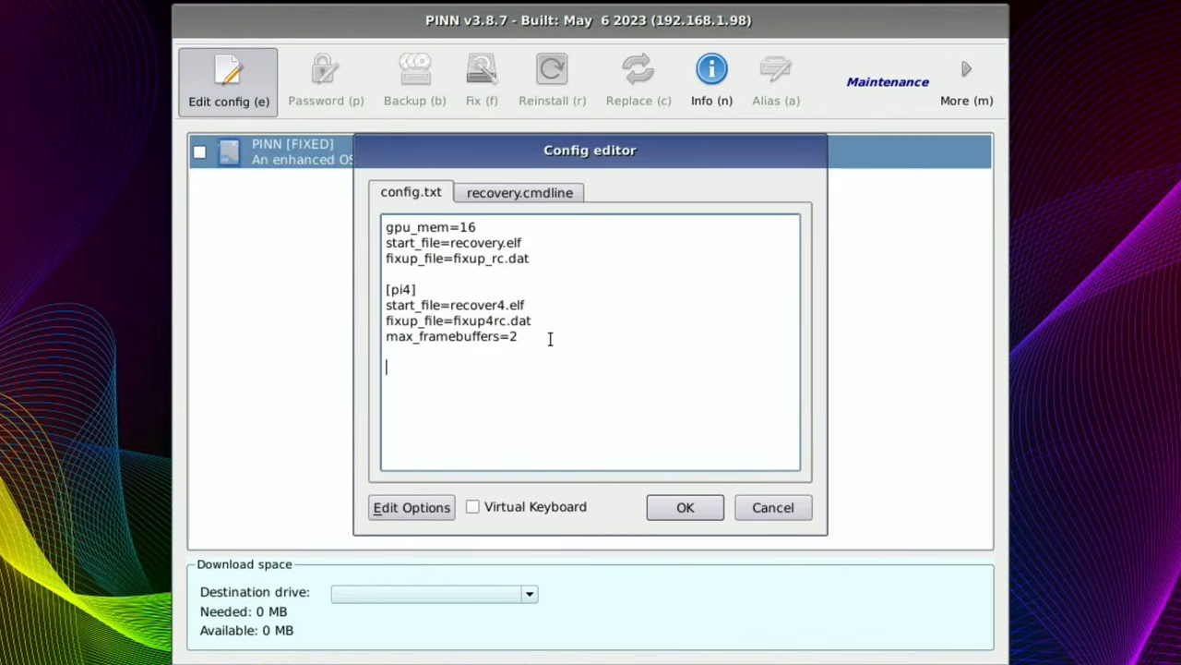
pyautogui.write('d')
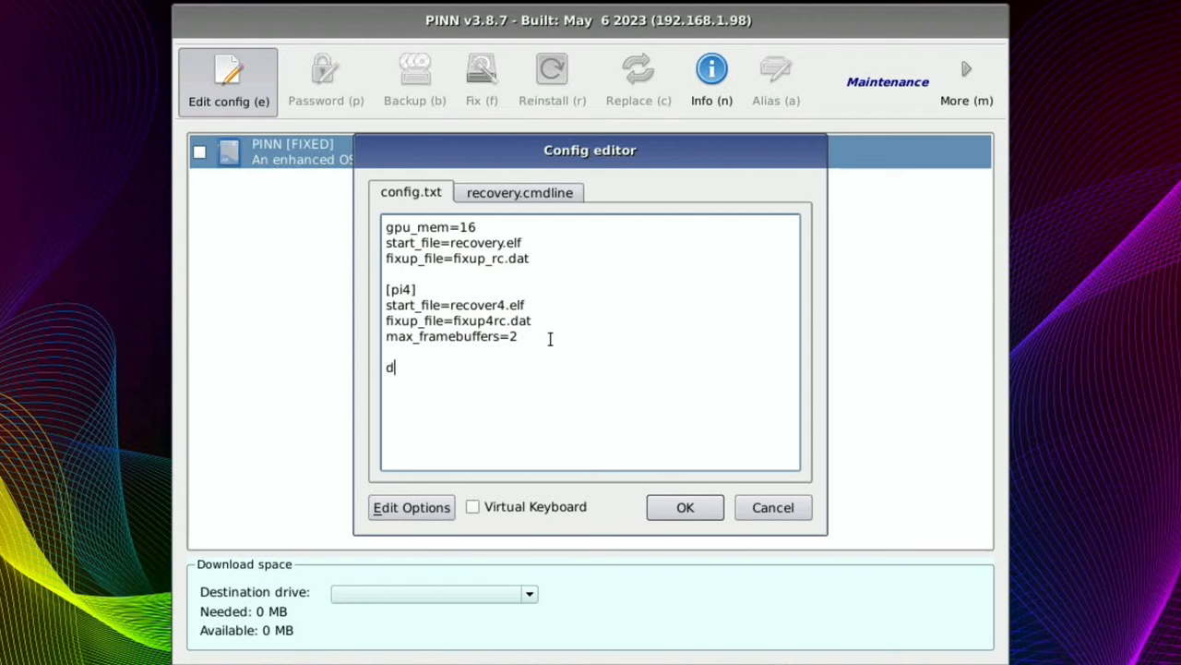
pyautogui.write('isable_o')
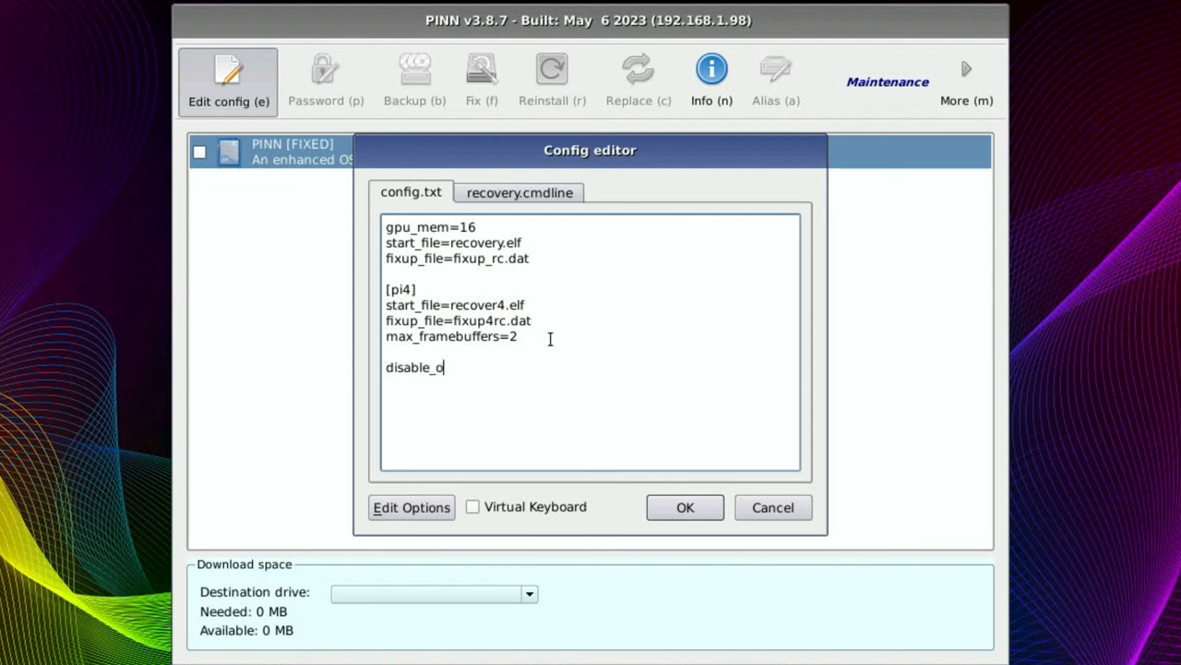
pyautogui.write('verscan')
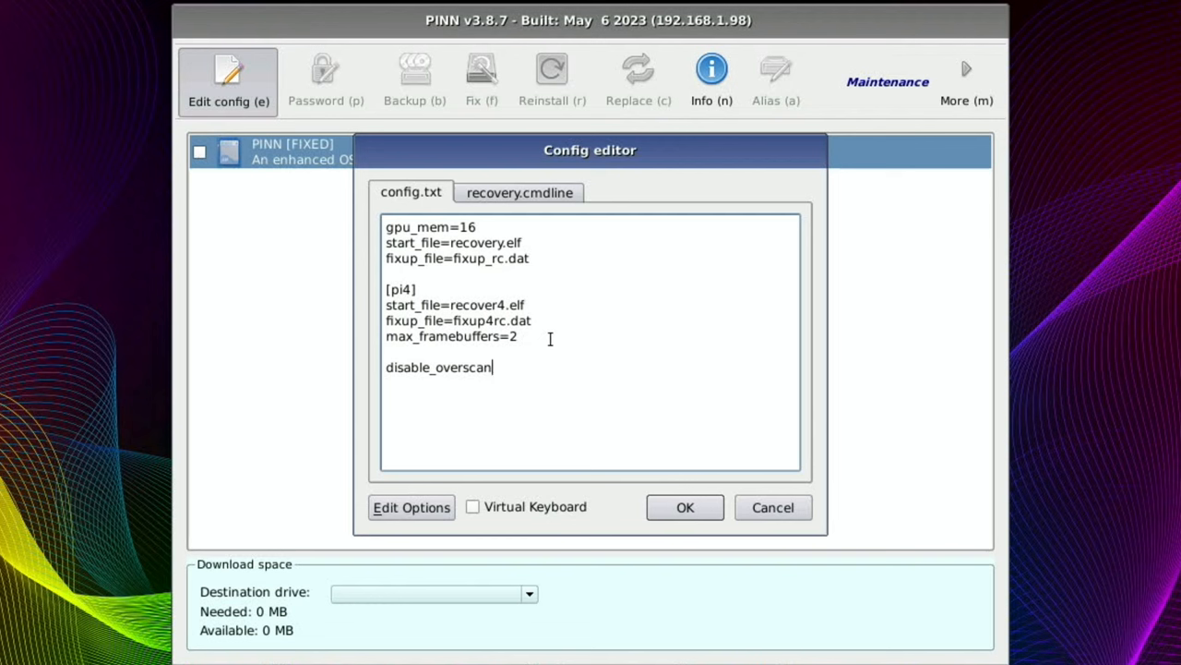
pyautogui.write('=1')
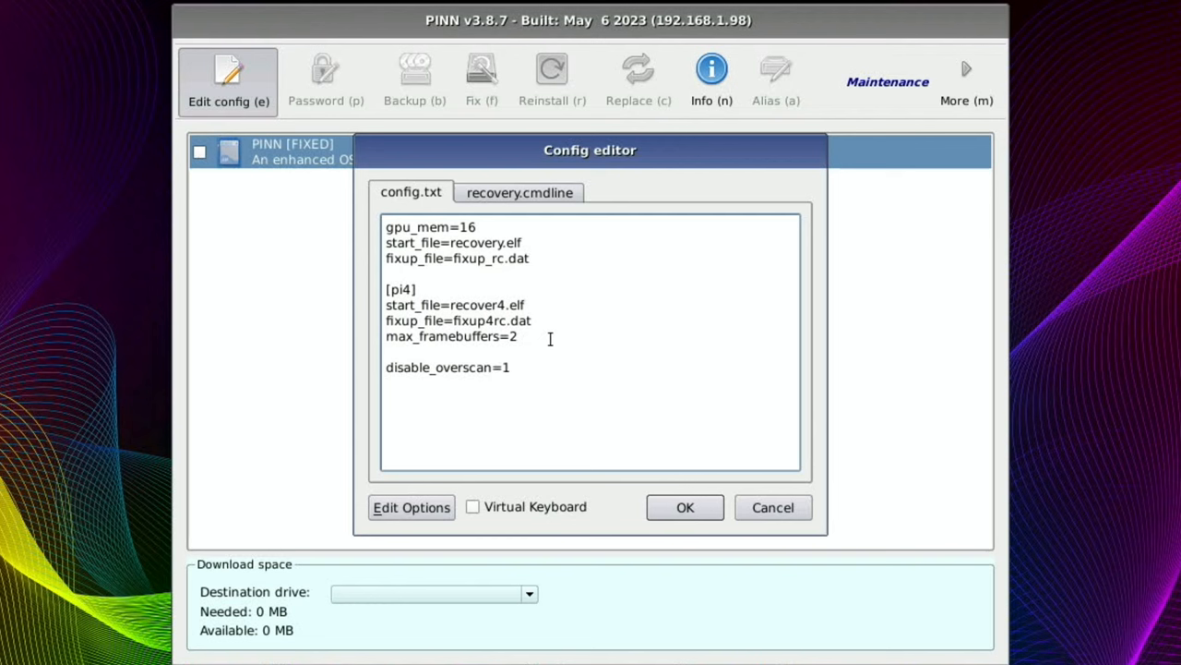
pyautogui.click(685, 506)
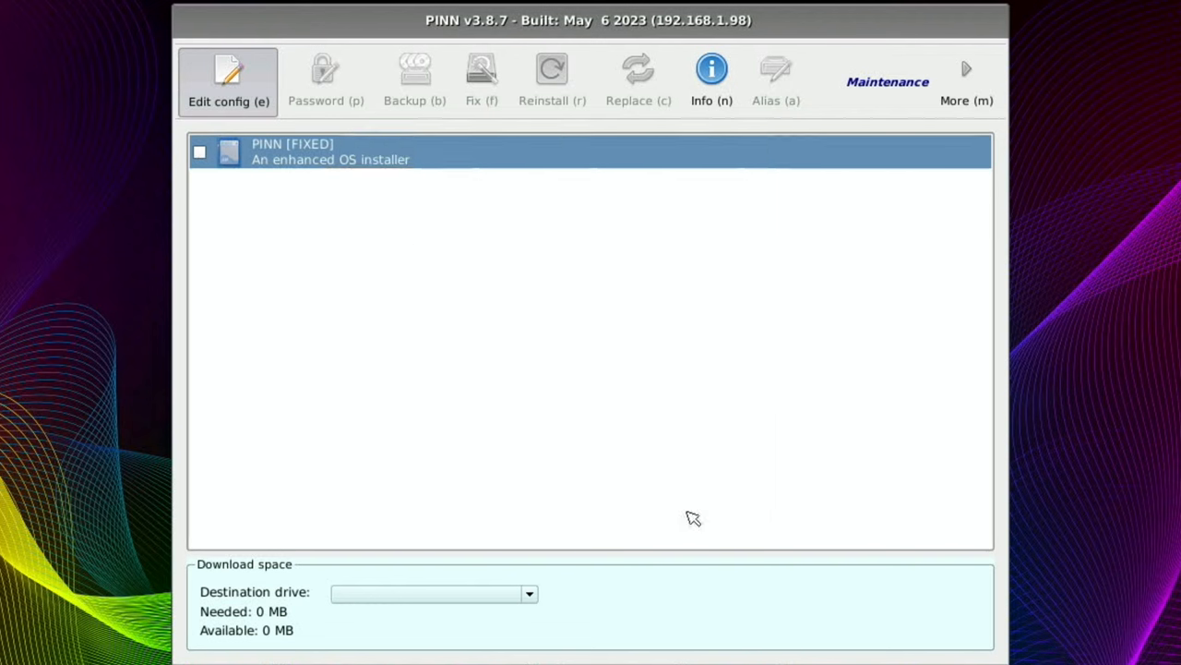
pyautogui.moveTo(527, 336)
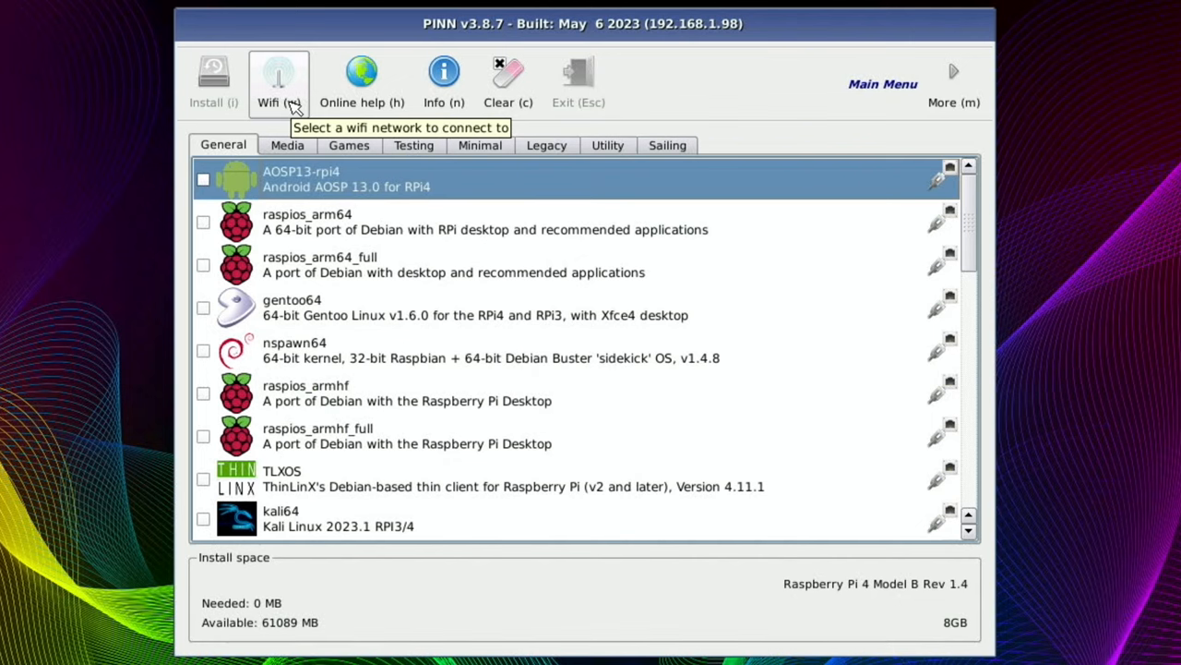
pyautogui.click(279, 82)
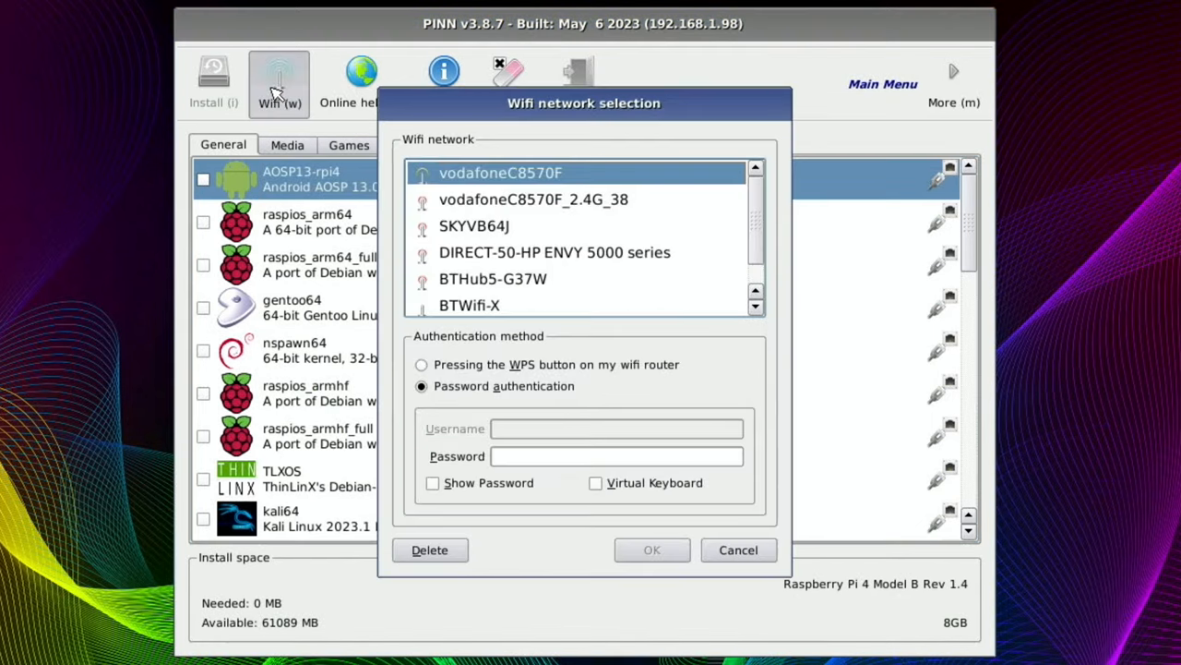
pyautogui.moveTo(722, 538)
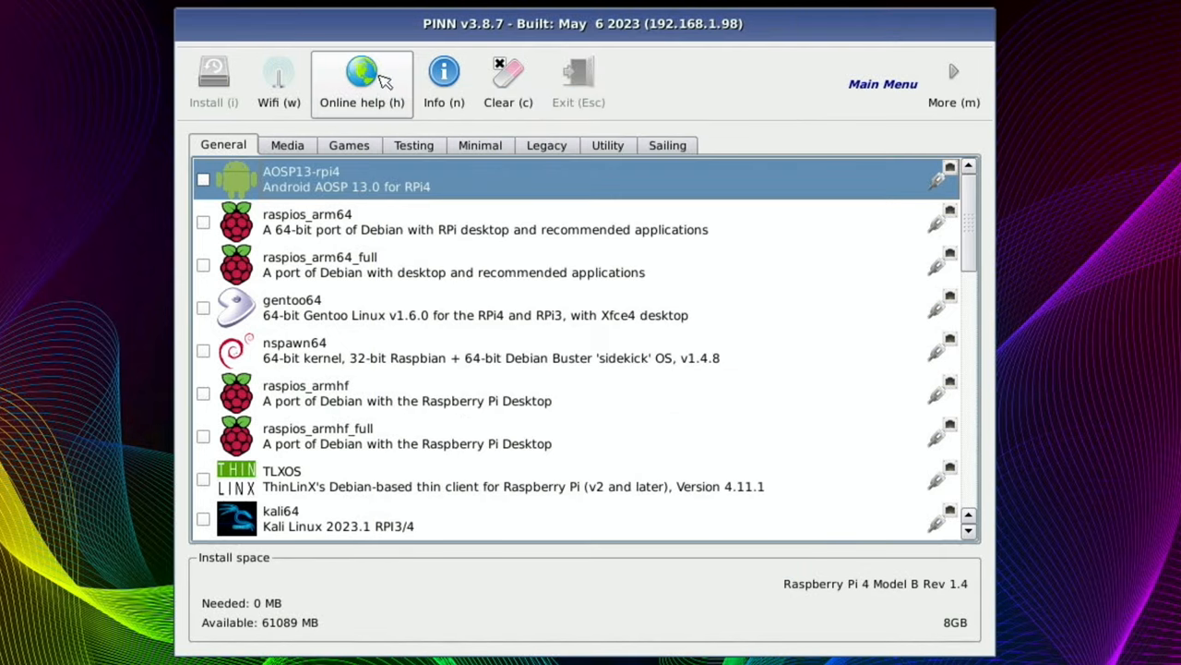
pyautogui.moveTo(508, 83)
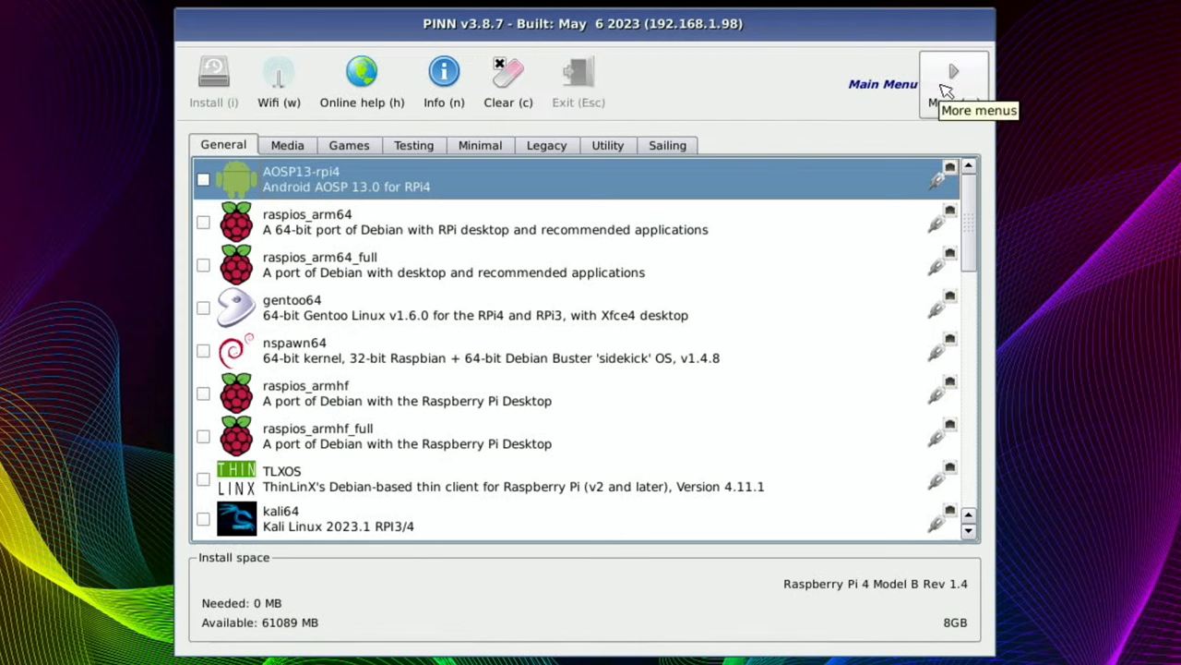
pyautogui.click(953, 71)
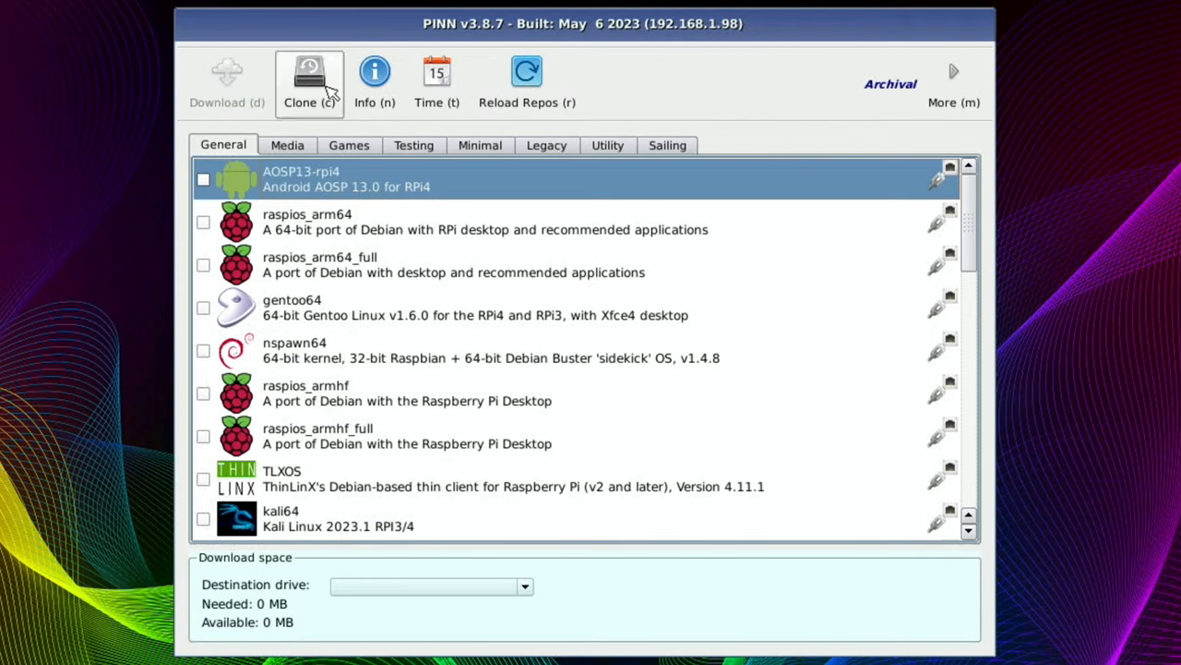
pyautogui.moveTo(309, 83)
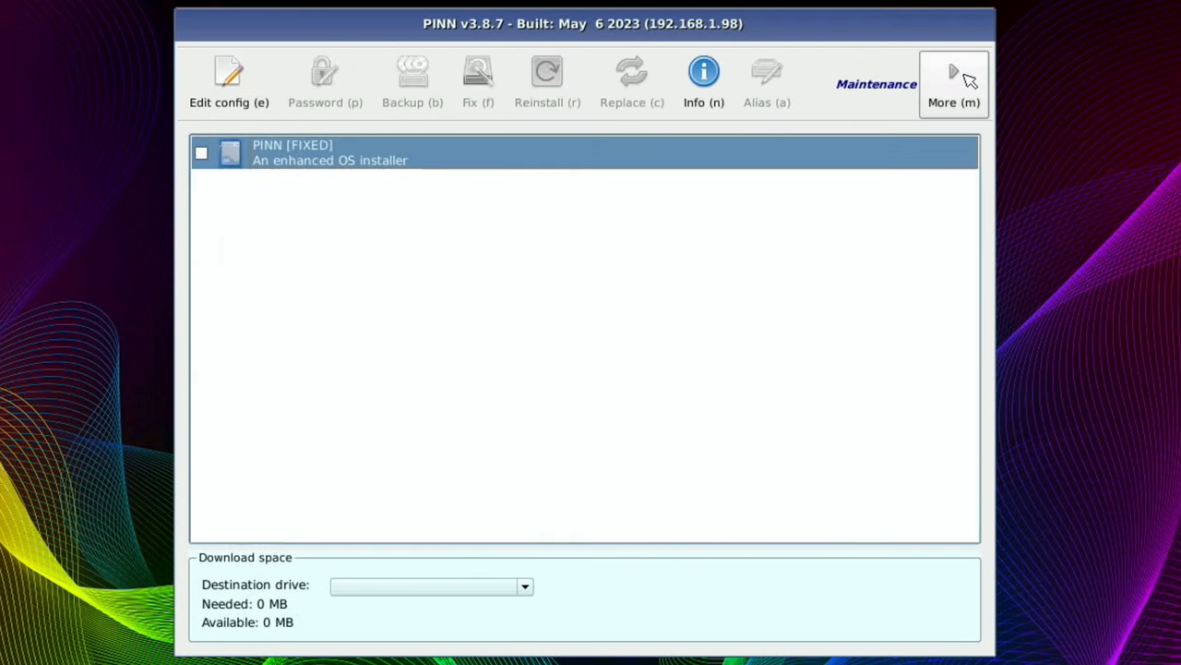
pyautogui.moveTo(634, 120)
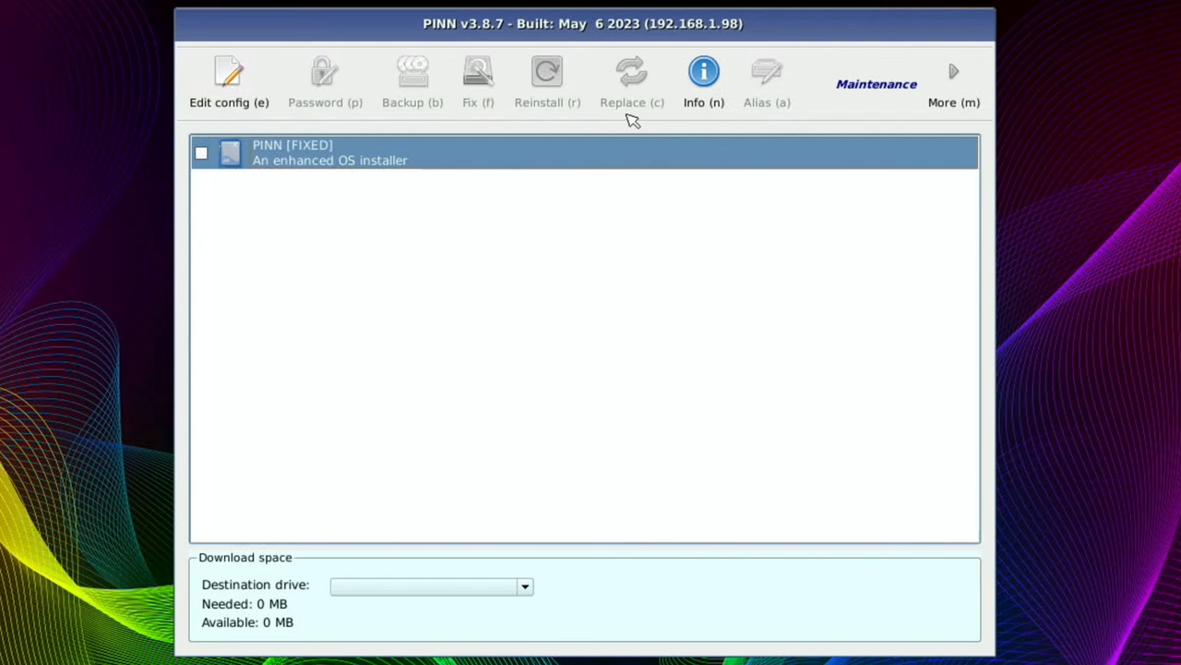
pyautogui.moveTo(324, 78)
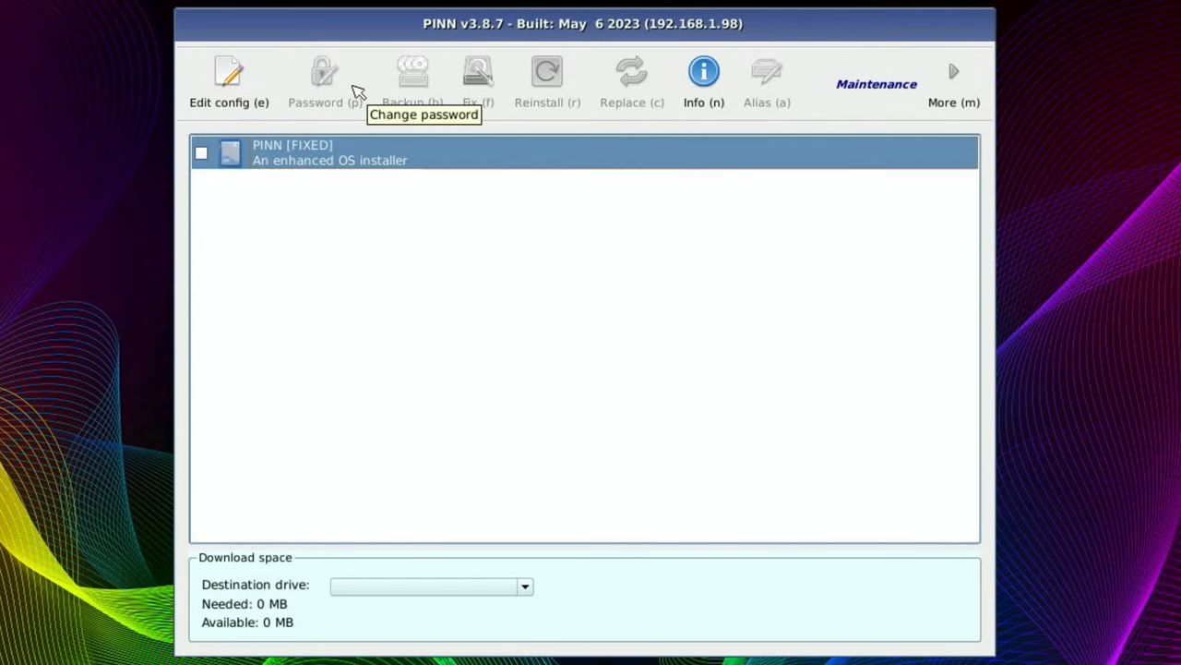
pyautogui.moveTo(554, 103)
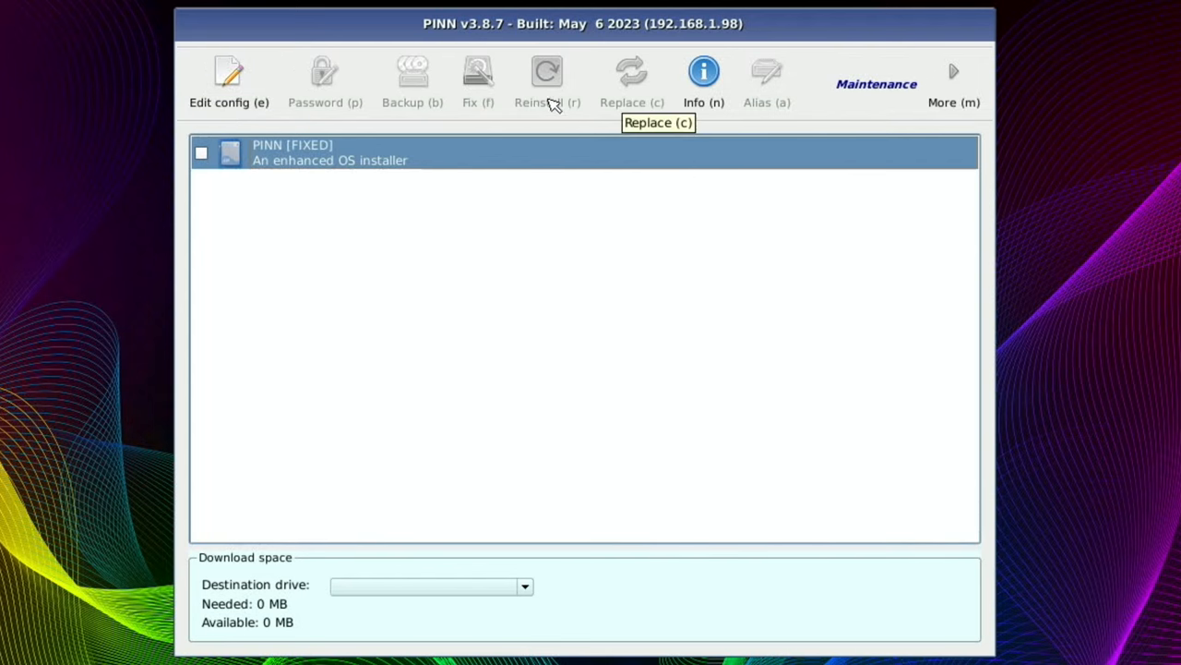
pyautogui.moveTo(825, 106)
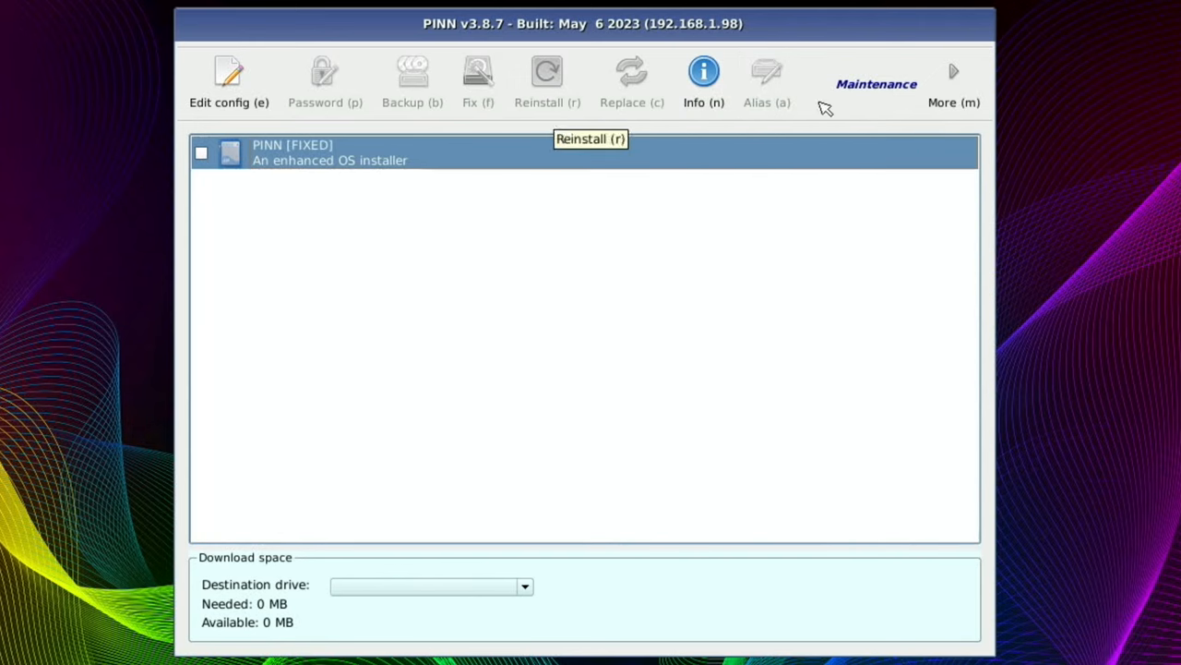
# Return to the main OS list, scroll through the General entries, and show the Media category.
pyautogui.click(953, 83)
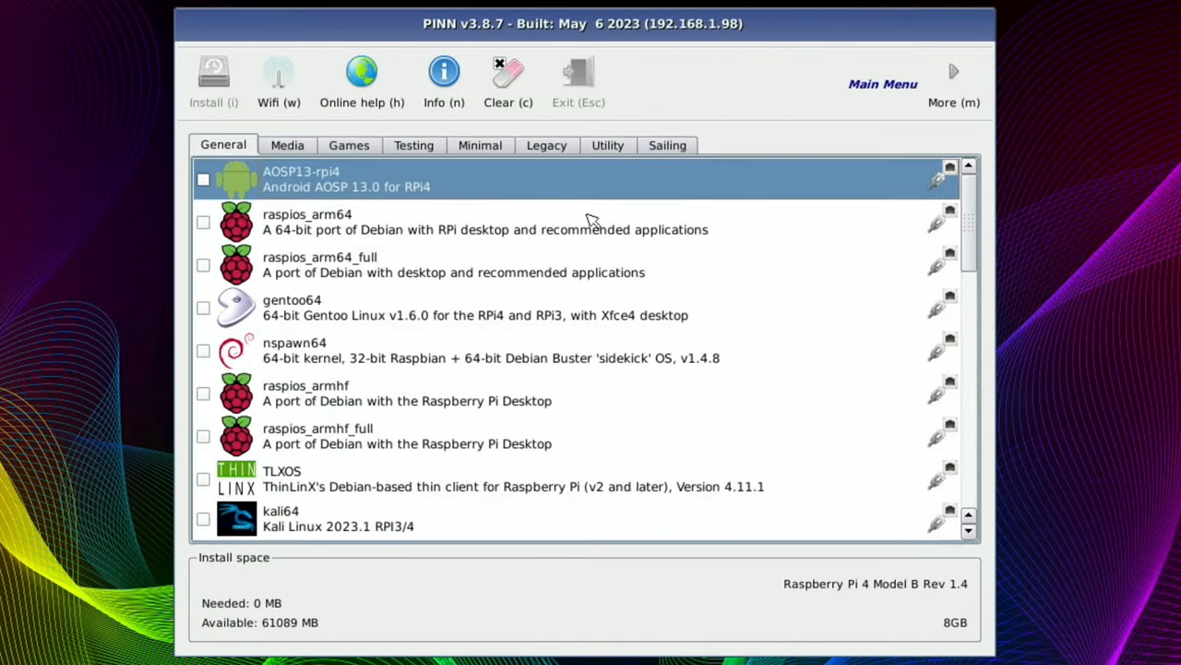
pyautogui.moveTo(515, 265)
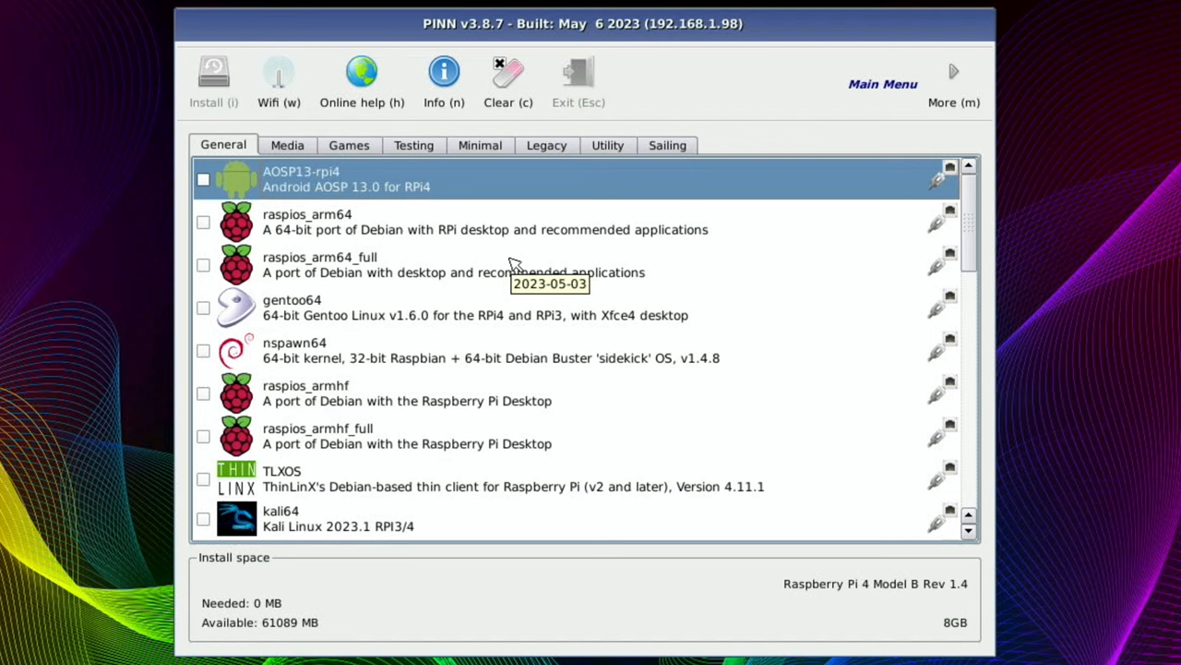
pyautogui.moveTo(386, 242)
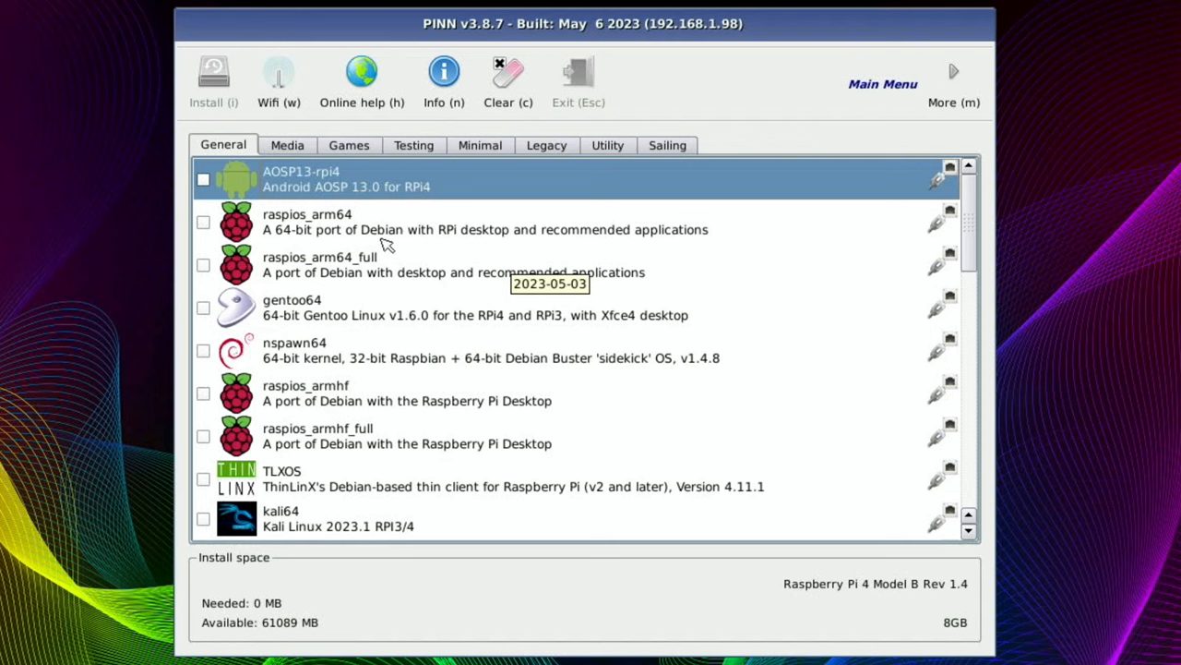
pyautogui.moveTo(309, 196)
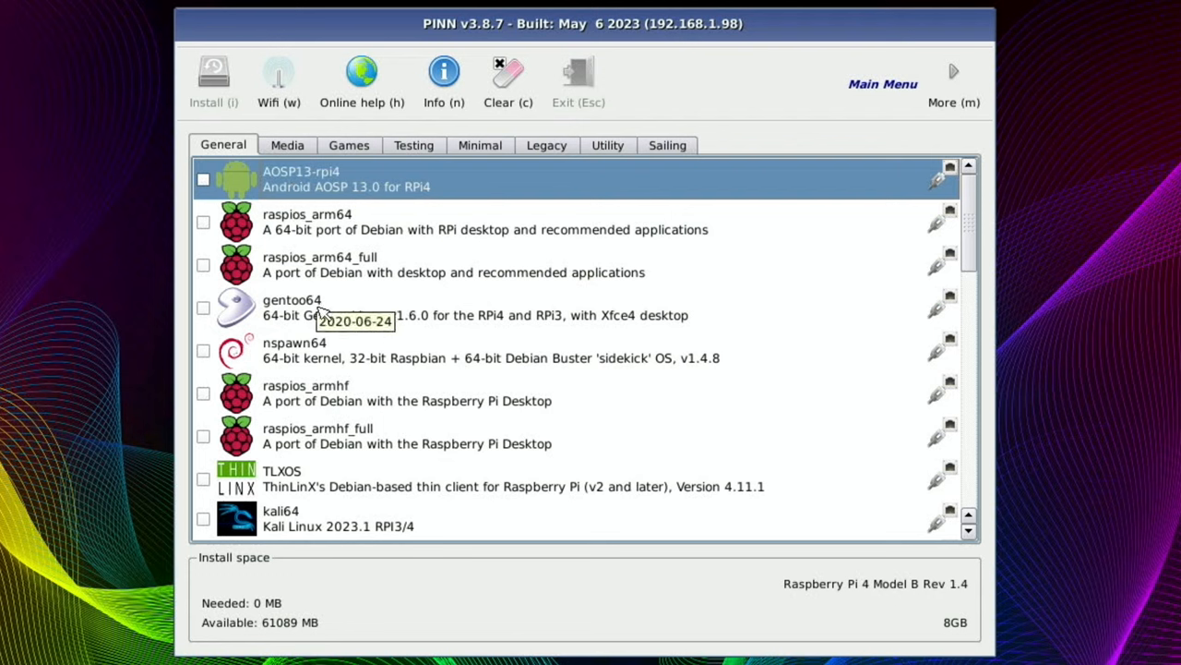
pyautogui.moveTo(336, 514)
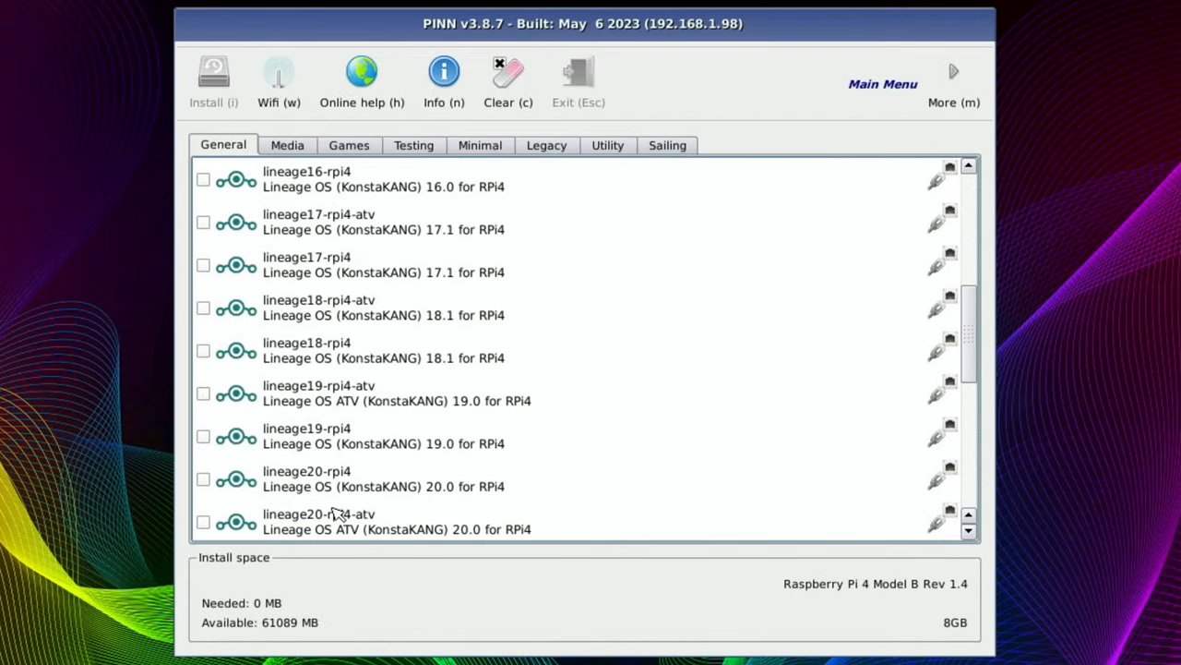
pyautogui.moveTo(374, 304)
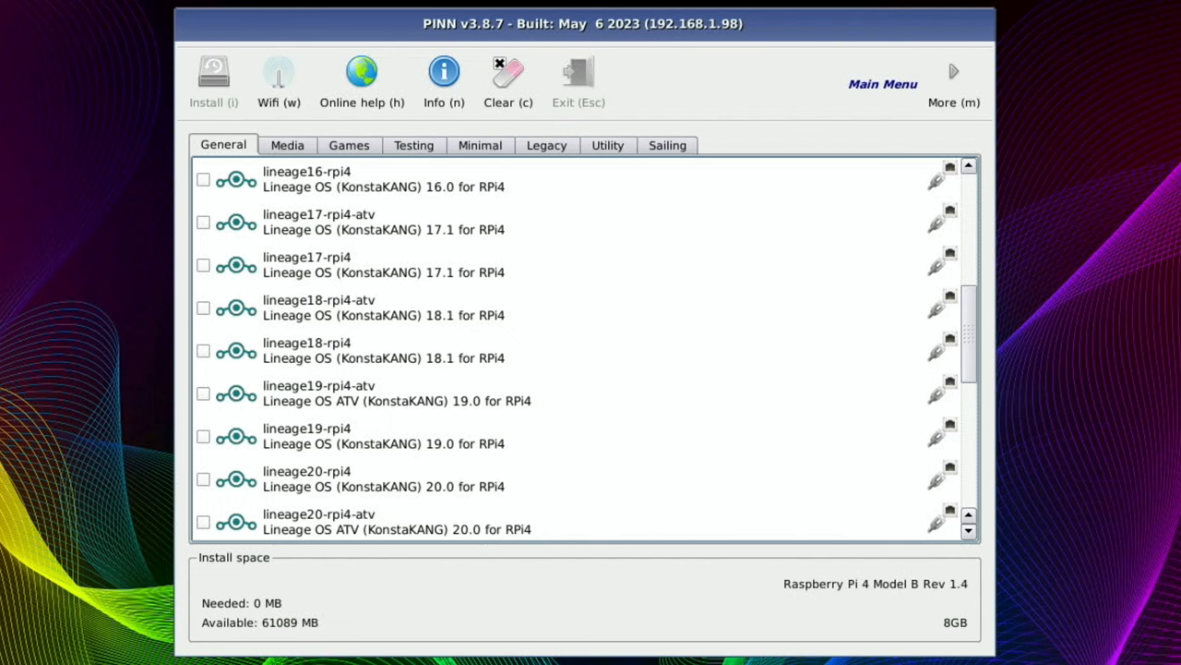
pyautogui.moveTo(469, 350)
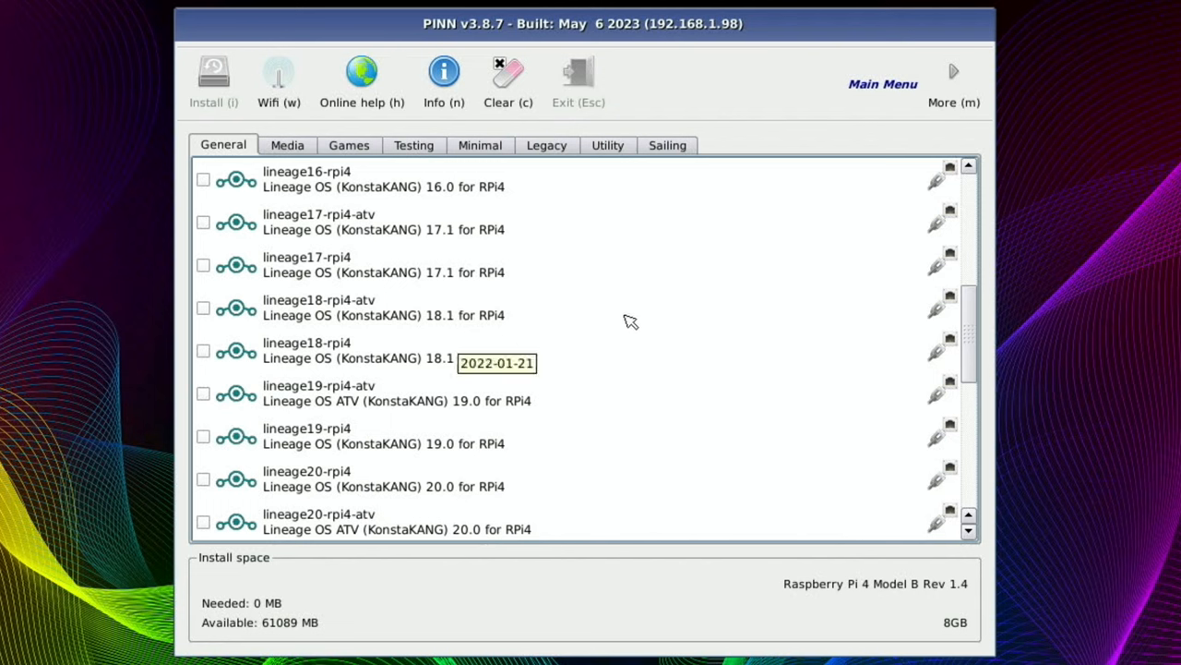
pyautogui.scroll(-3)
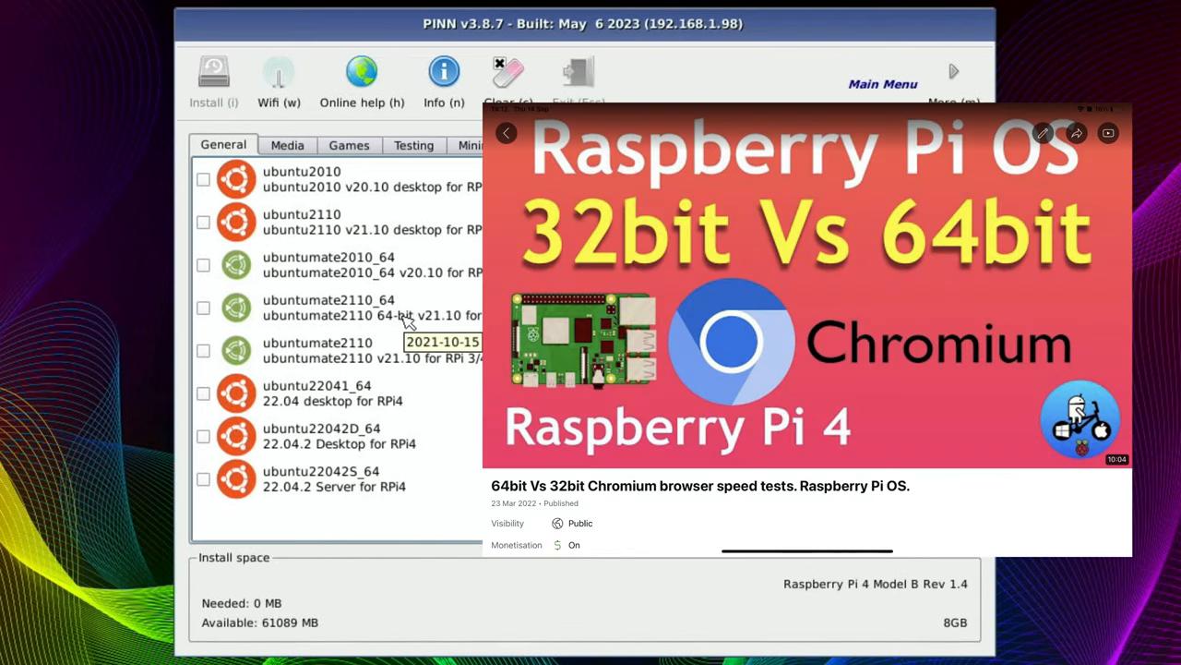
pyautogui.moveTo(308, 189)
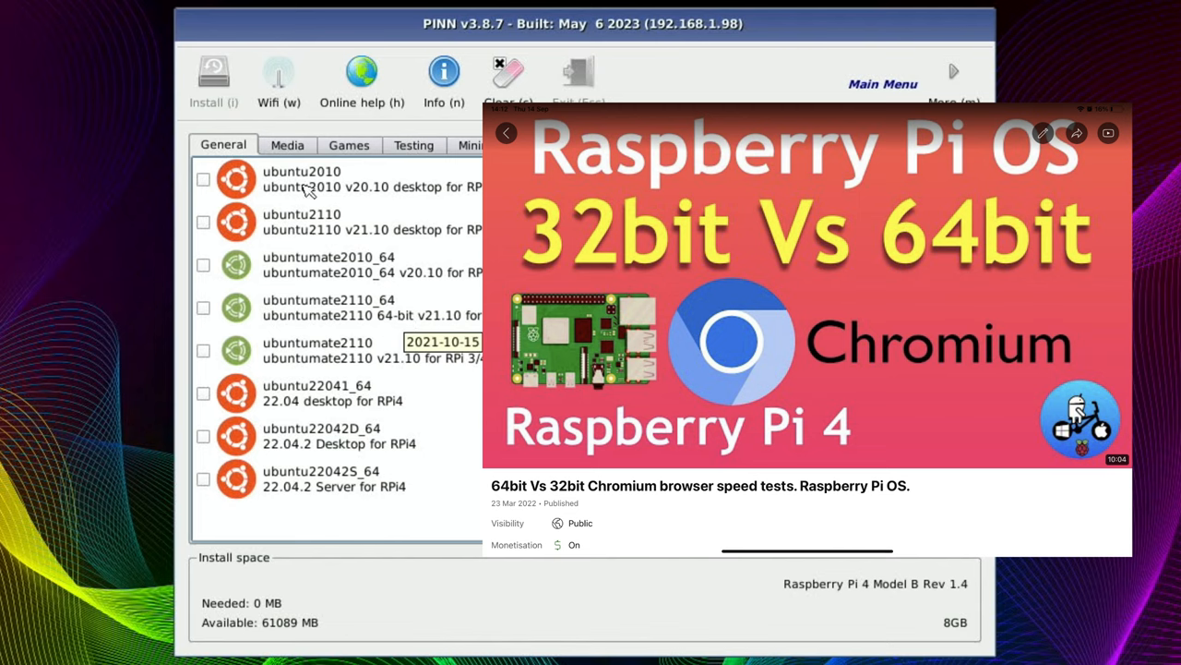
pyautogui.click(287, 145)
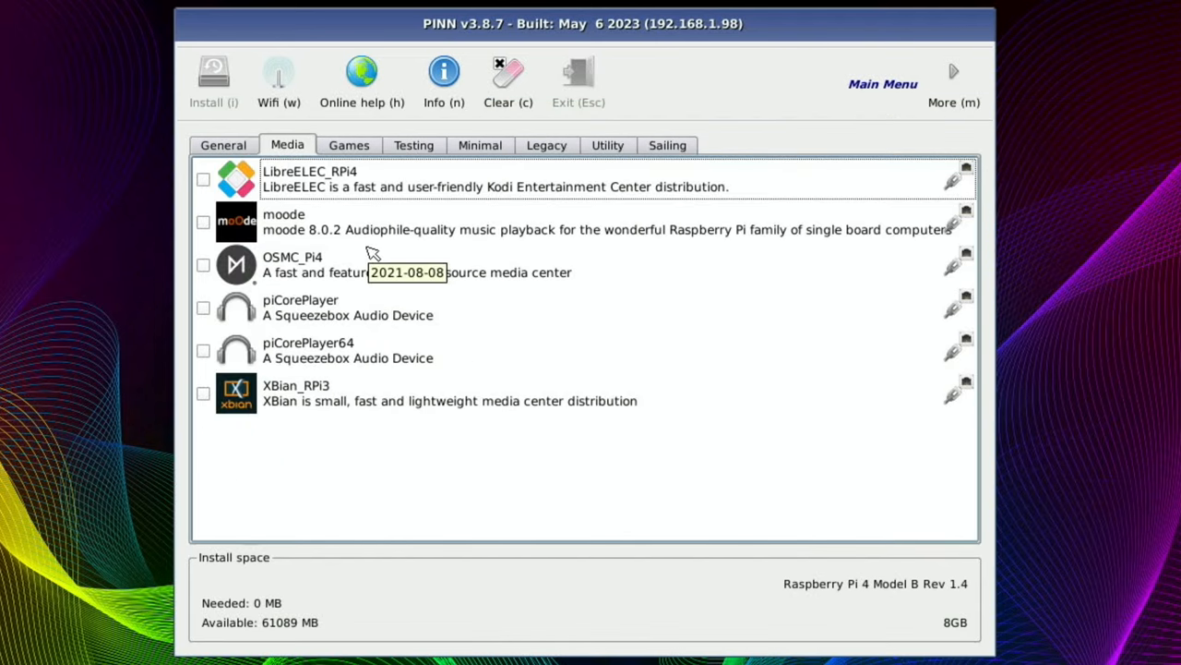
# Browse the Games, Testing and Minimal categories and tick DietPi for installation (1628 MB).
pyautogui.click(349, 145)
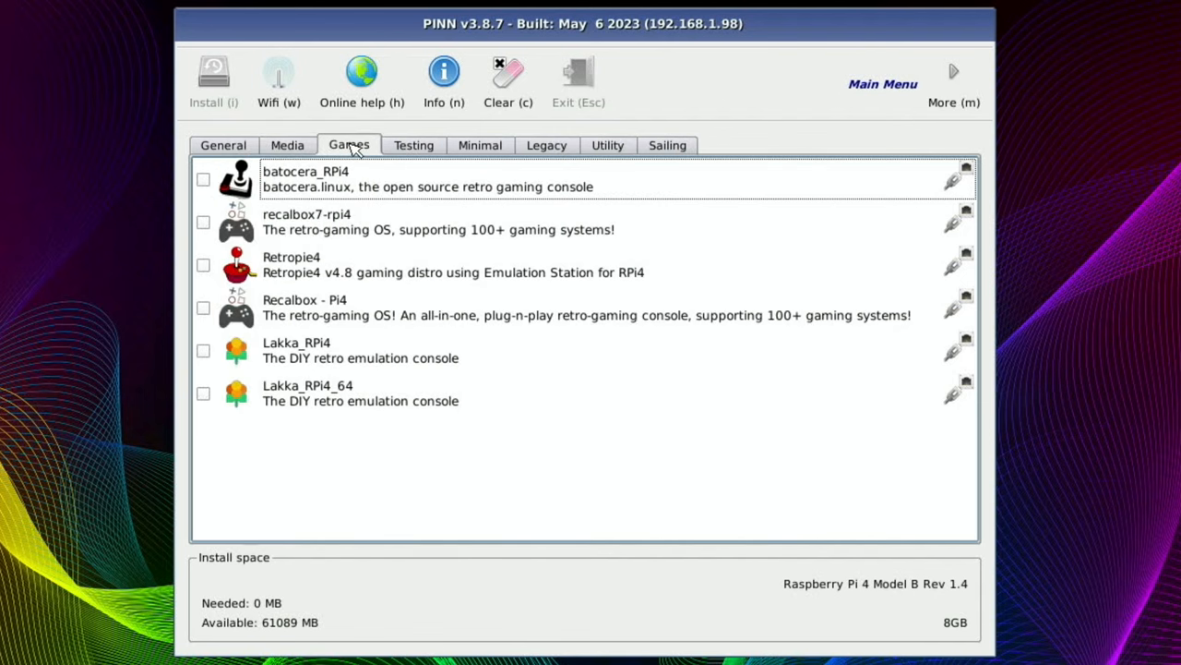
pyautogui.moveTo(421, 337)
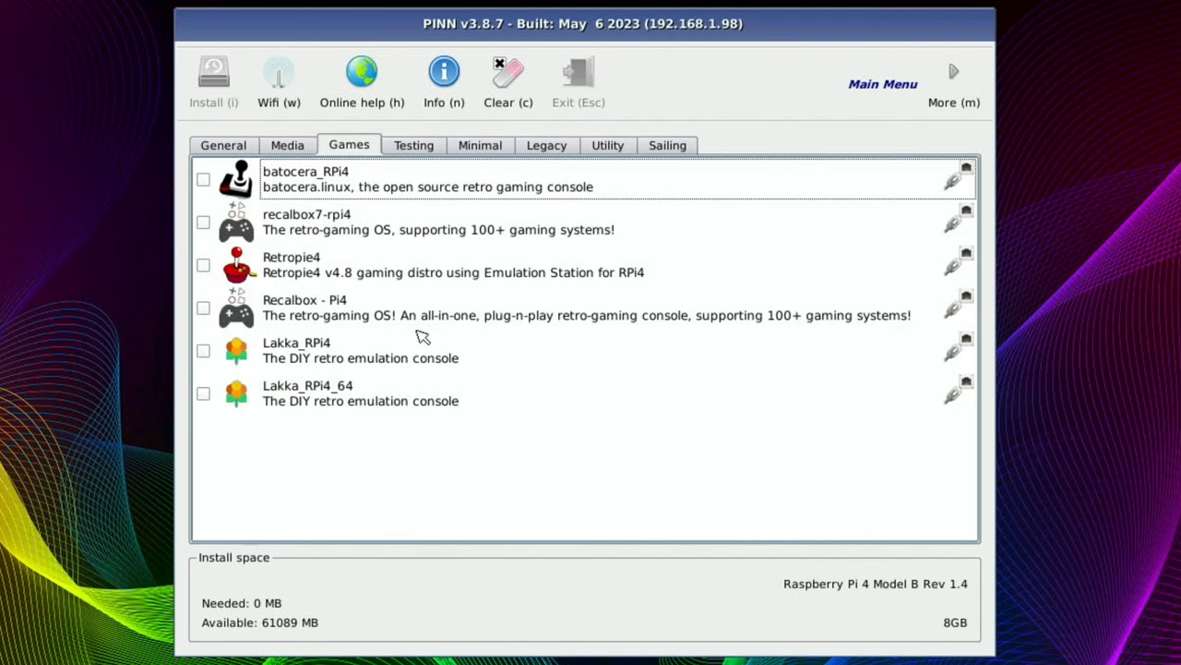
pyautogui.moveTo(531, 294)
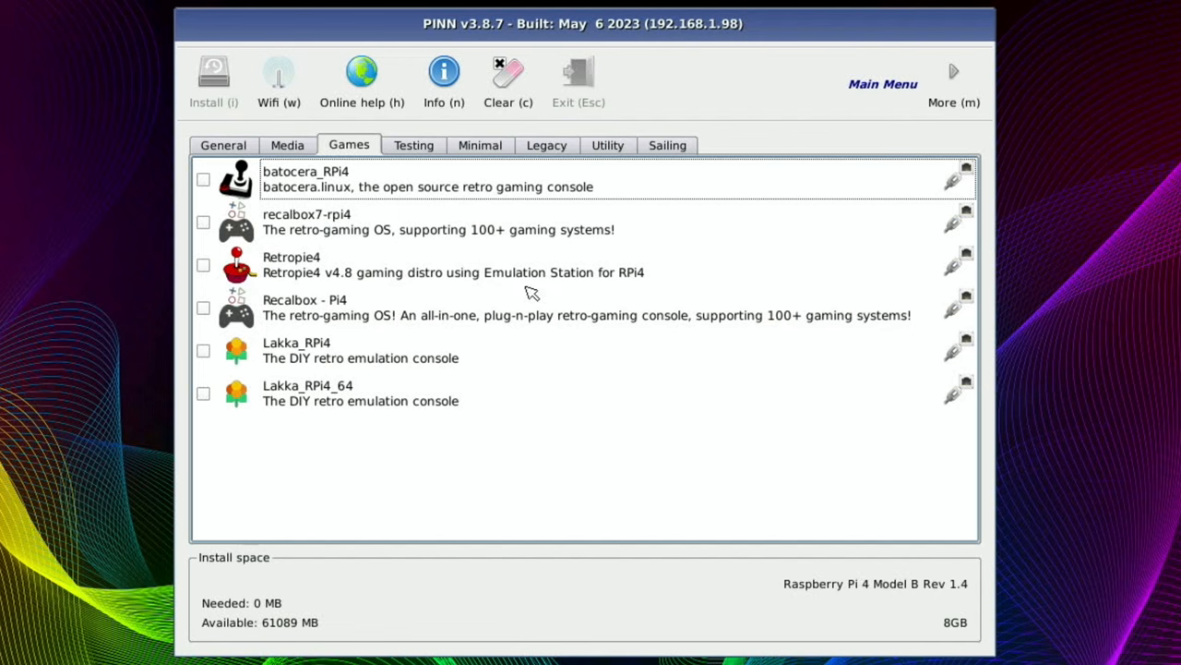
pyautogui.click(413, 144)
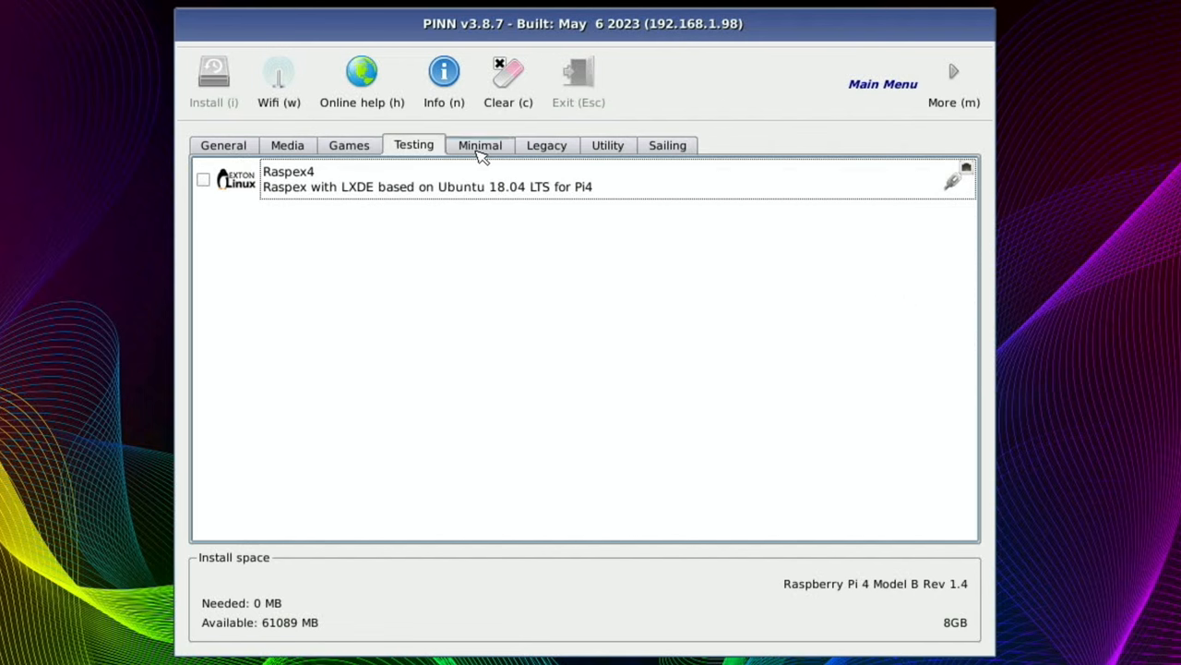
pyautogui.click(479, 145)
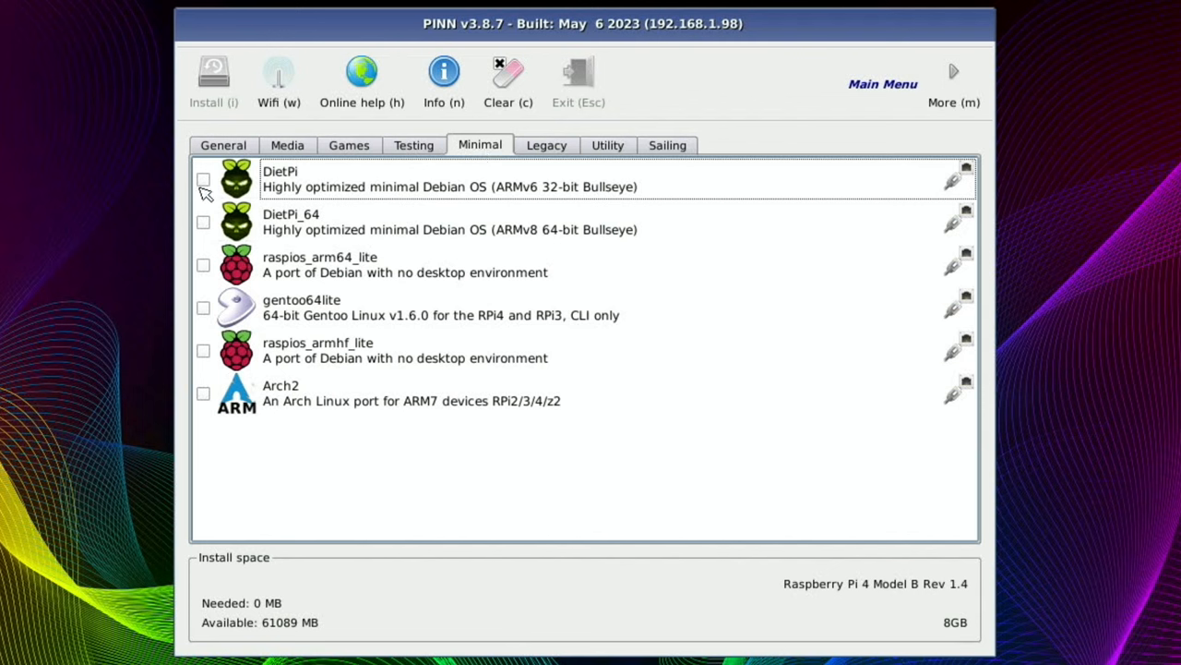
pyautogui.click(203, 180)
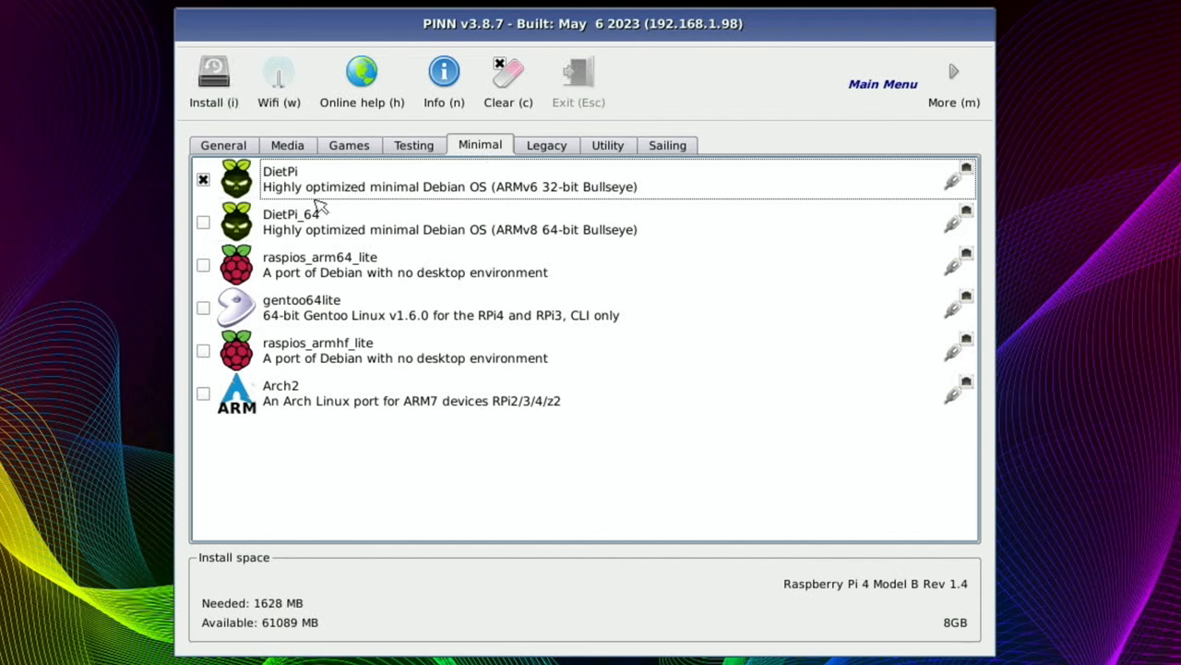
pyautogui.moveTo(284, 616)
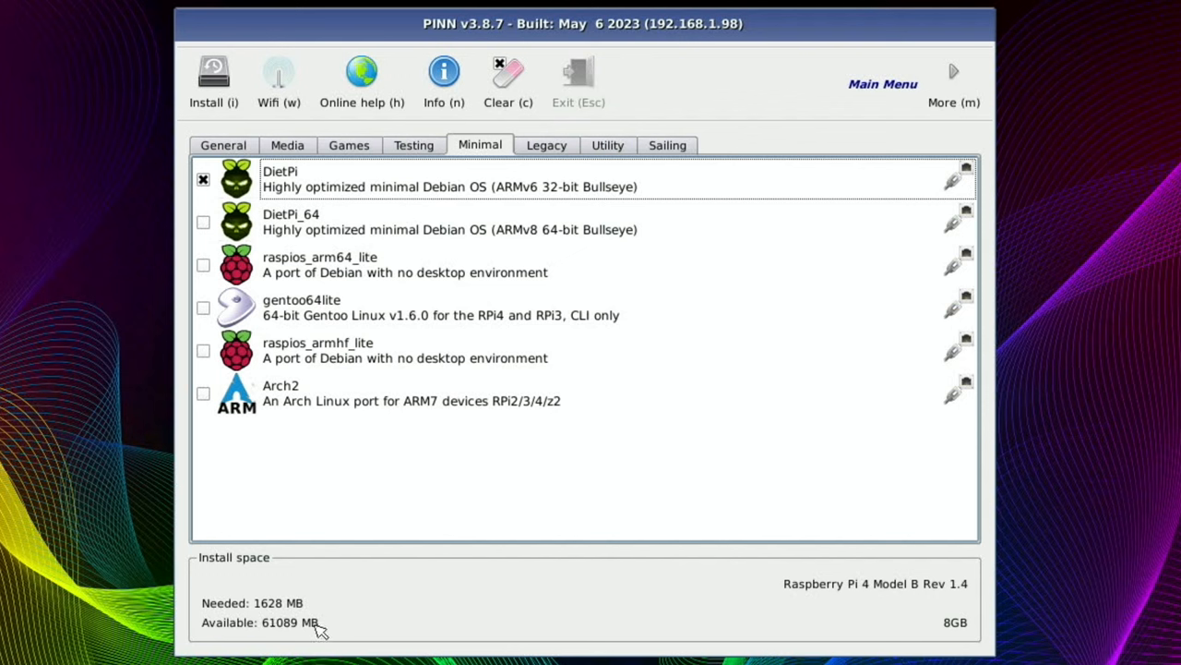
pyautogui.moveTo(641, 186)
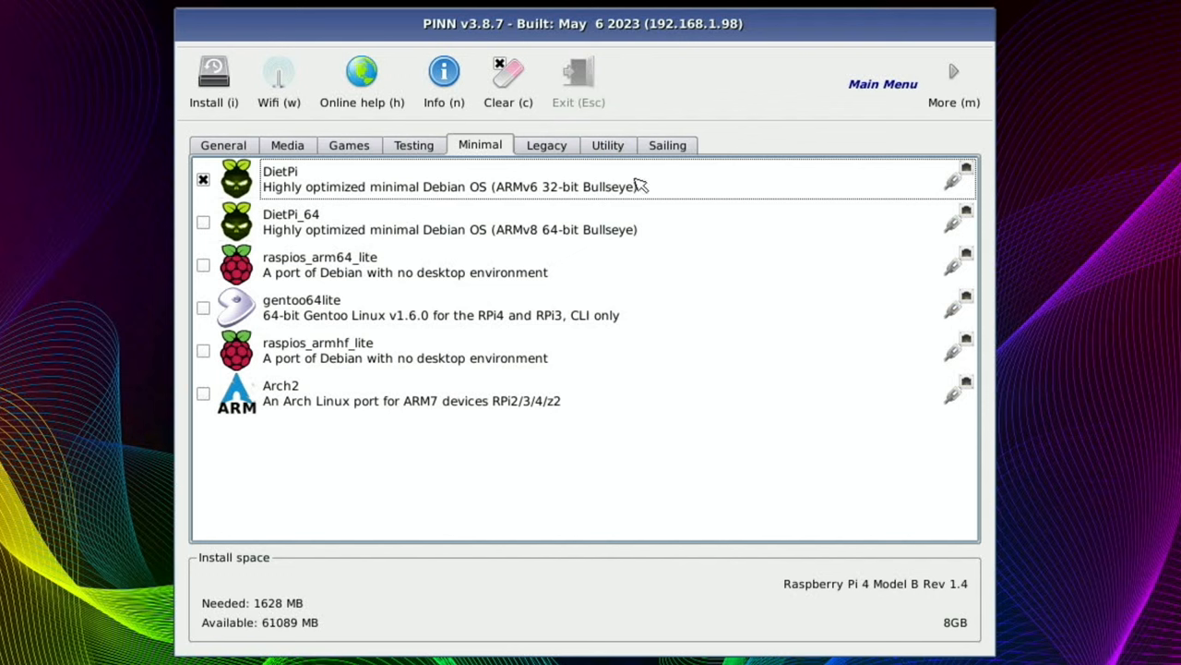
pyautogui.click(546, 145)
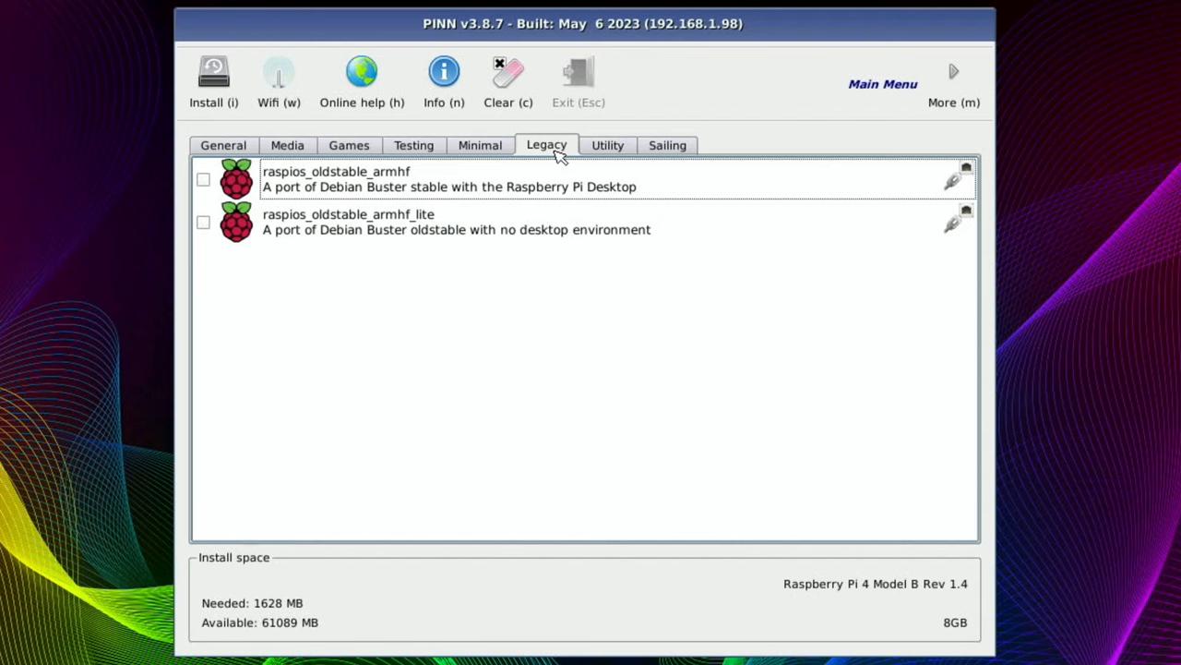
# Browse Utility and Sailing, then on General tick lineage20-rpi4 and kali64 (21578 MB).
pyautogui.click(607, 144)
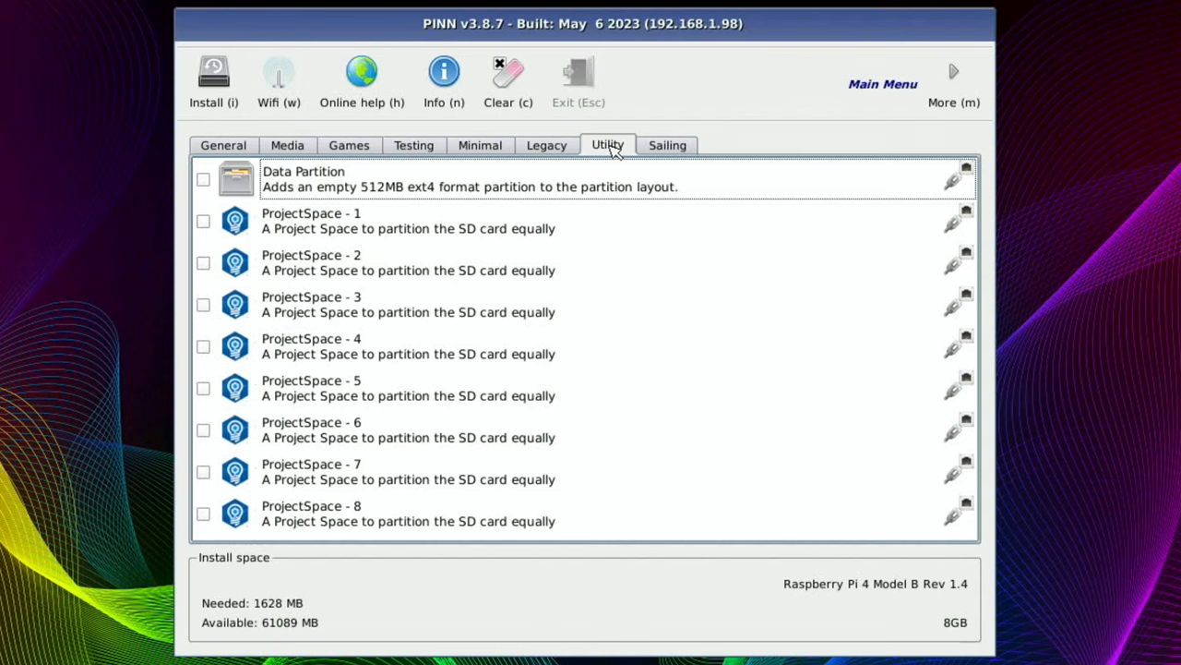
pyautogui.click(666, 145)
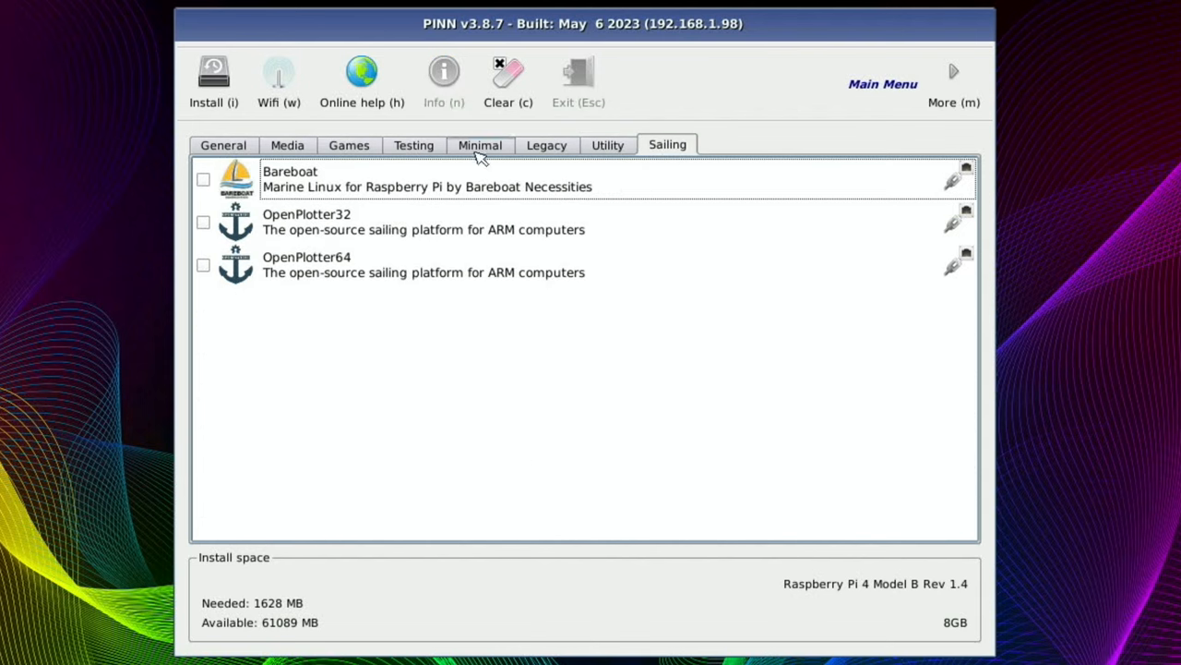
pyautogui.click(222, 145)
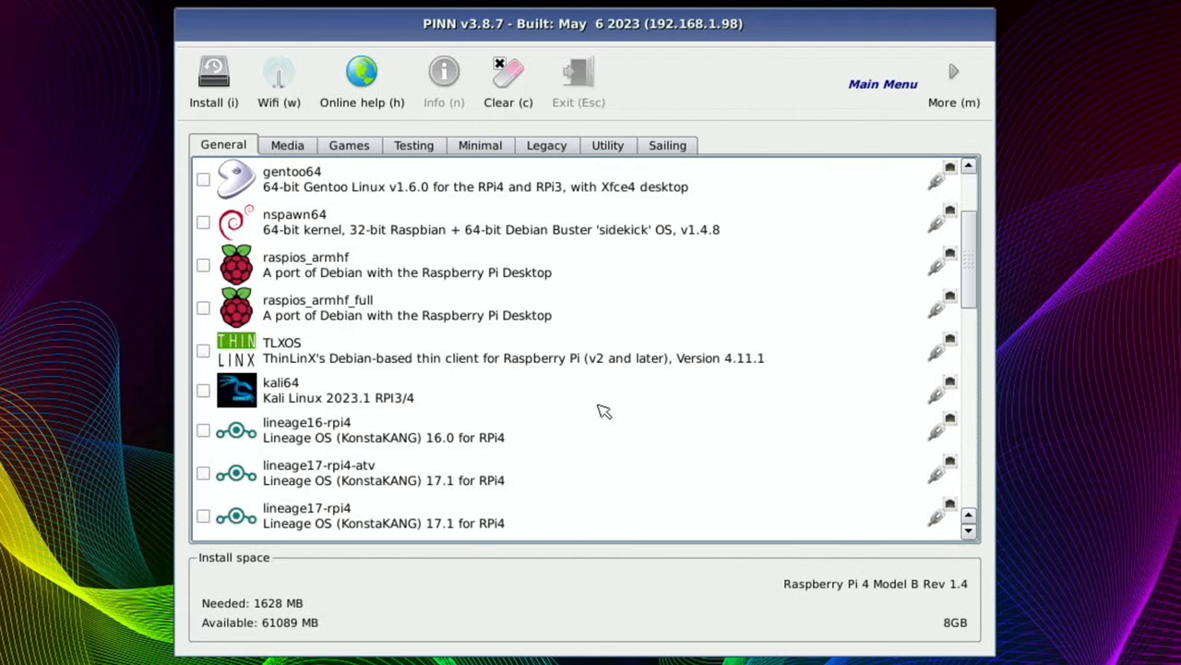
pyautogui.scroll(-3)
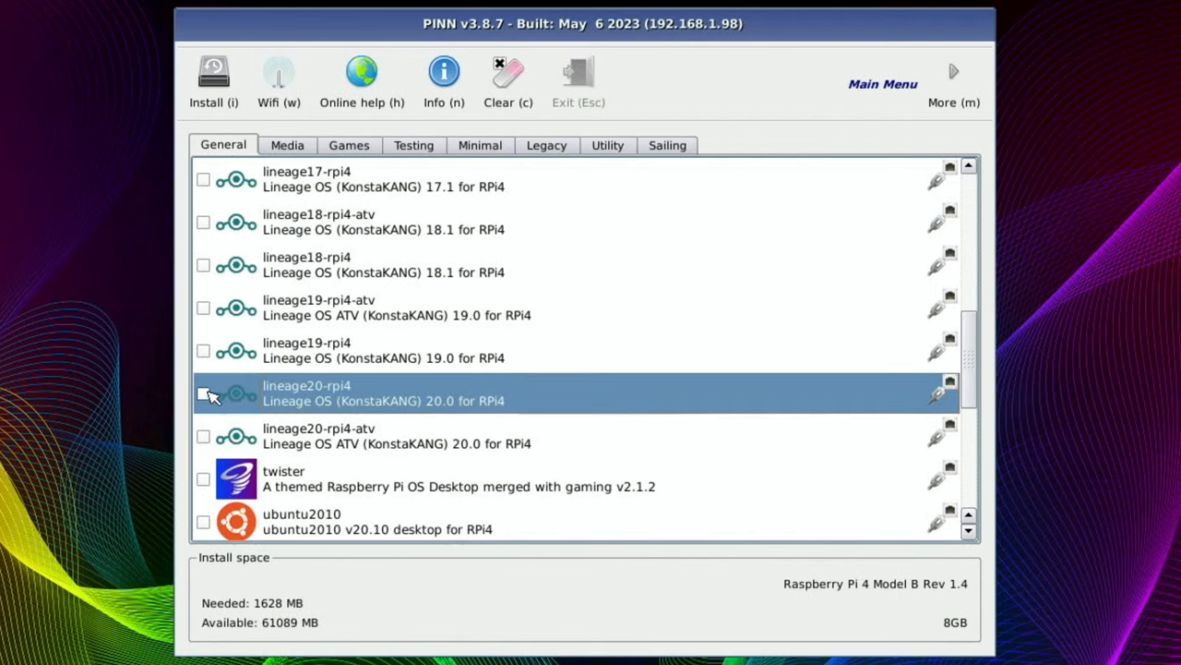
pyautogui.click(203, 393)
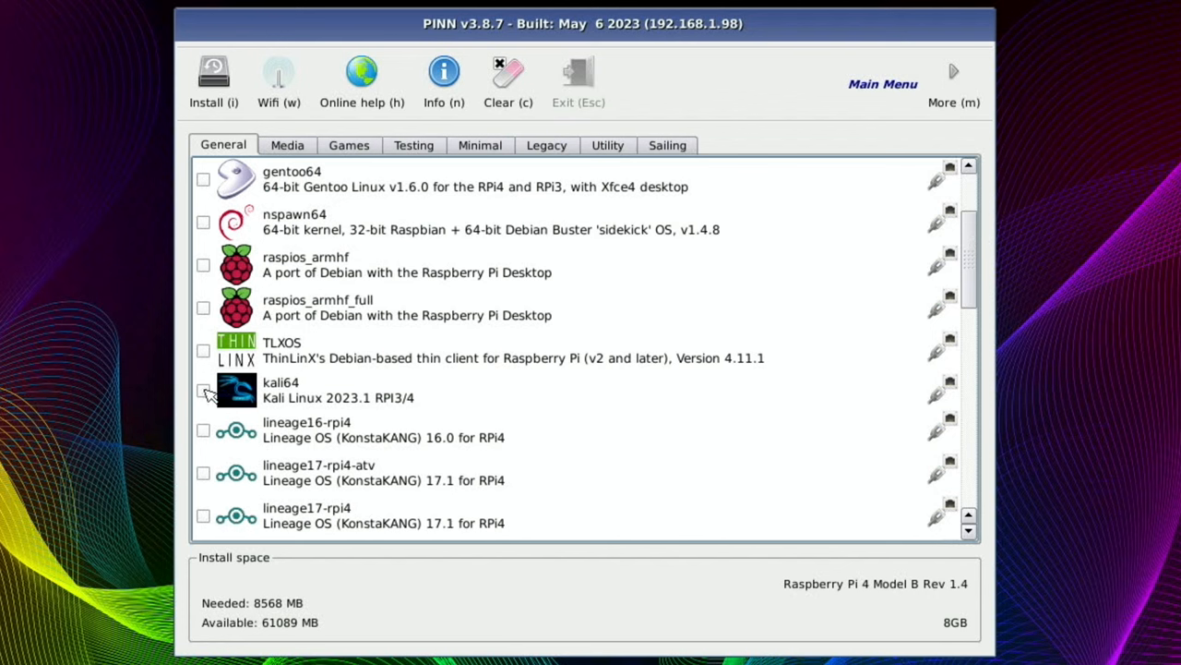
pyautogui.click(203, 390)
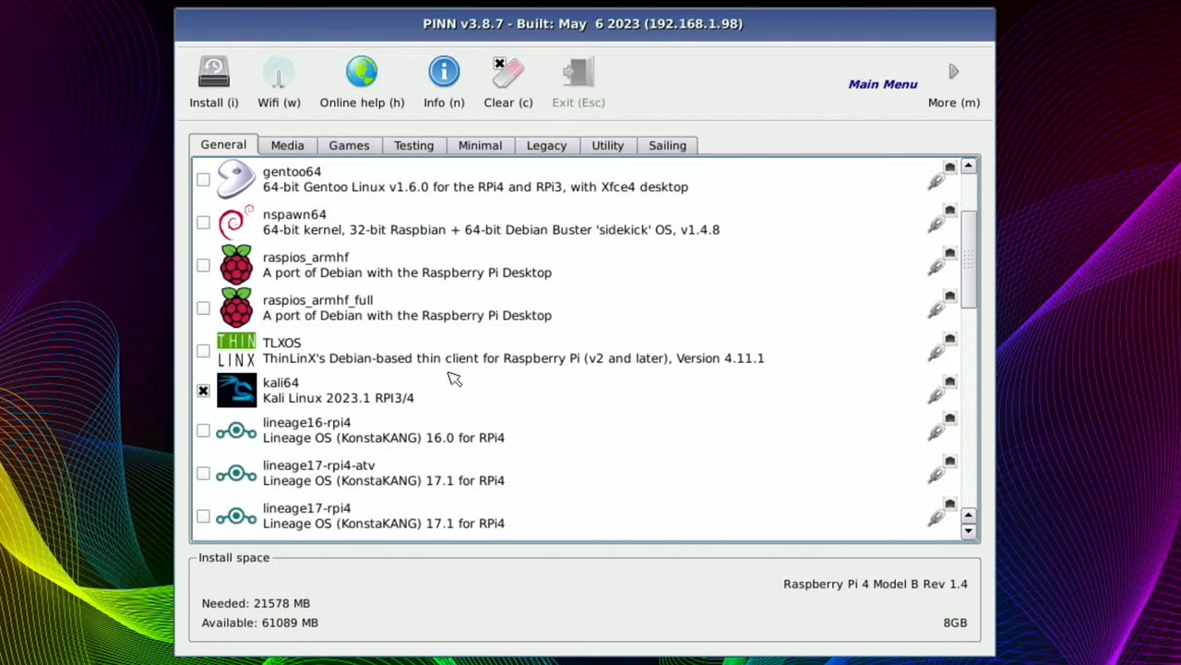
pyautogui.moveTo(214, 73)
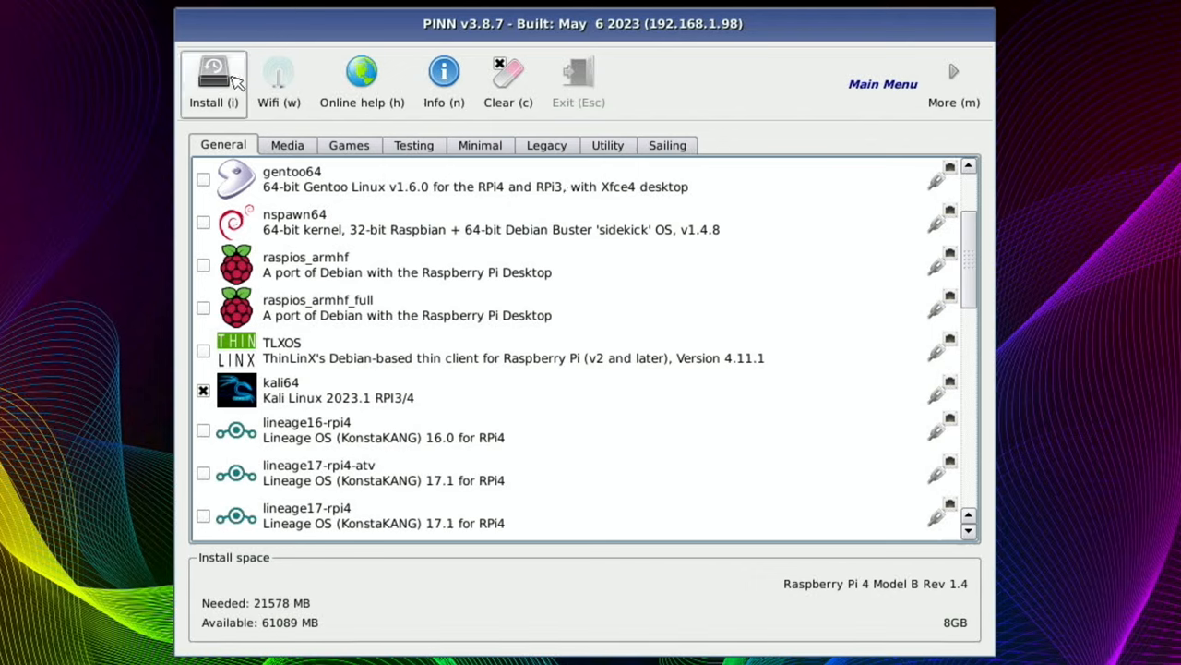
# Install the three selected systems, accepting the partial USB support and data wipe warnings.
pyautogui.click(213, 79)
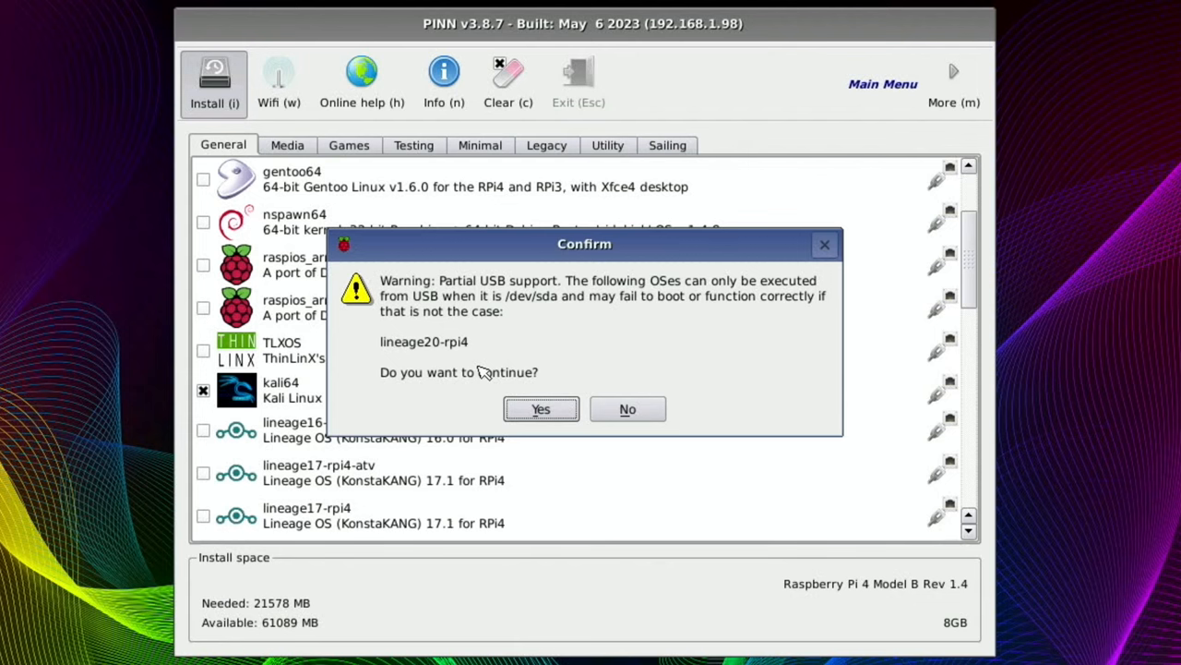
pyautogui.moveTo(434, 394)
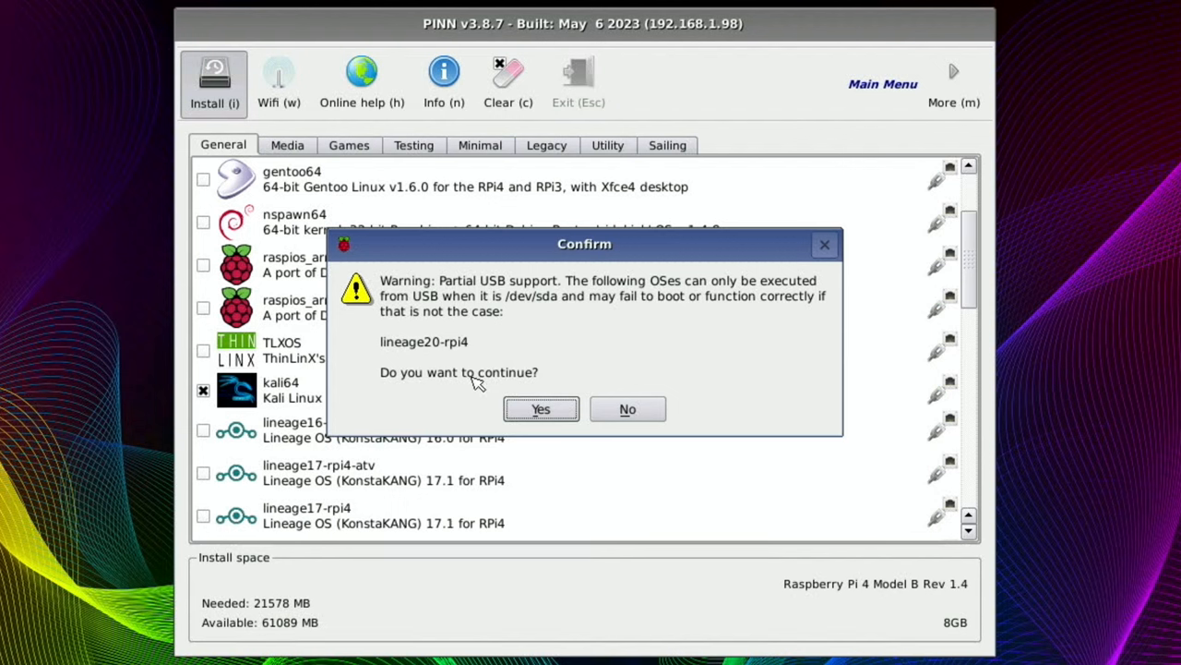
pyautogui.moveTo(486, 387)
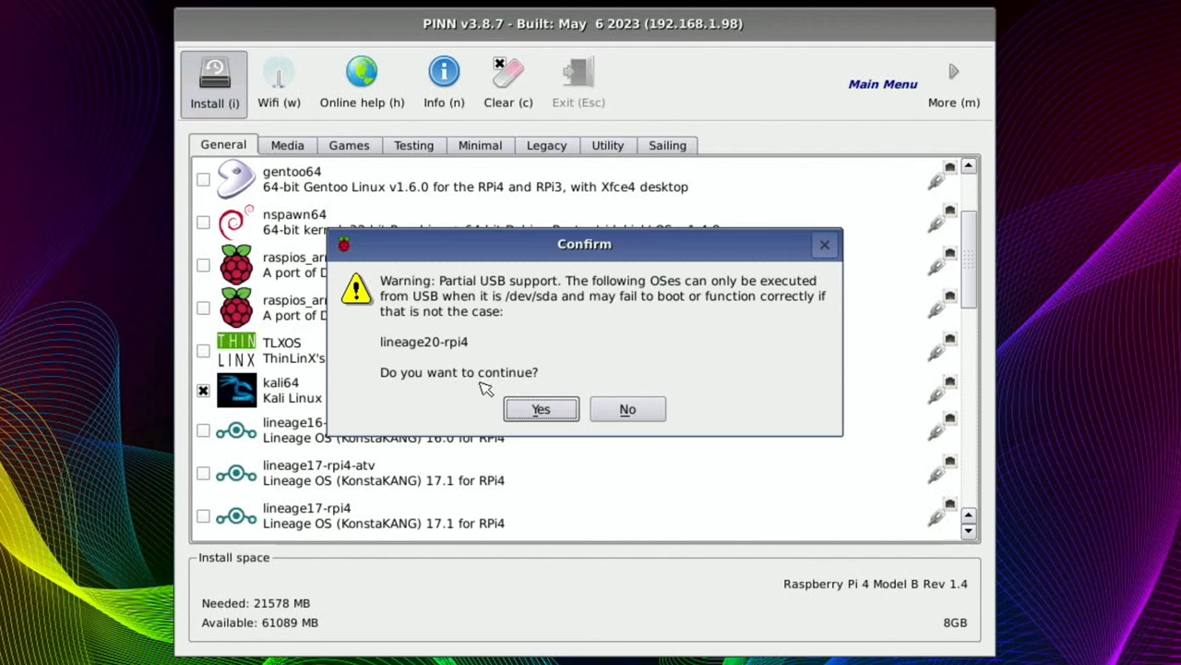
pyautogui.click(541, 408)
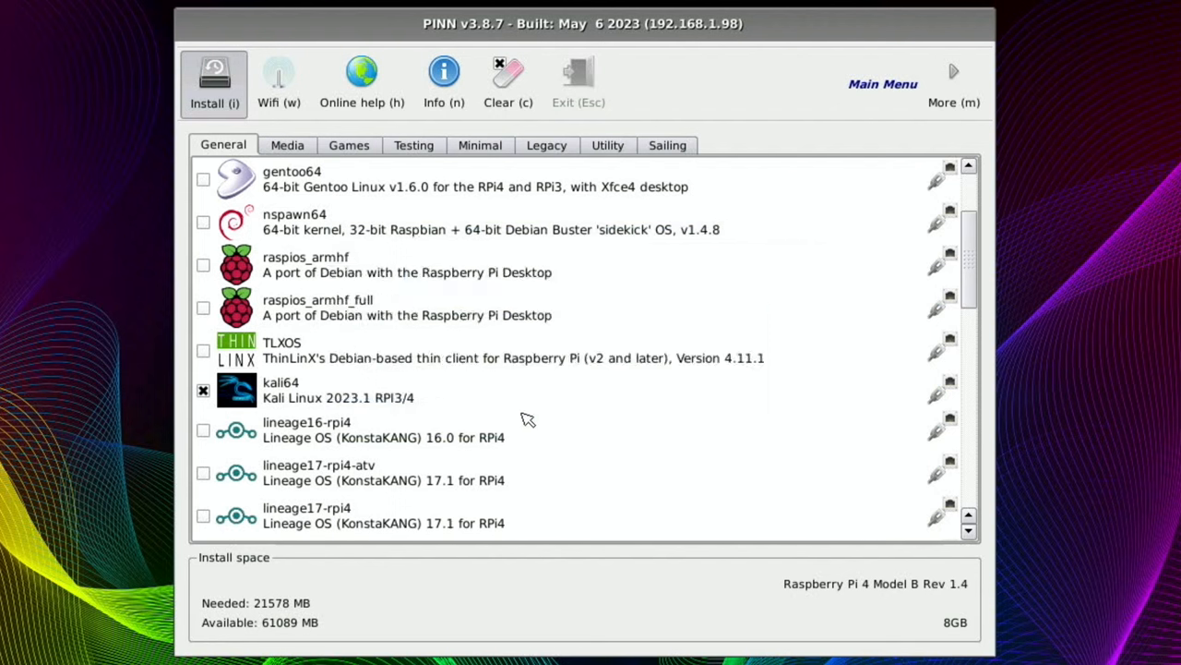
pyautogui.click(214, 83)
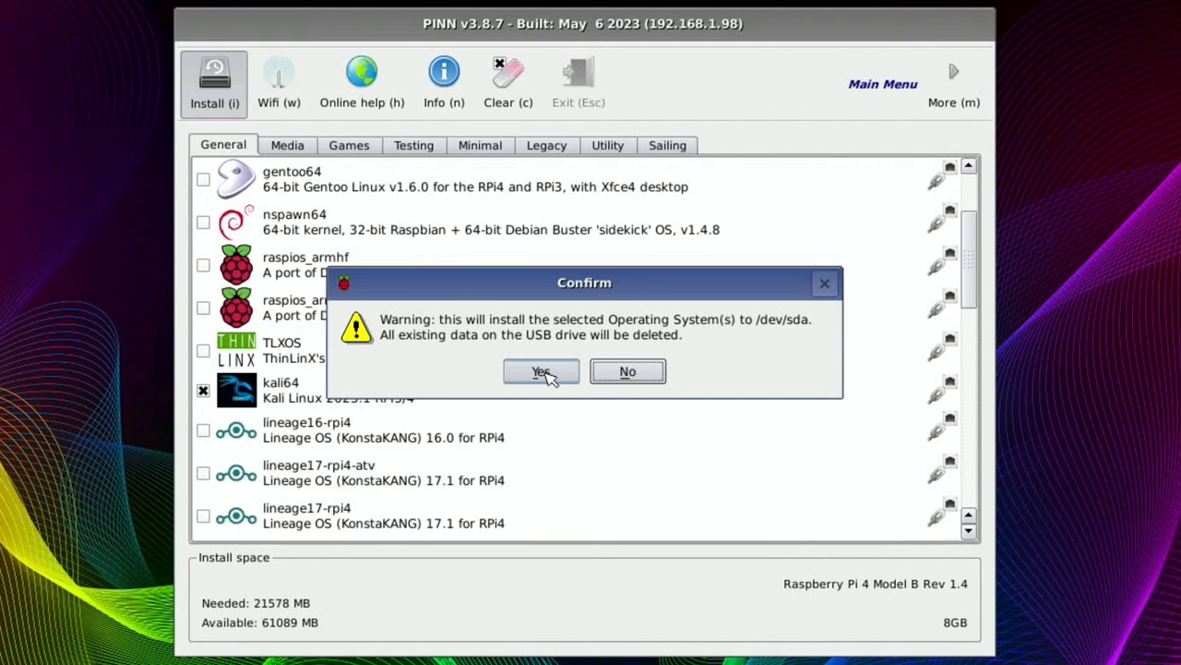
pyautogui.click(541, 371)
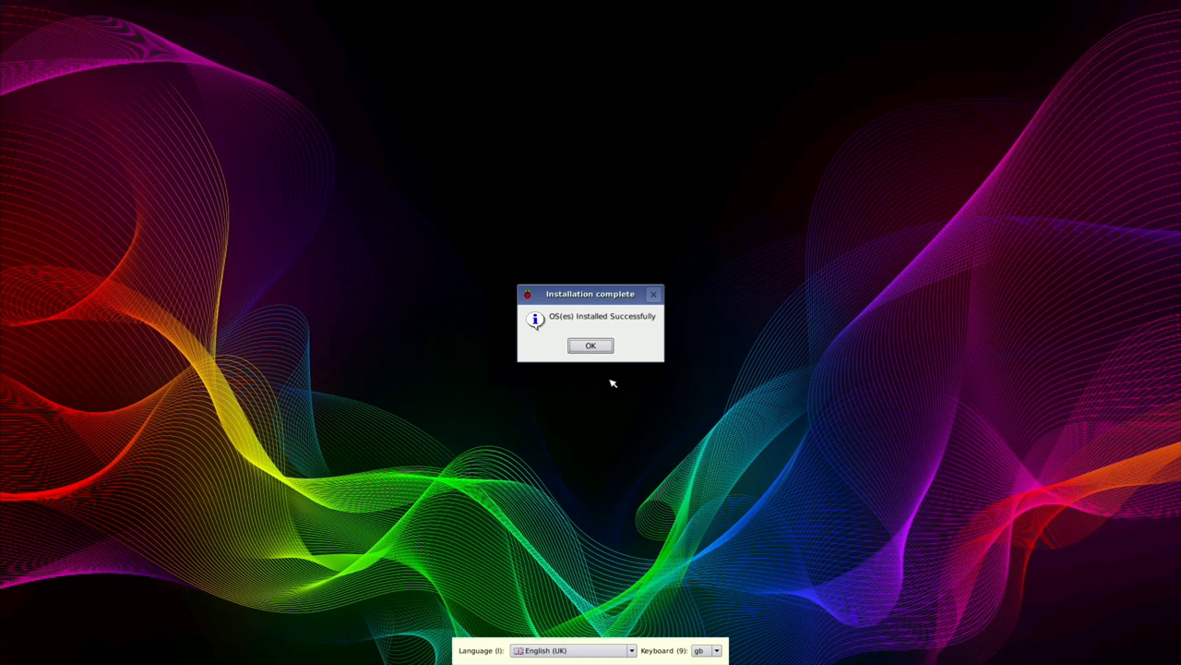
# Dismiss the Installation complete message and boot kali64 from the OS selection menu.
pyautogui.click(589, 345)
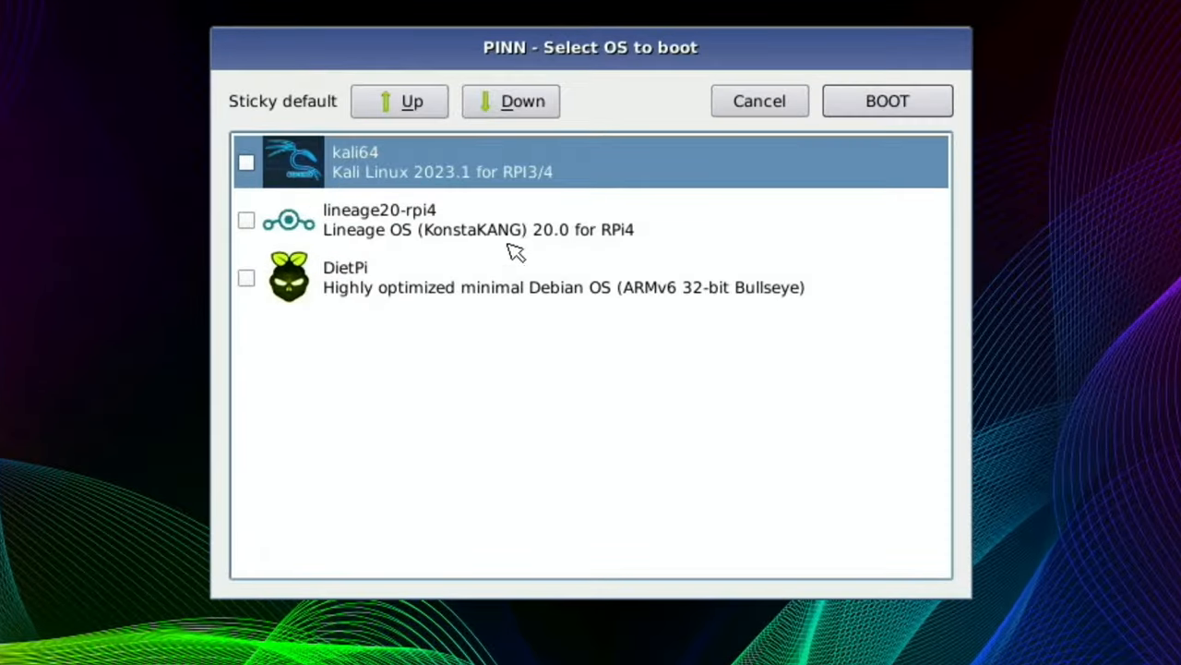
pyautogui.moveTo(409, 202)
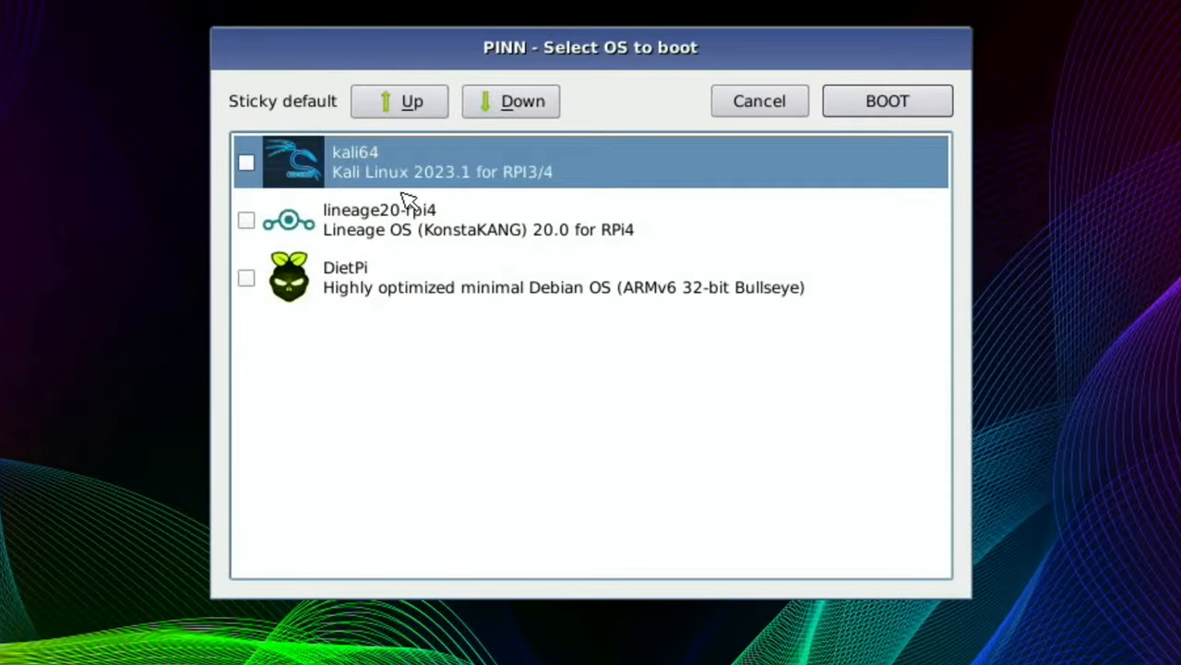
pyautogui.moveTo(325, 176)
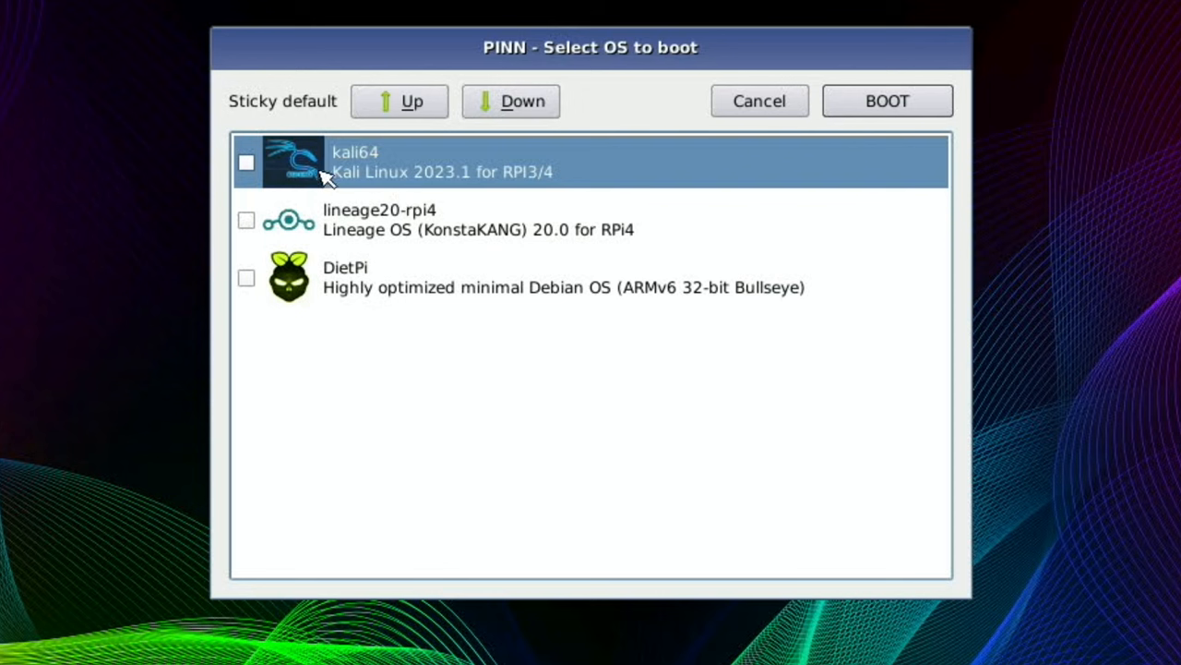
pyautogui.moveTo(846, 154)
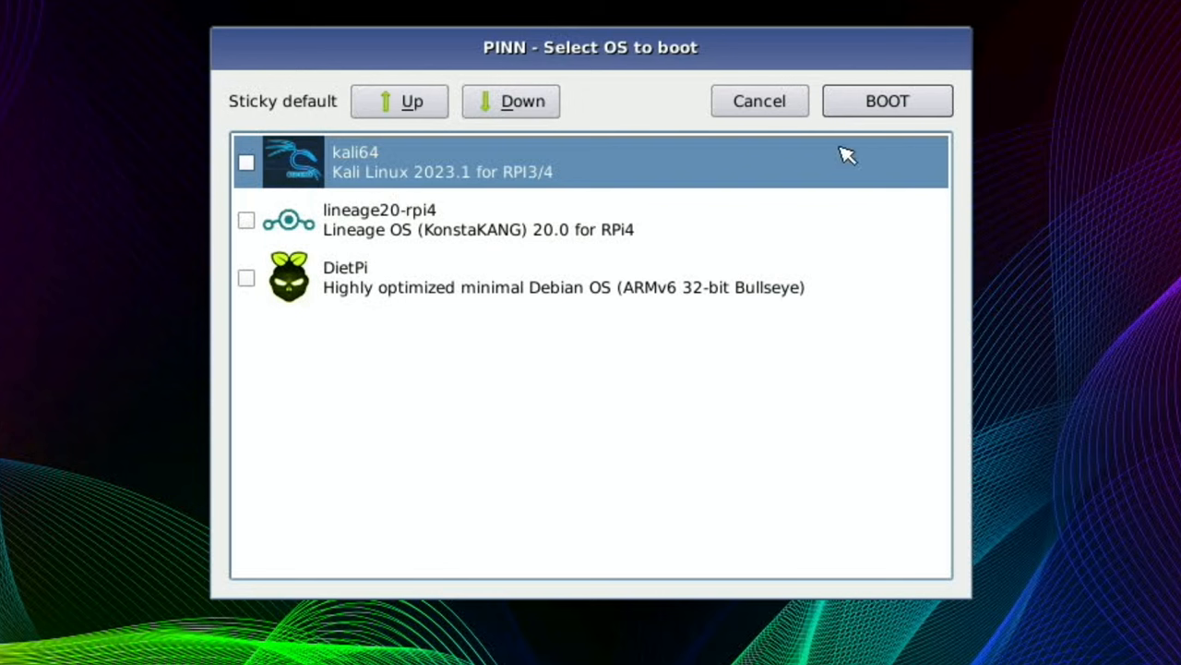
pyautogui.moveTo(332, 155)
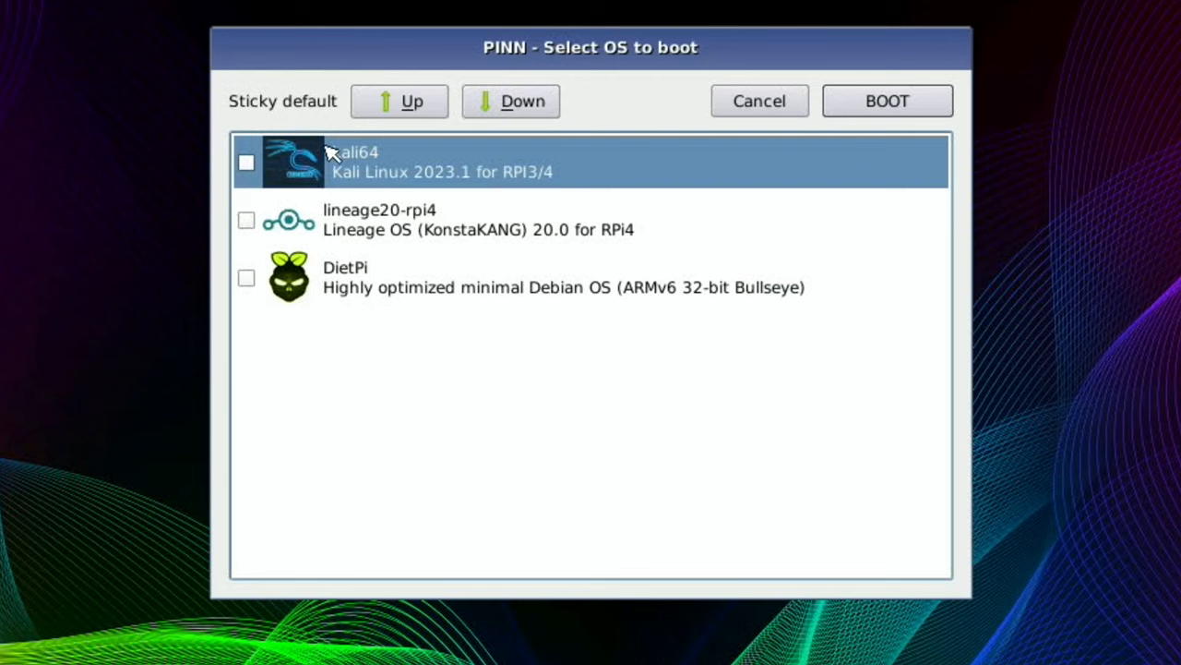
pyautogui.click(886, 100)
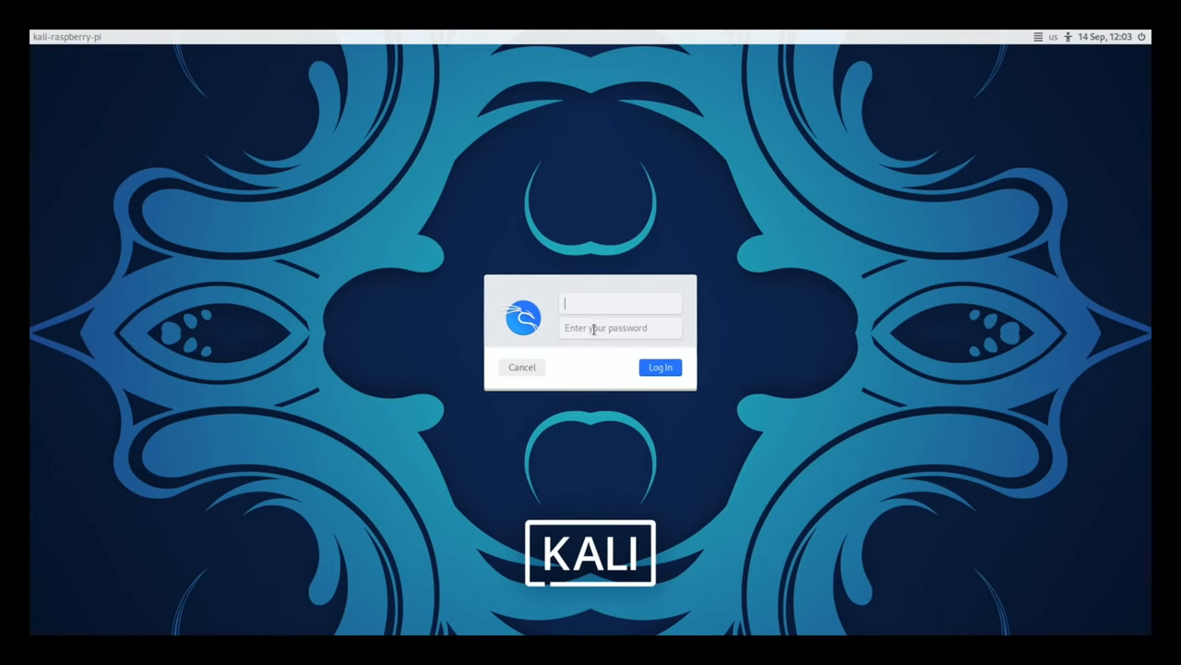
# Log in to Kali as user kali to reach the desktop.
pyautogui.write('kali')
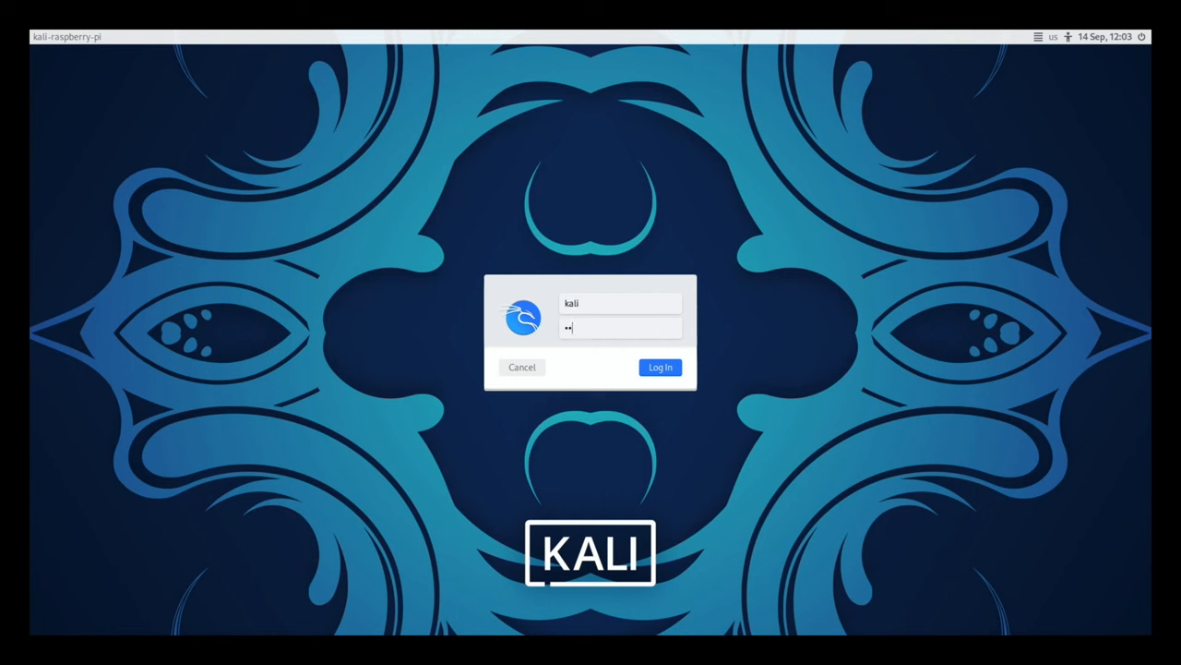
pyautogui.click(660, 367)
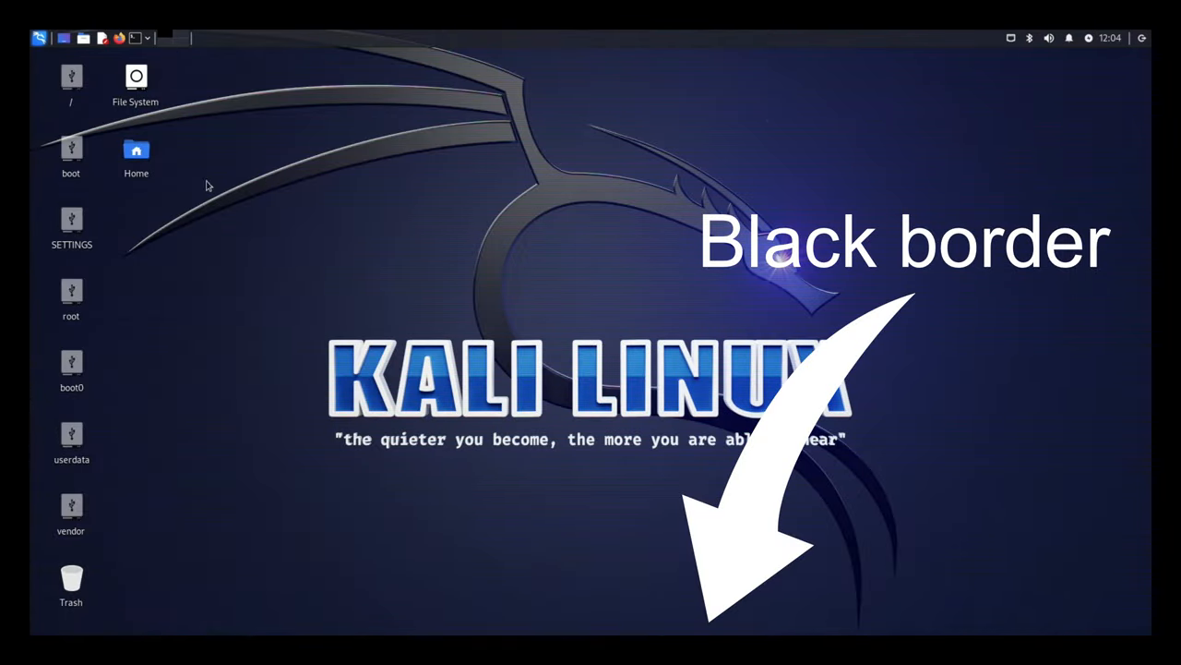
# Open the boot partition's config.txt in Mousepad and uncomment the dtoverlay=android-usb line.
pyautogui.click(71, 150)
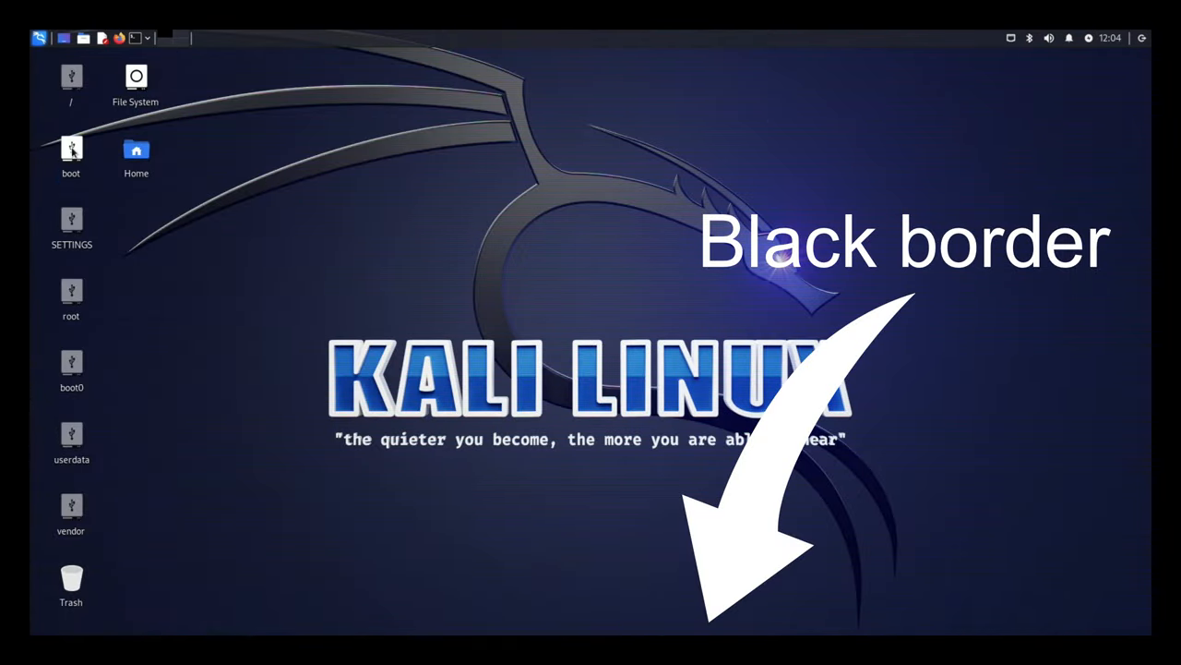
pyautogui.doubleClick(72, 152)
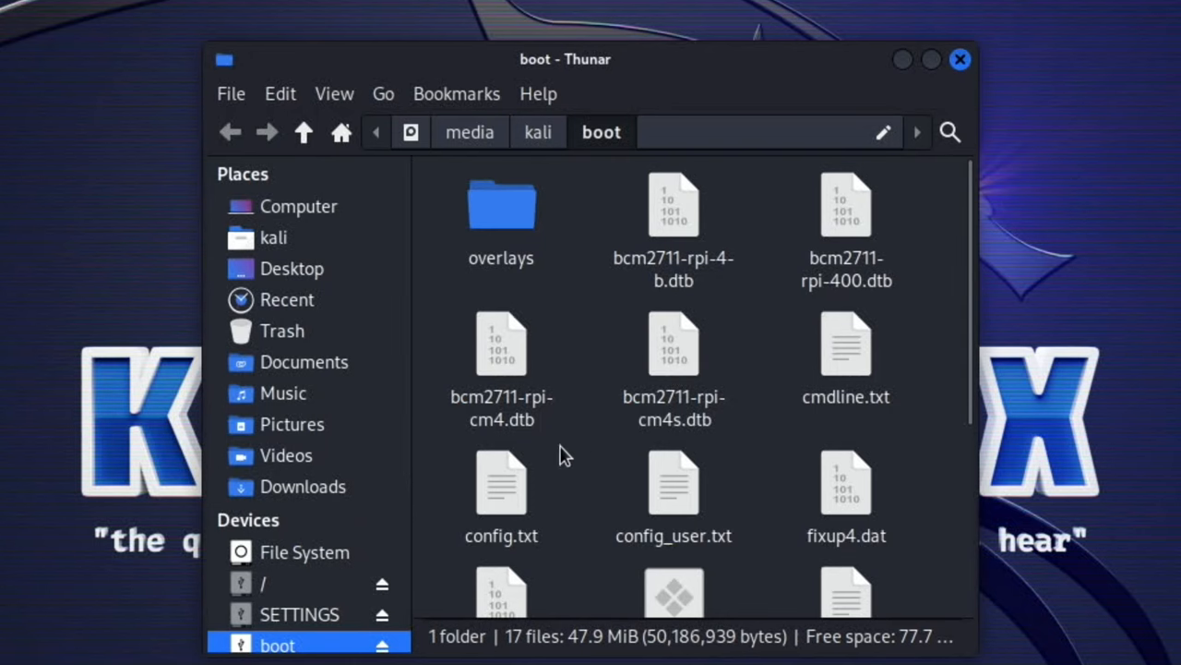
pyautogui.click(501, 482)
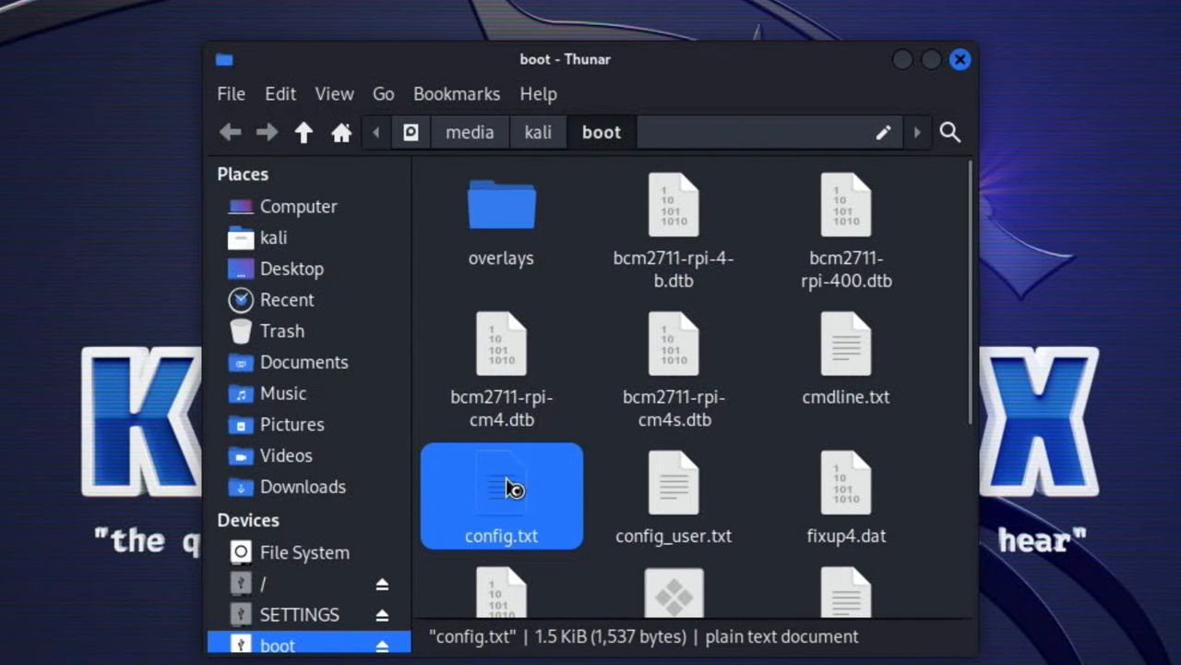
pyautogui.doubleClick(501, 495)
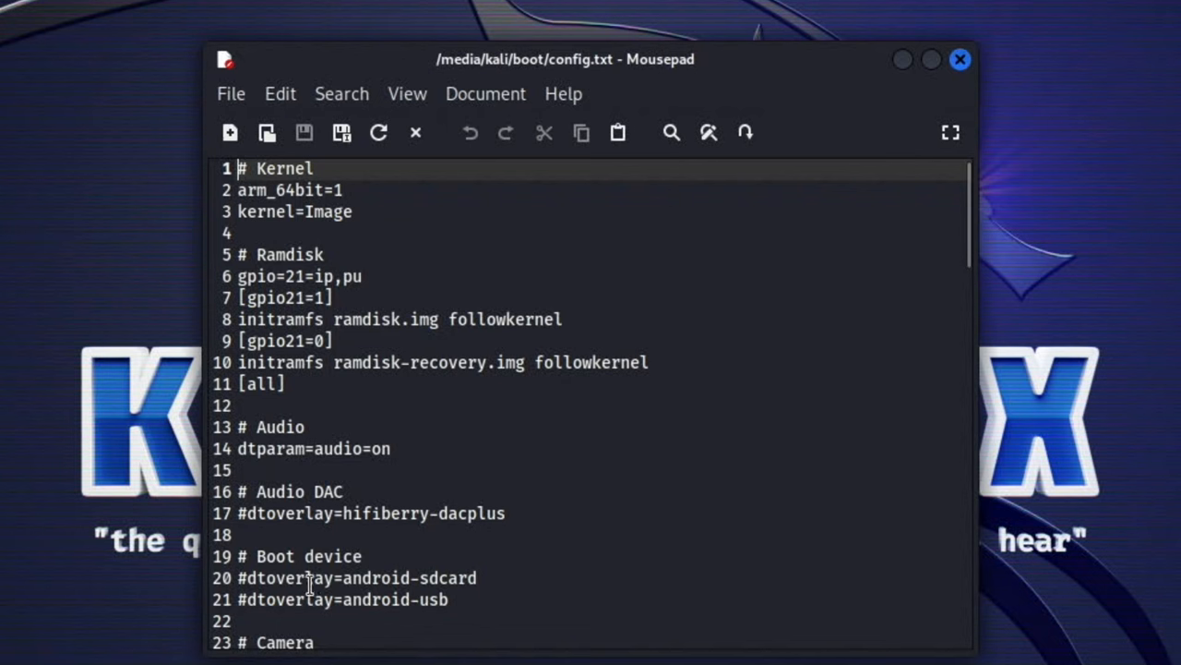
pyautogui.moveTo(257, 599)
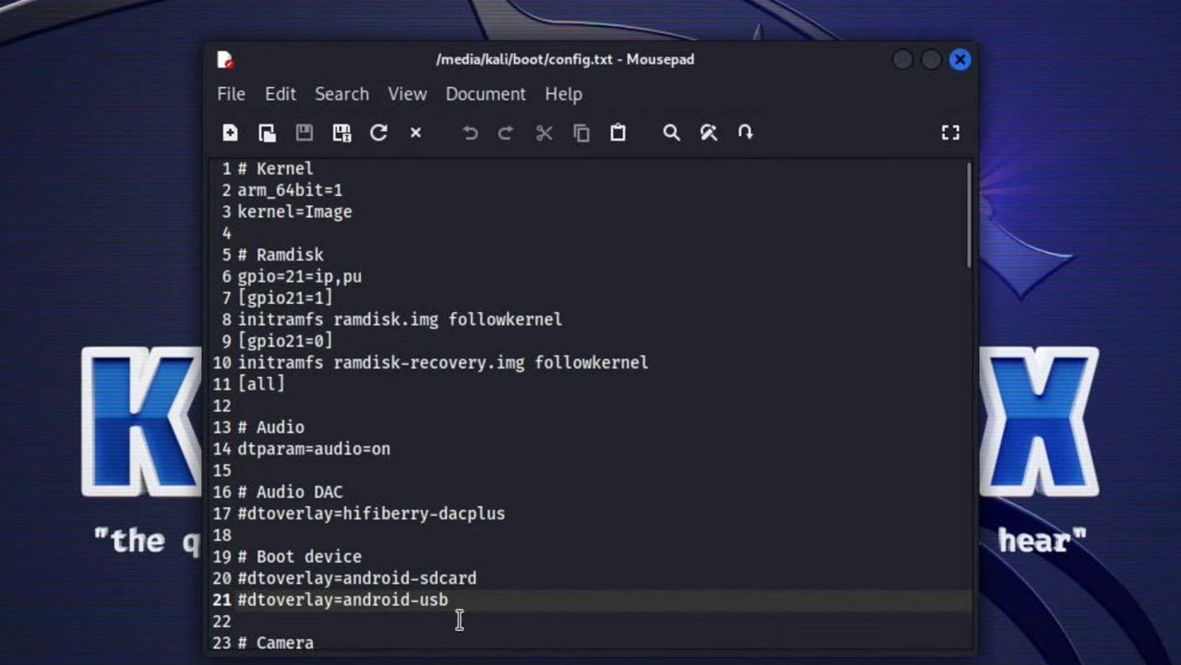
pyautogui.press('BackSpace')
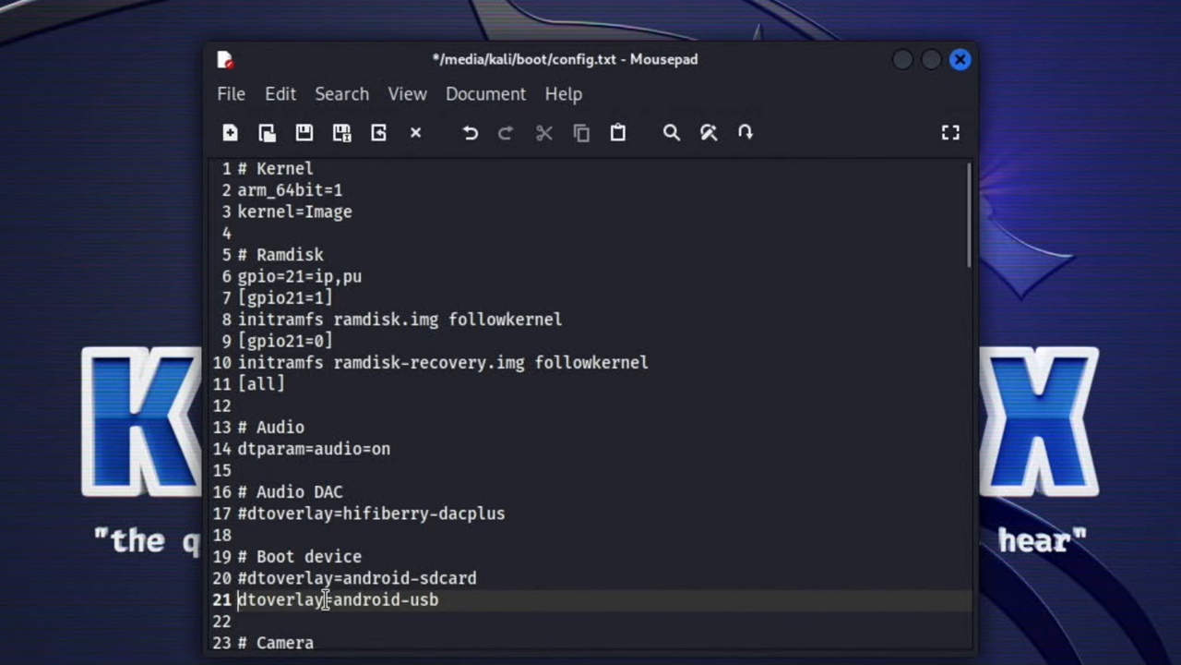
pyautogui.moveTo(230, 102)
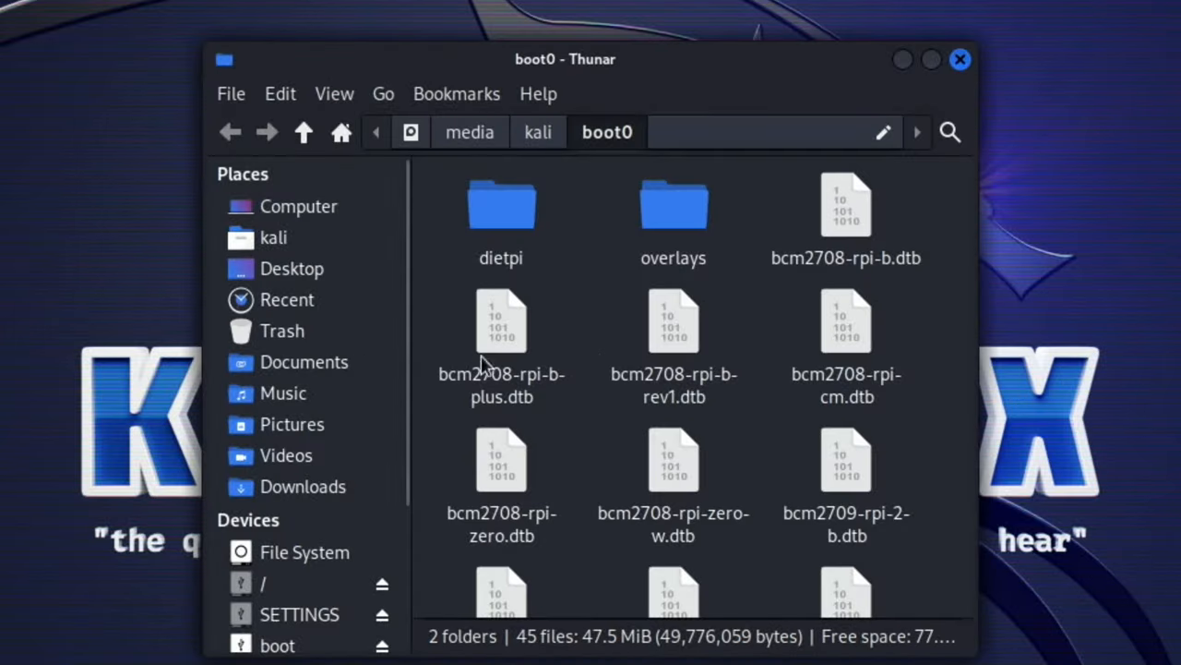
pyautogui.moveTo(632, 360)
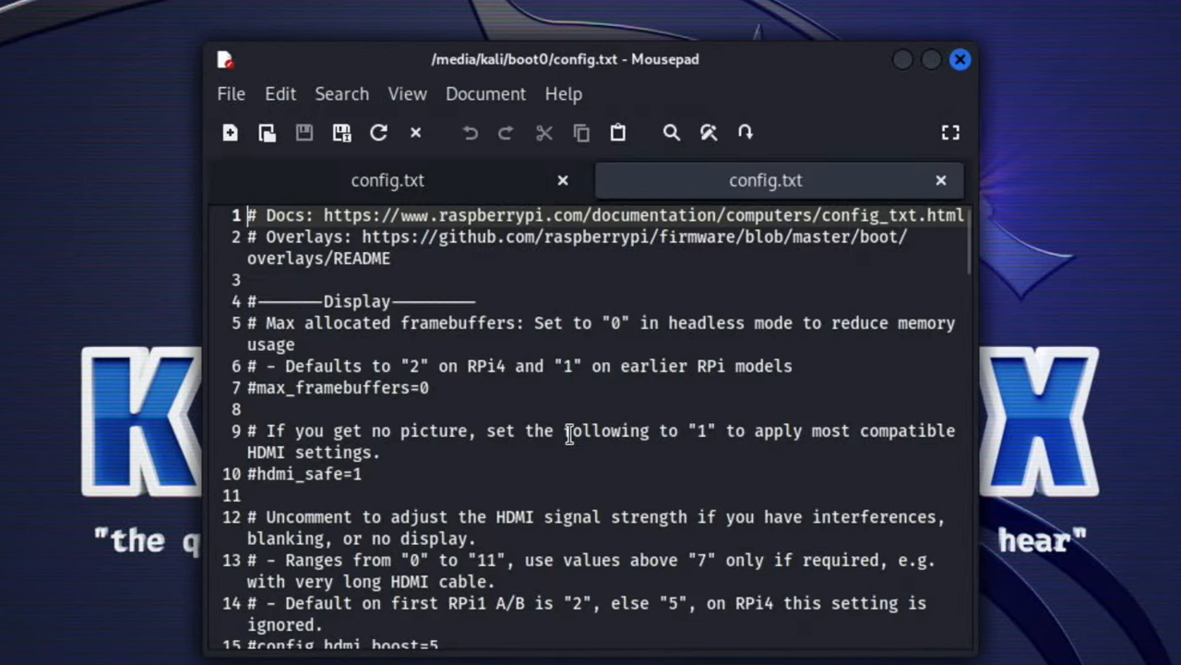
# Check boot0 config.txt's disable_overscan=1 and hdmi_blanking=1 settings, then close Mousepad.
pyautogui.scroll(-3)
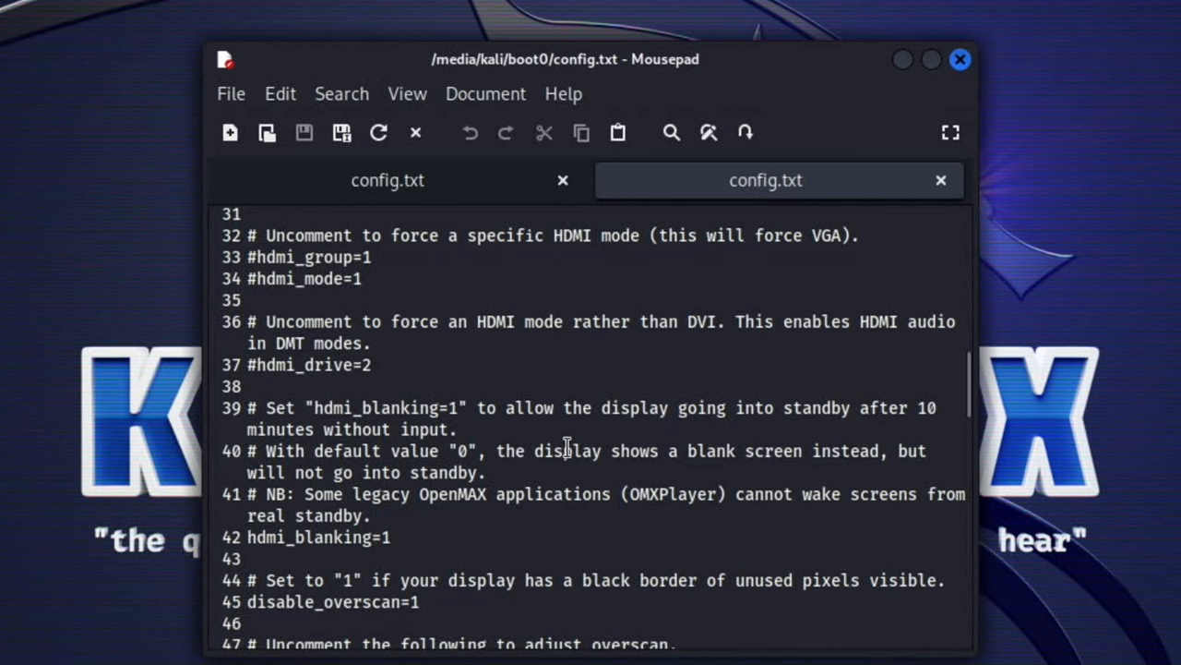
pyautogui.moveTo(776, 115)
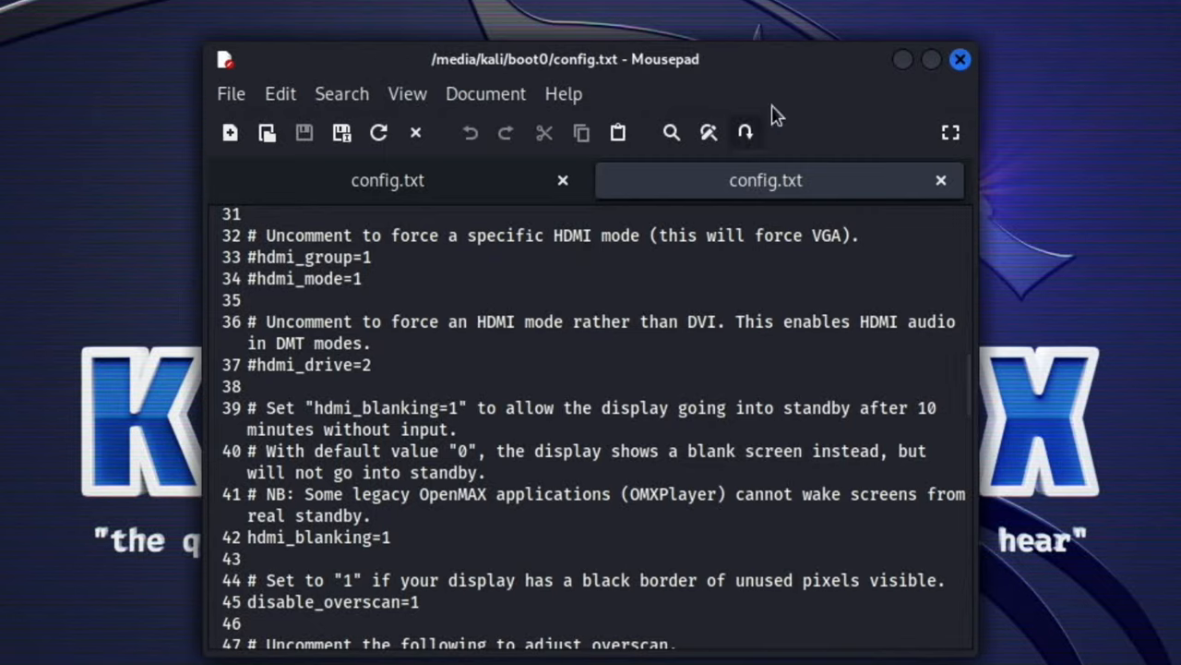
pyautogui.click(931, 59)
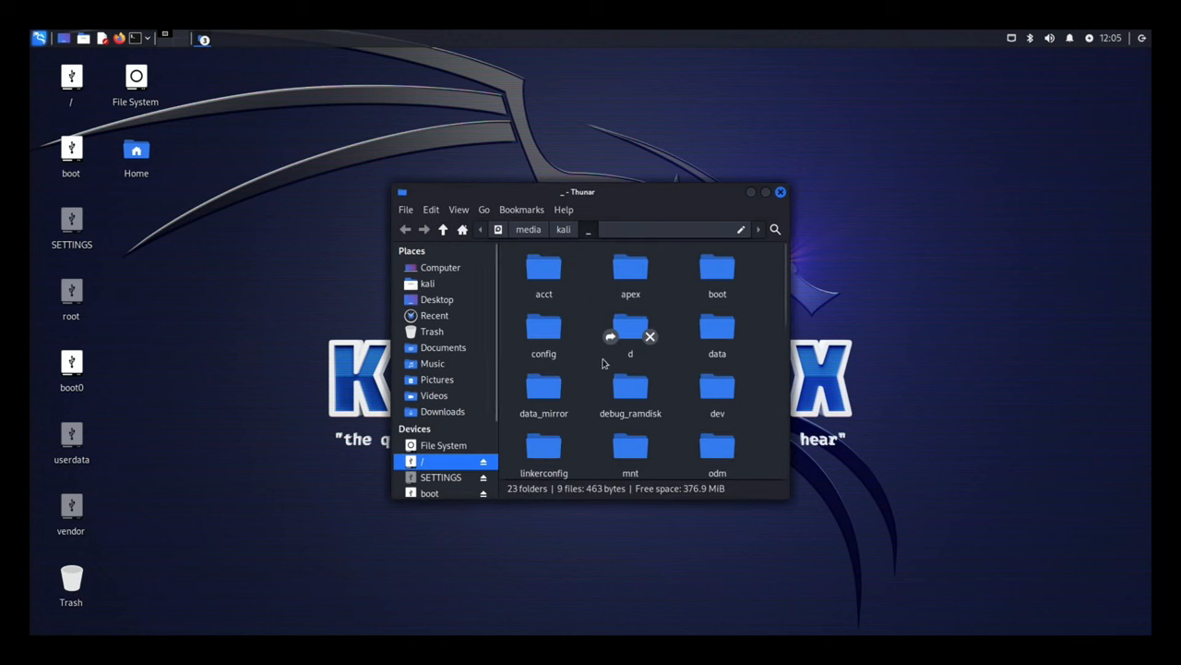
# Open /boot/config.txt in nano with sudo from the terminal.
pyautogui.scroll(-3)
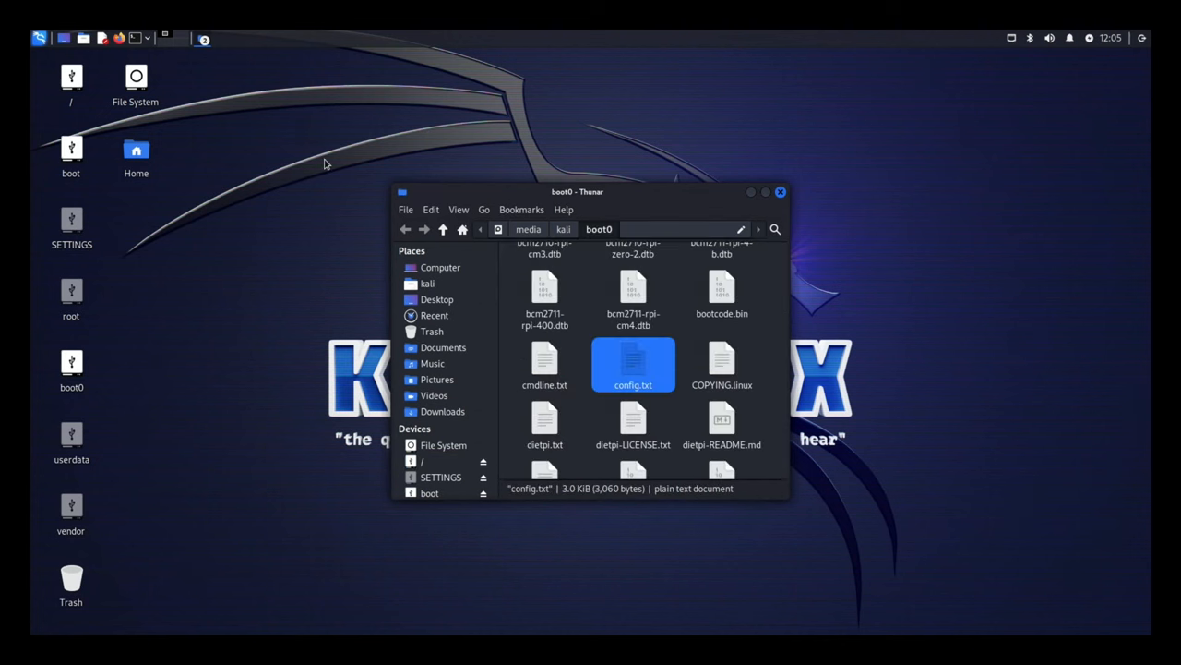
pyautogui.moveTo(263, 259)
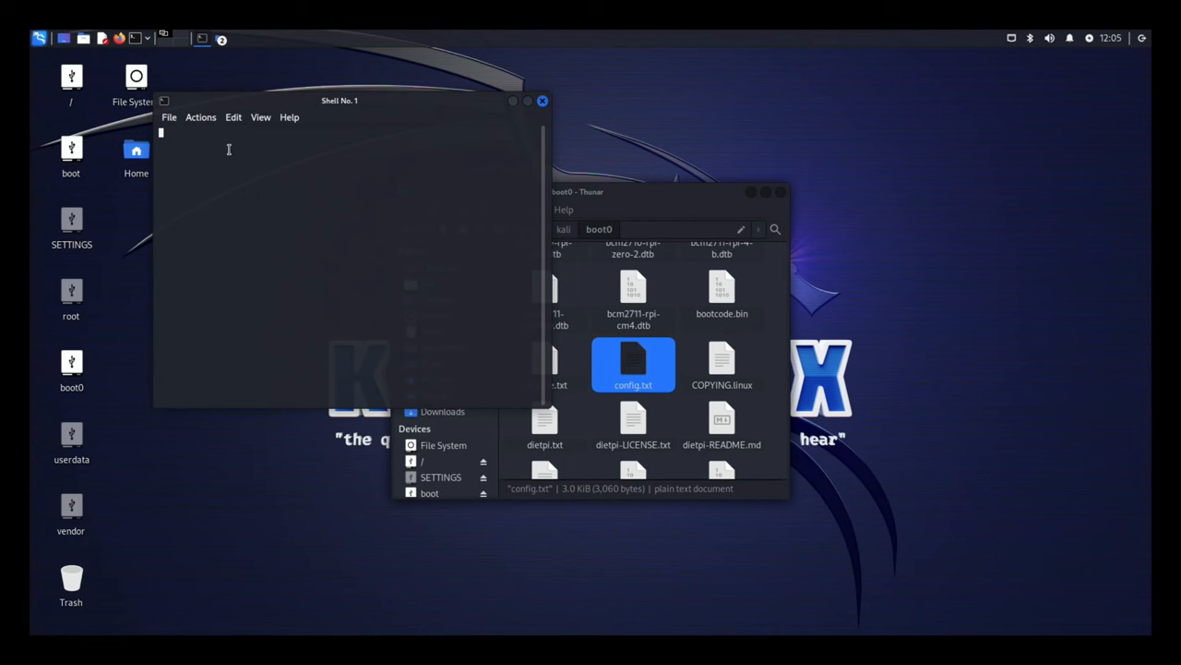
pyautogui.write('su')
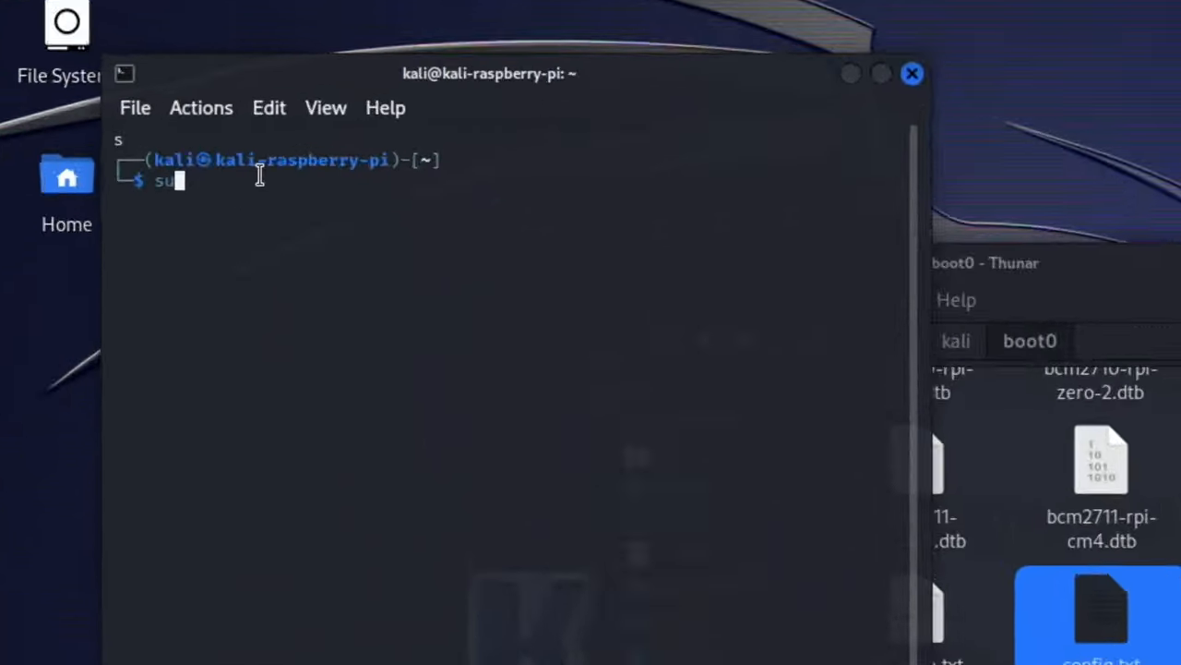
pyautogui.write('do nano')
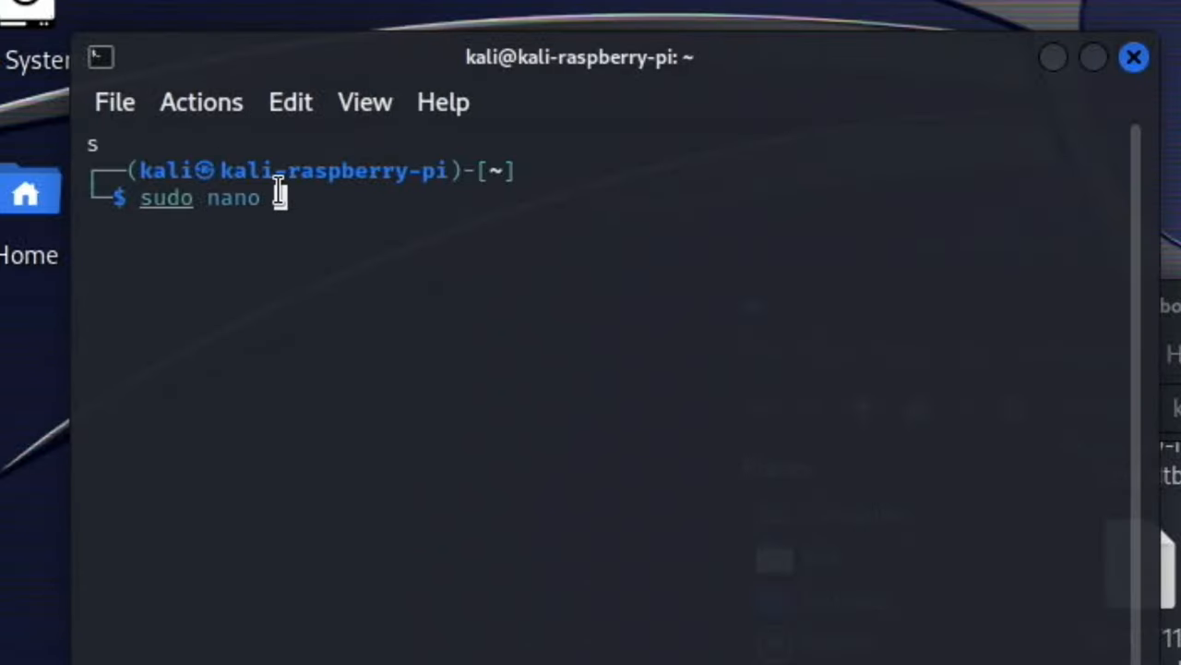
pyautogui.write('/boot/')
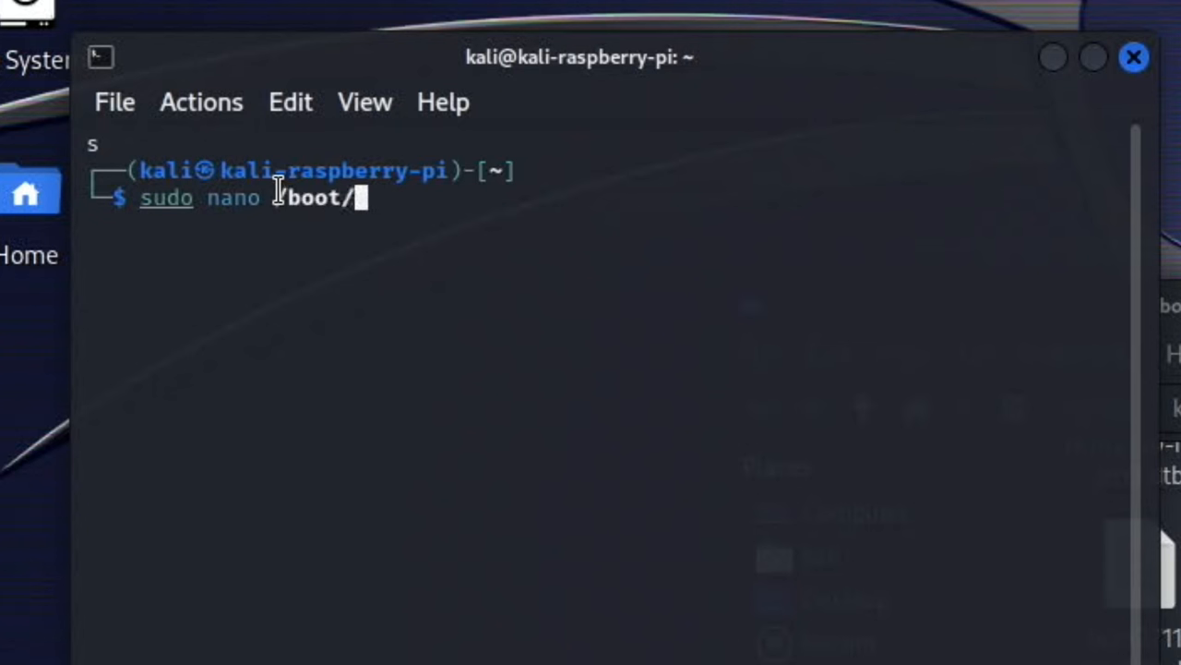
pyautogui.write('config')
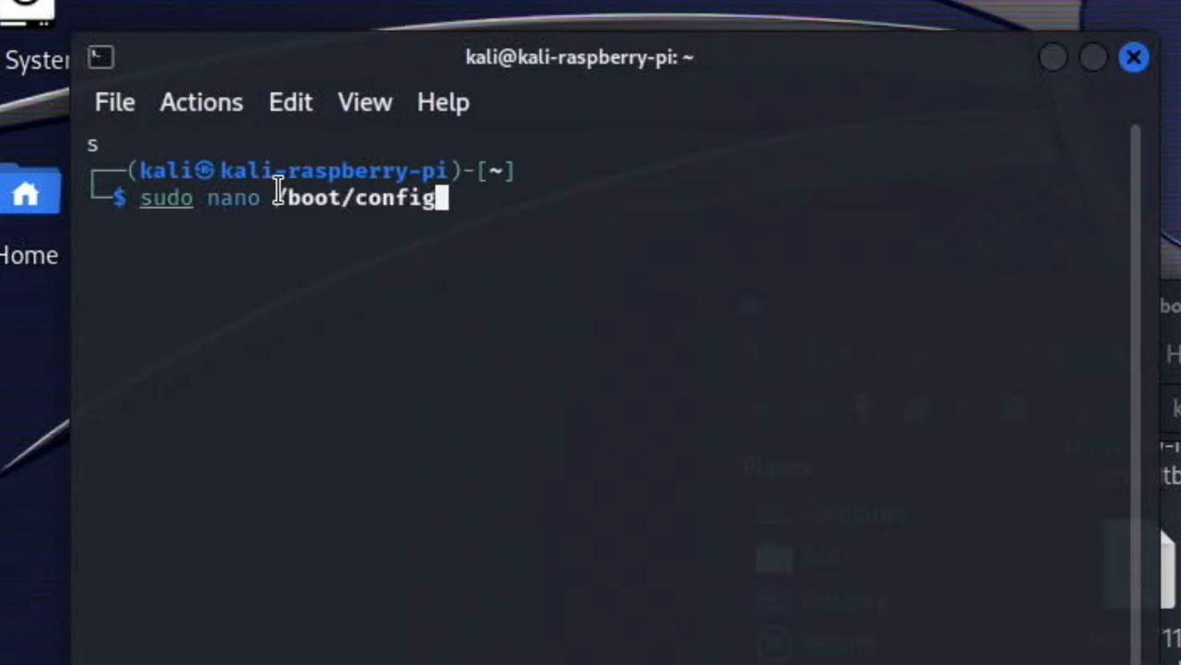
pyautogui.write('.txt')
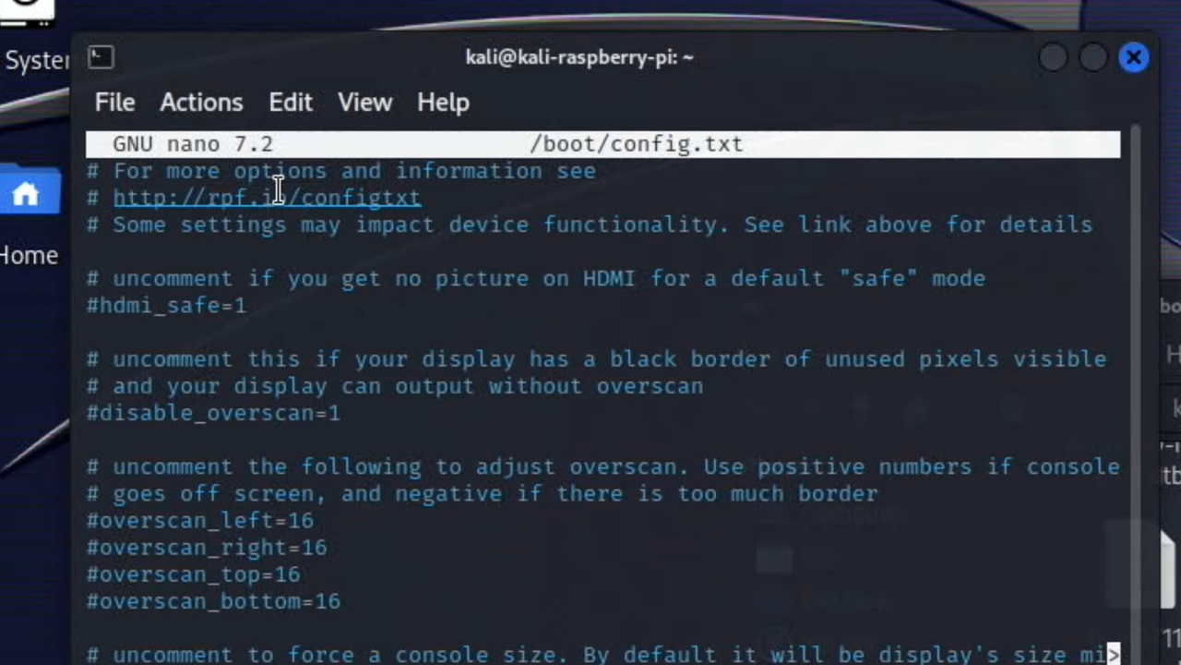
# Uncomment disable_overscan=1, save and exit nano, then reboot Kali.
pyautogui.scroll(-3)
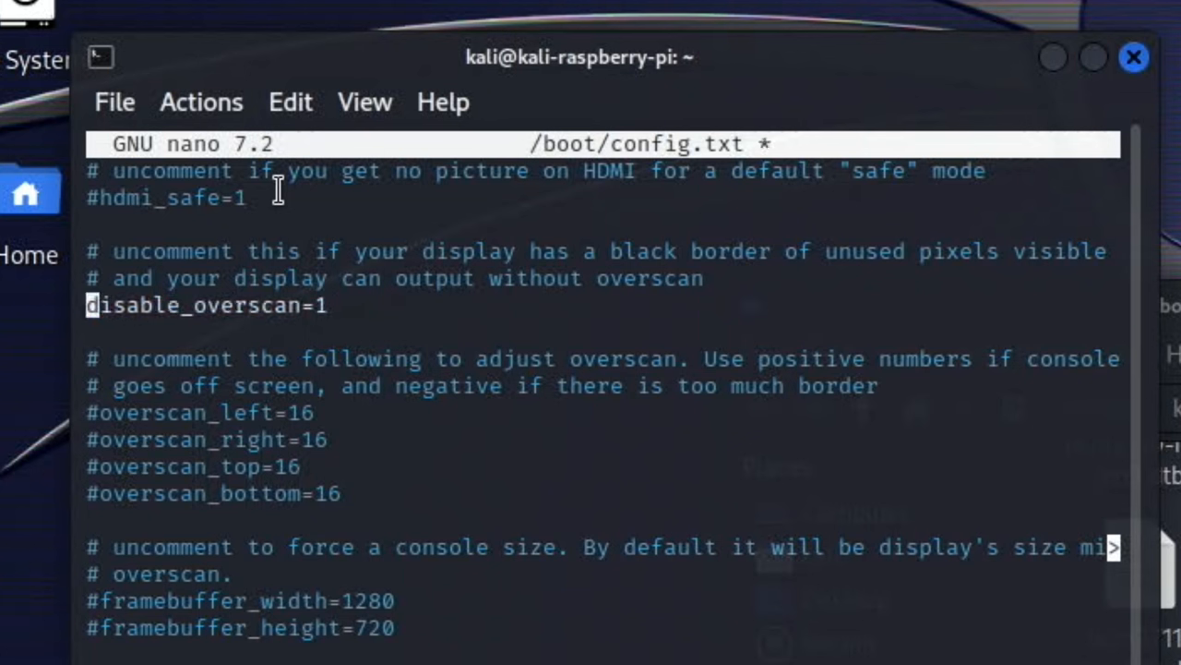
pyautogui.moveTo(429, 231)
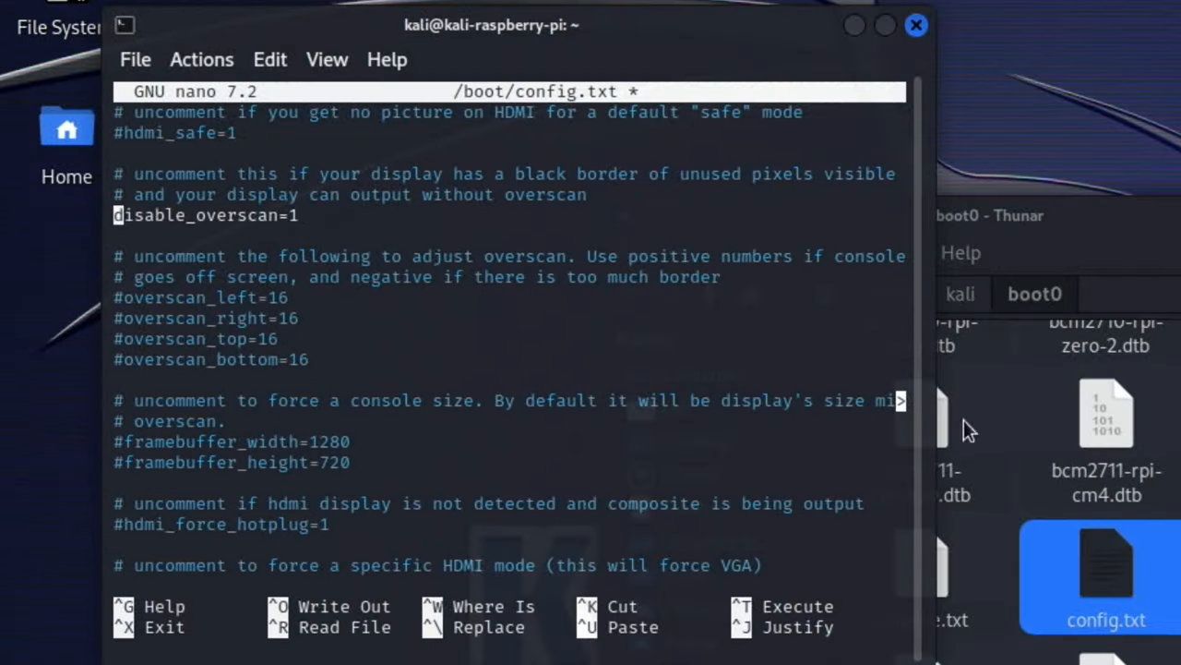
pyautogui.moveTo(1158, 531)
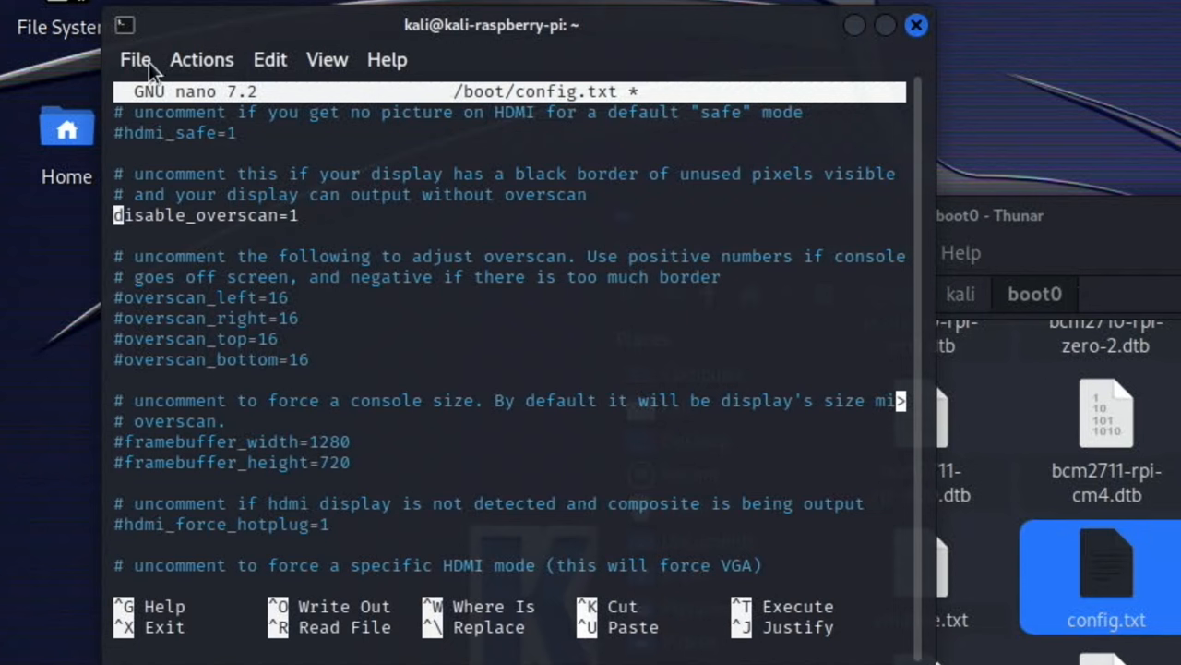
pyautogui.press('ctrl+x')
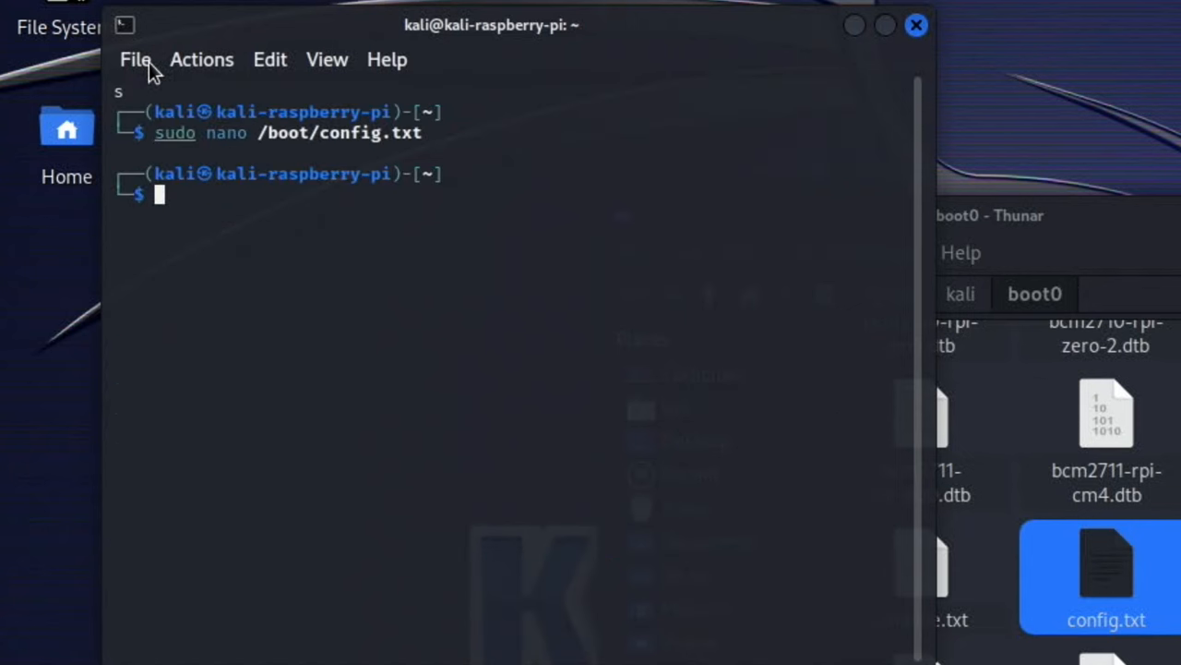
pyautogui.write('reboot')
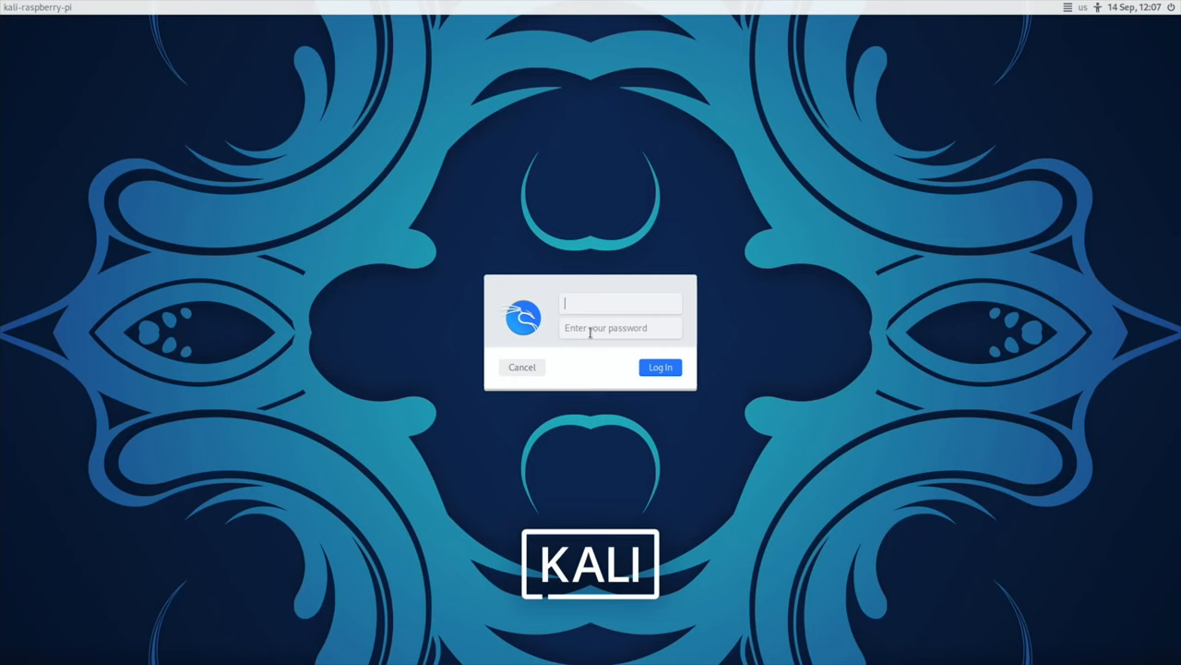
# Log back into Kali as user 'kali' to reach the borderless desktop.
pyautogui.write('kali')
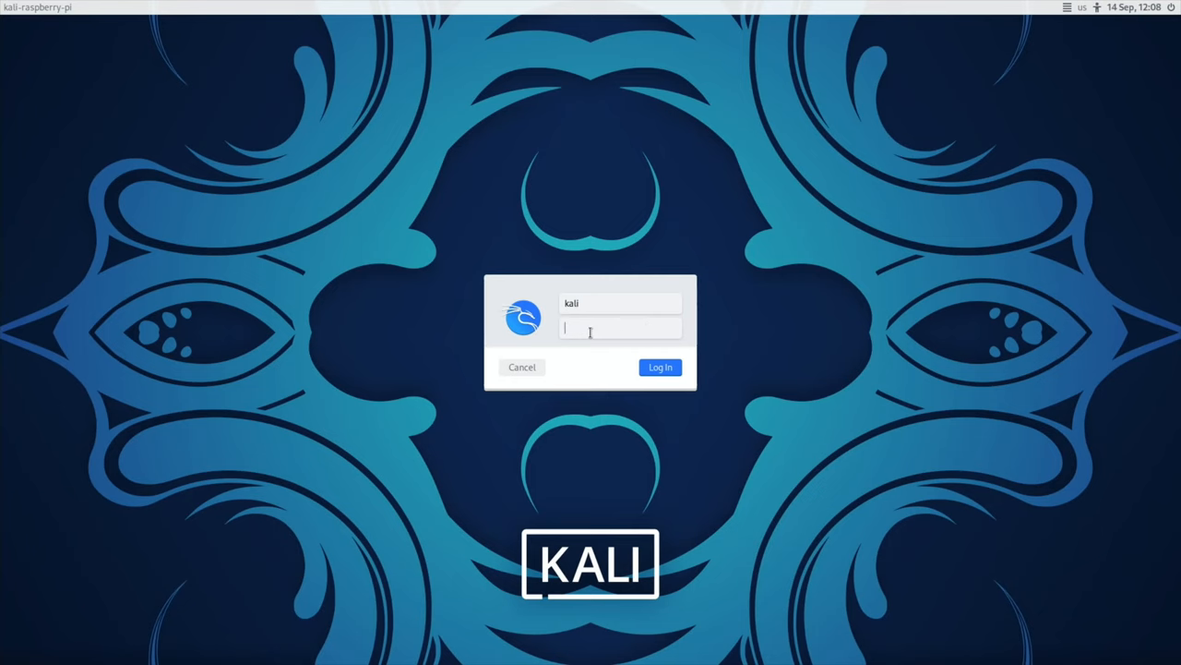
pyautogui.click(659, 367)
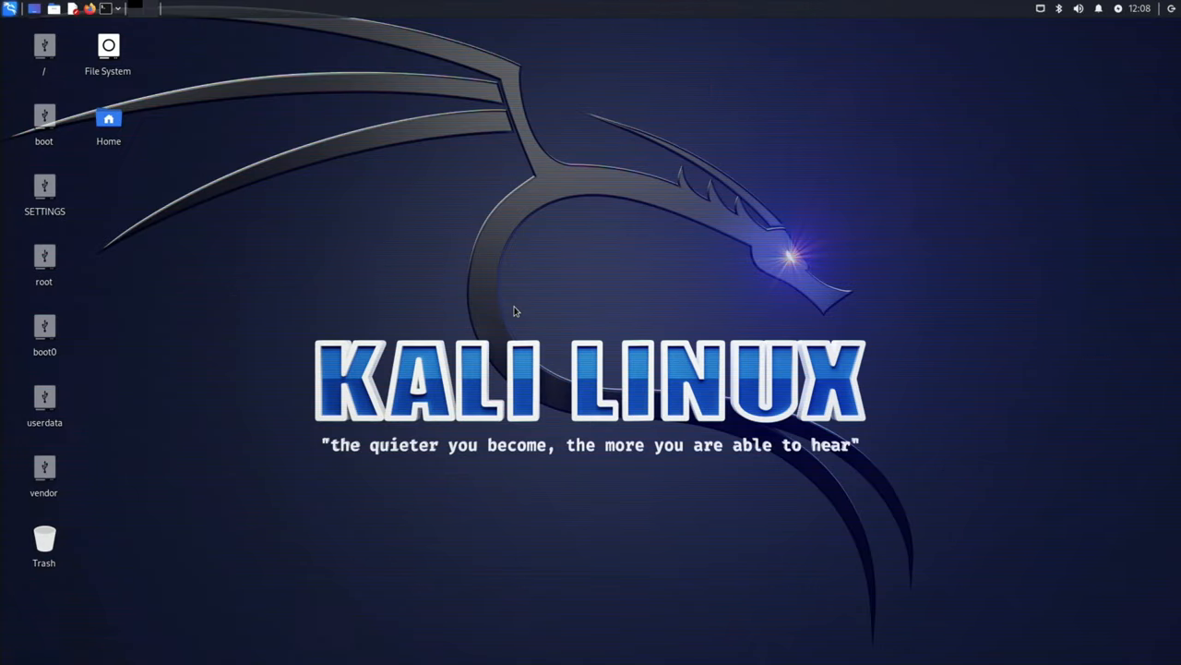
pyautogui.moveTo(170, 397)
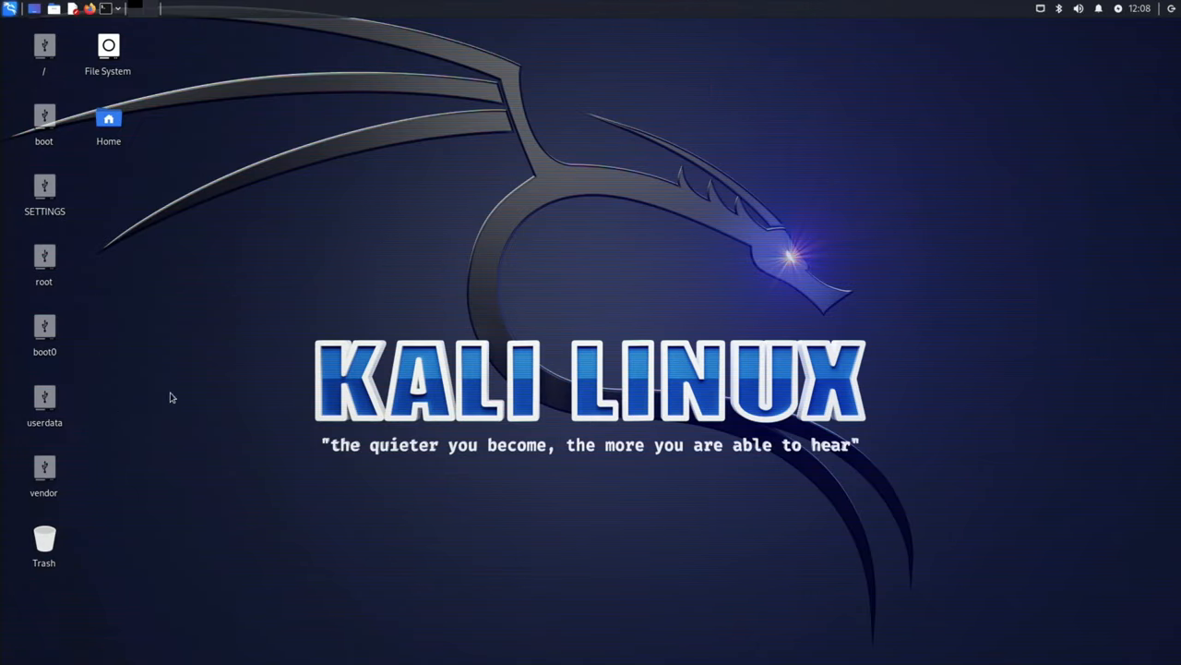
pyautogui.moveTo(84, 118)
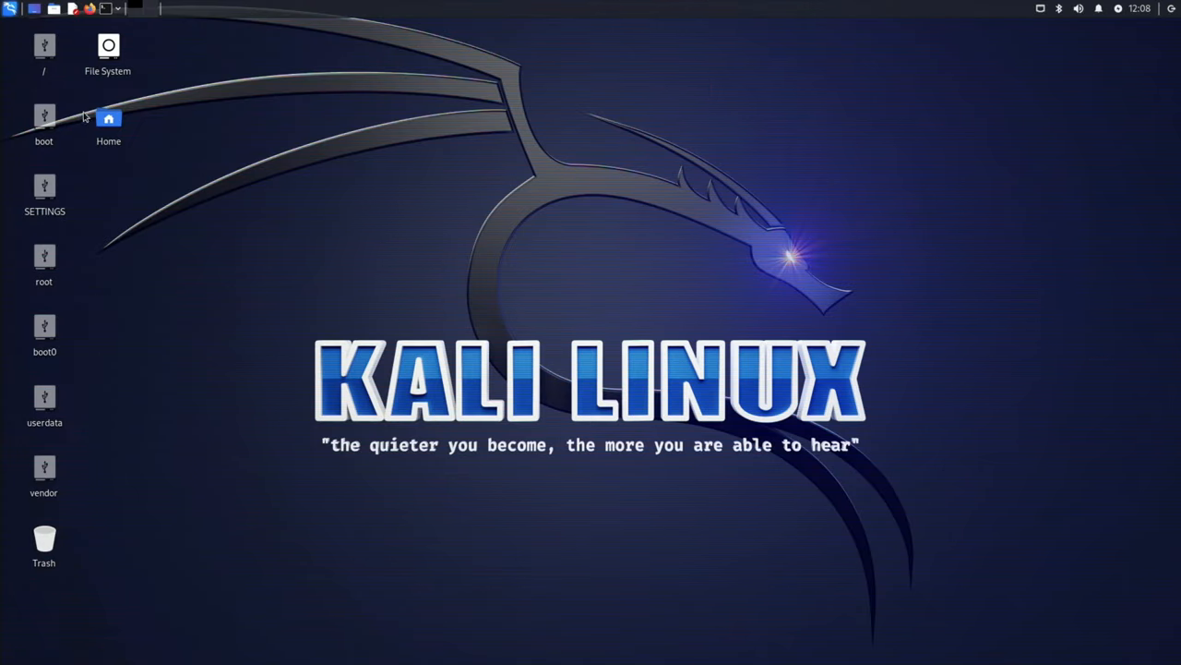
pyautogui.moveTo(72, 166)
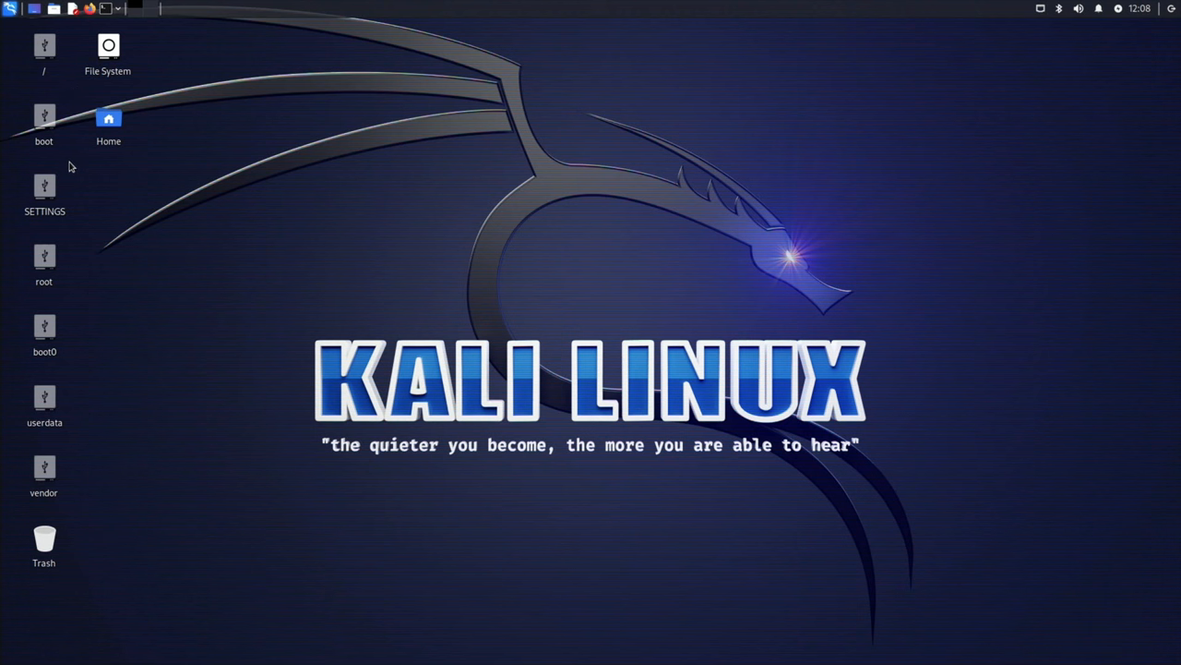
pyautogui.moveTo(131, 602)
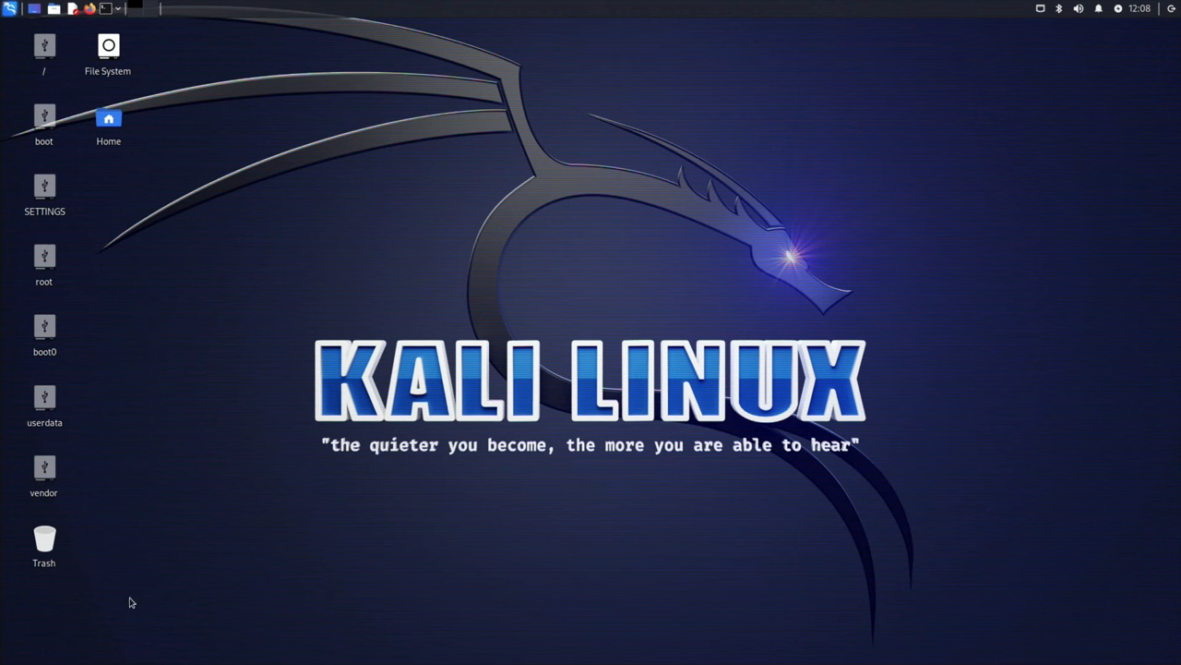
pyautogui.moveTo(166, 255)
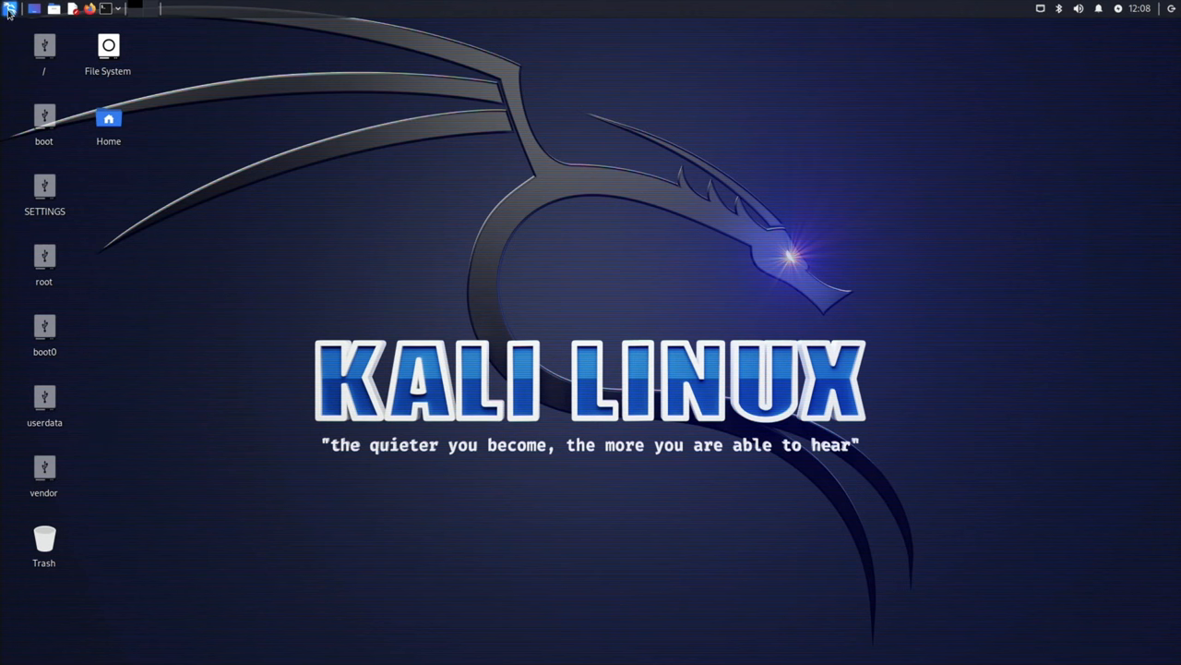
# Enable Kali Undercover from the Applications menu for a Windows 10 look.
pyautogui.click(11, 8)
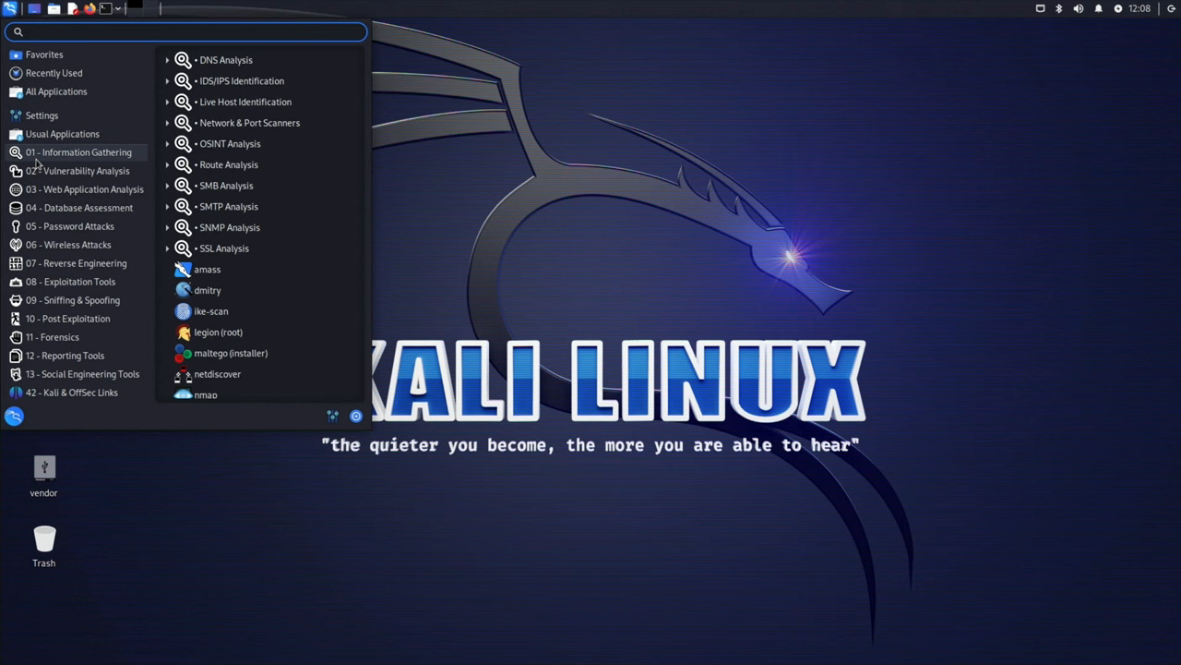
pyautogui.click(56, 91)
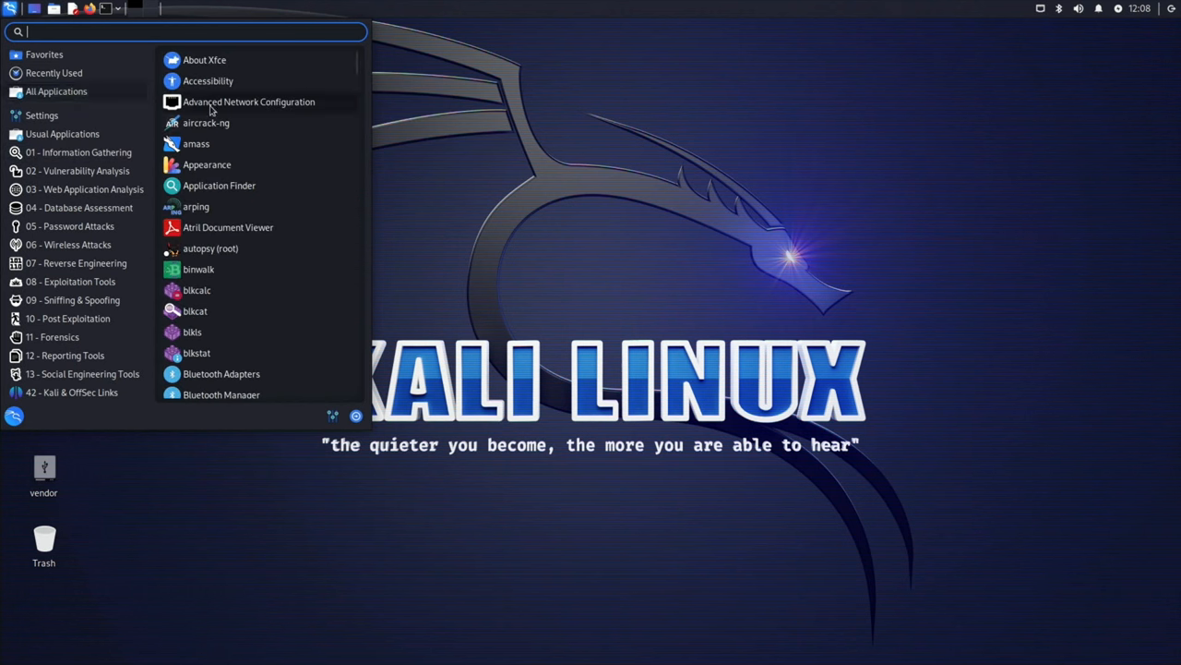
pyautogui.scroll(-3)
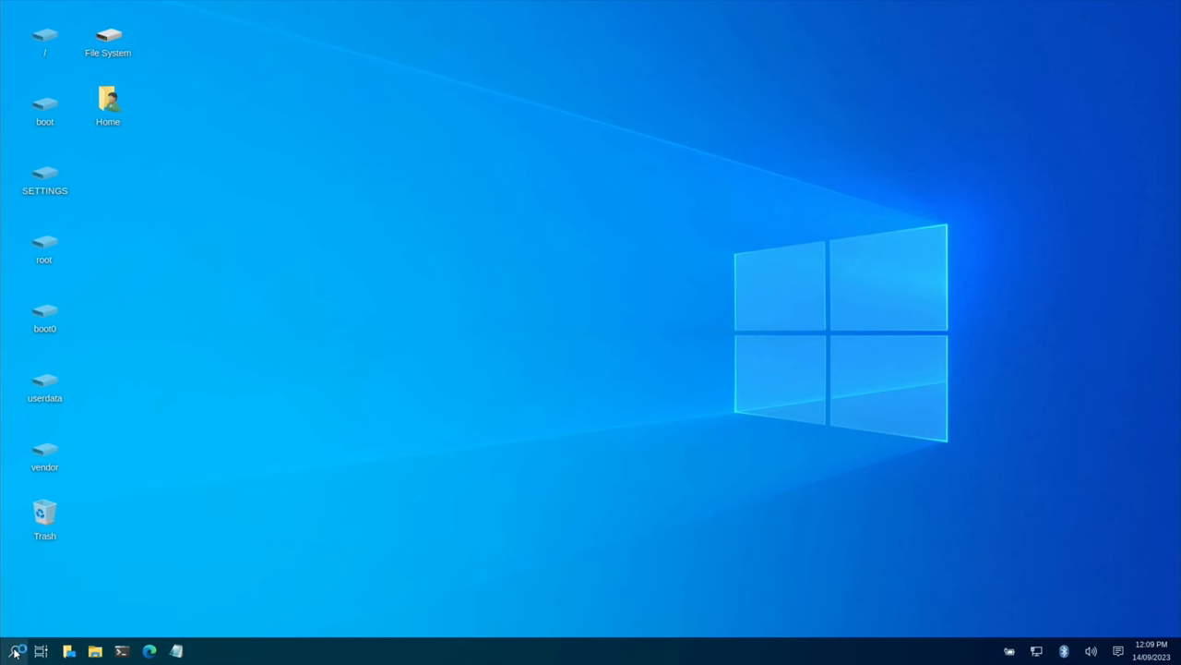
pyautogui.click(14, 651)
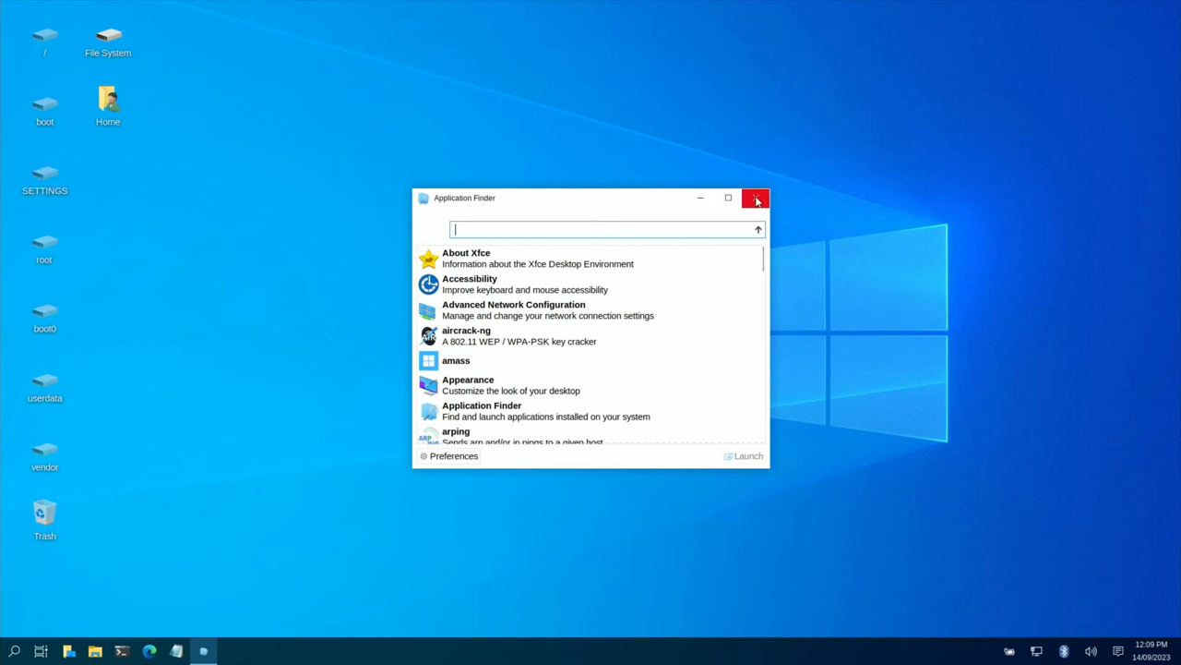
# Close Application Finder and run 'sudo shutdown -h now' in a terminal.
pyautogui.click(756, 197)
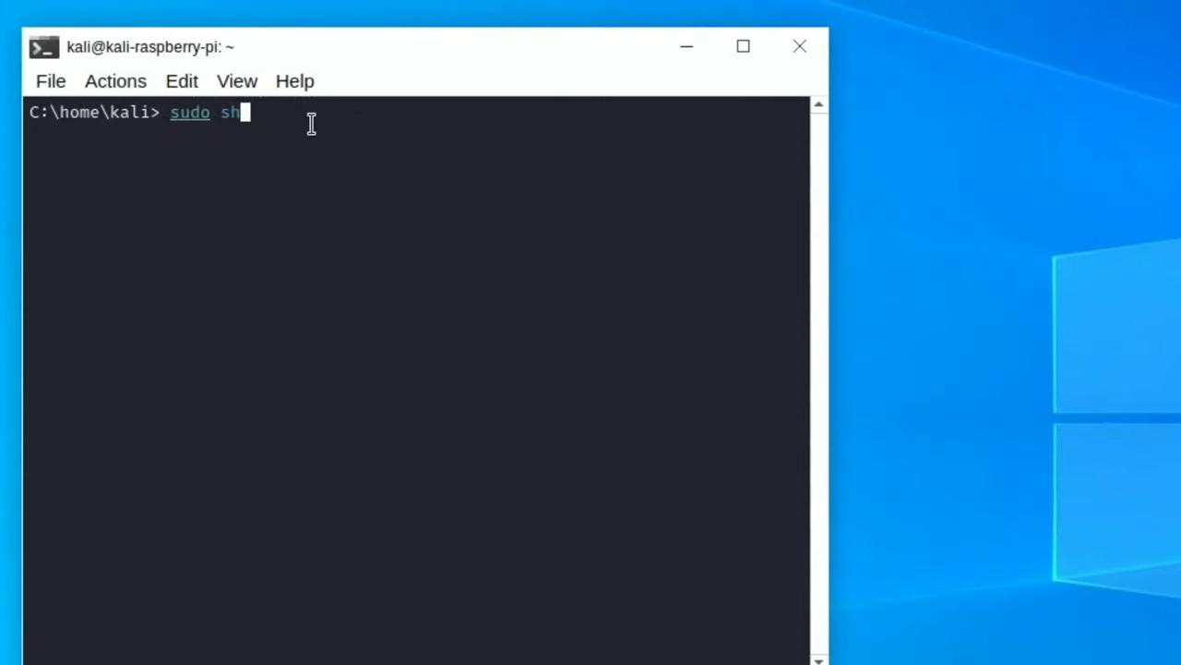
pyautogui.write('utdown')
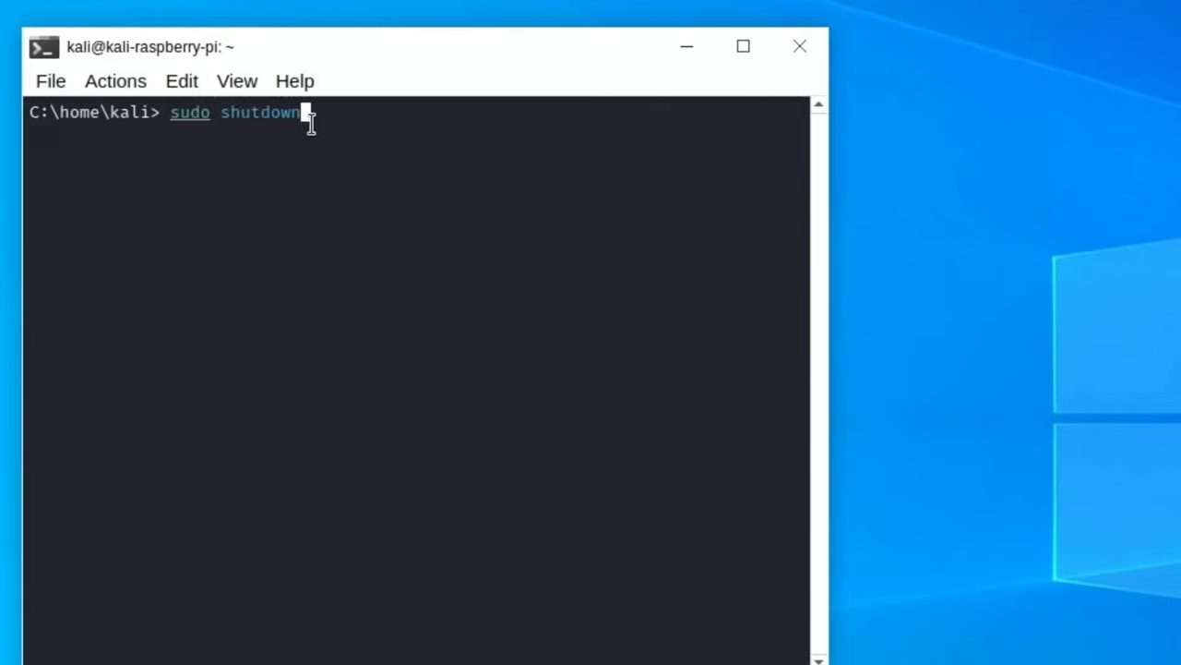
pyautogui.write('-h now')
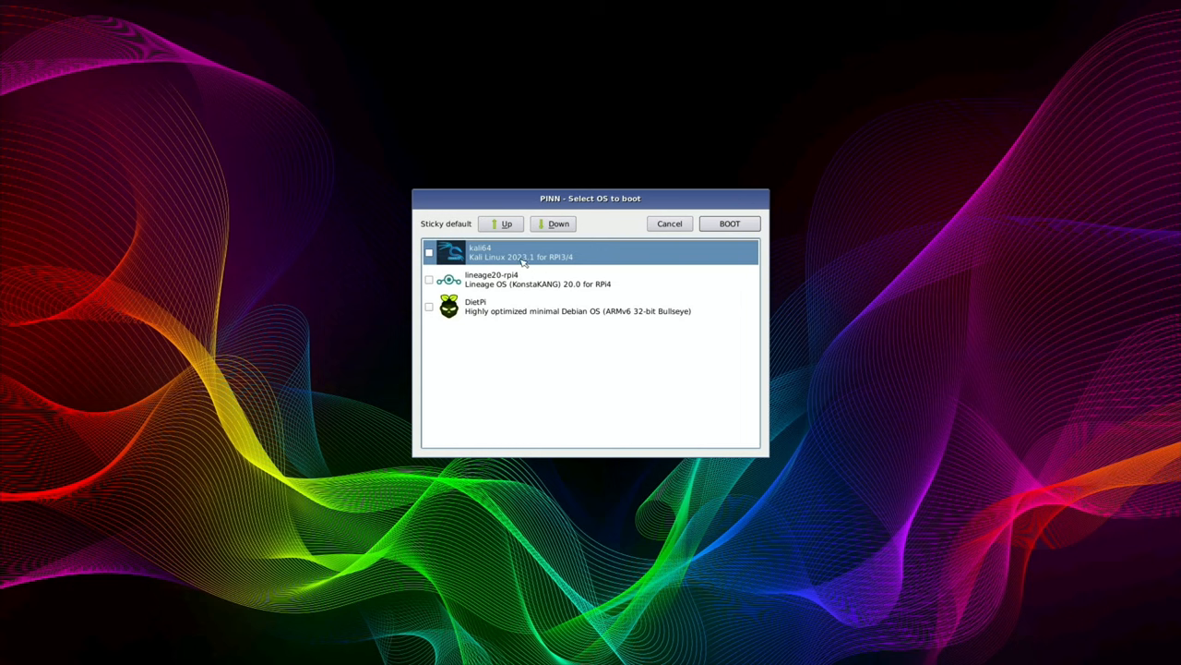
# Order the boot list DietPi, lineage20-rpi4, kali64, clear the sticky default, and boot DietPi.
pyautogui.click(535, 279)
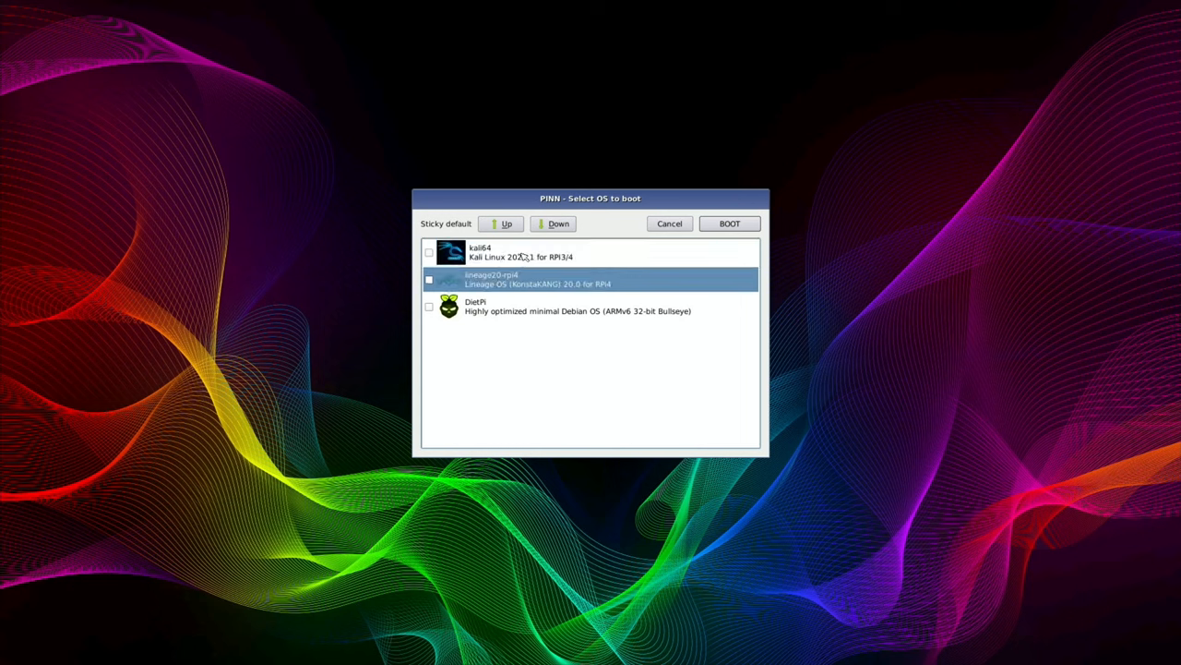
pyautogui.click(501, 224)
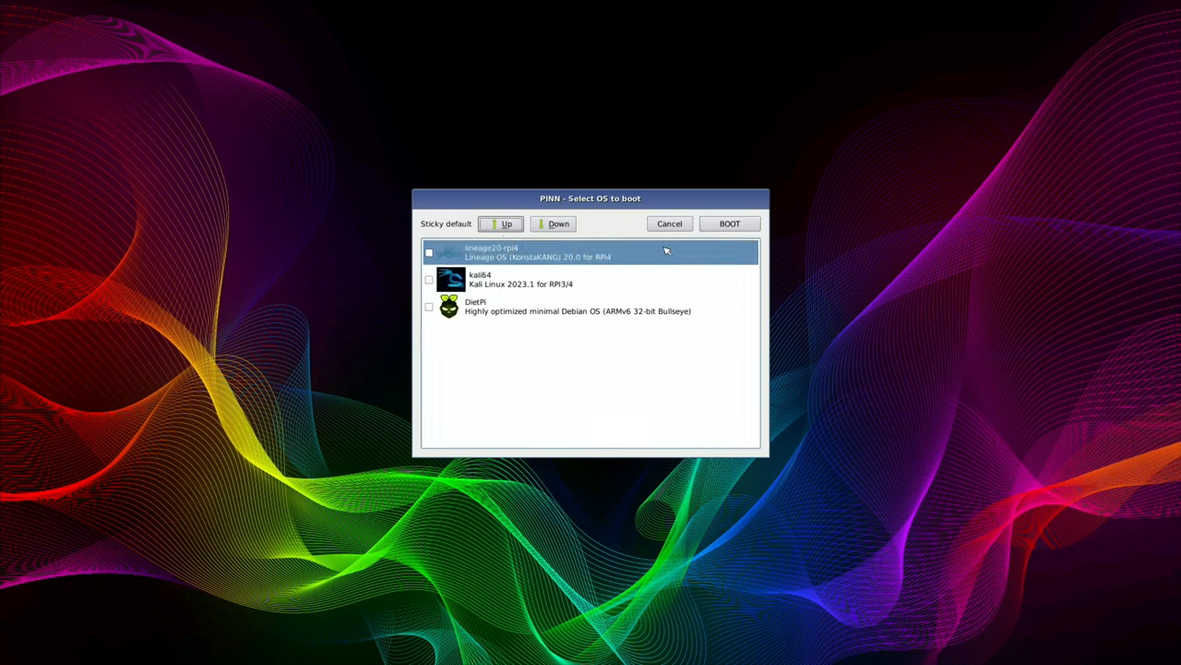
pyautogui.click(669, 223)
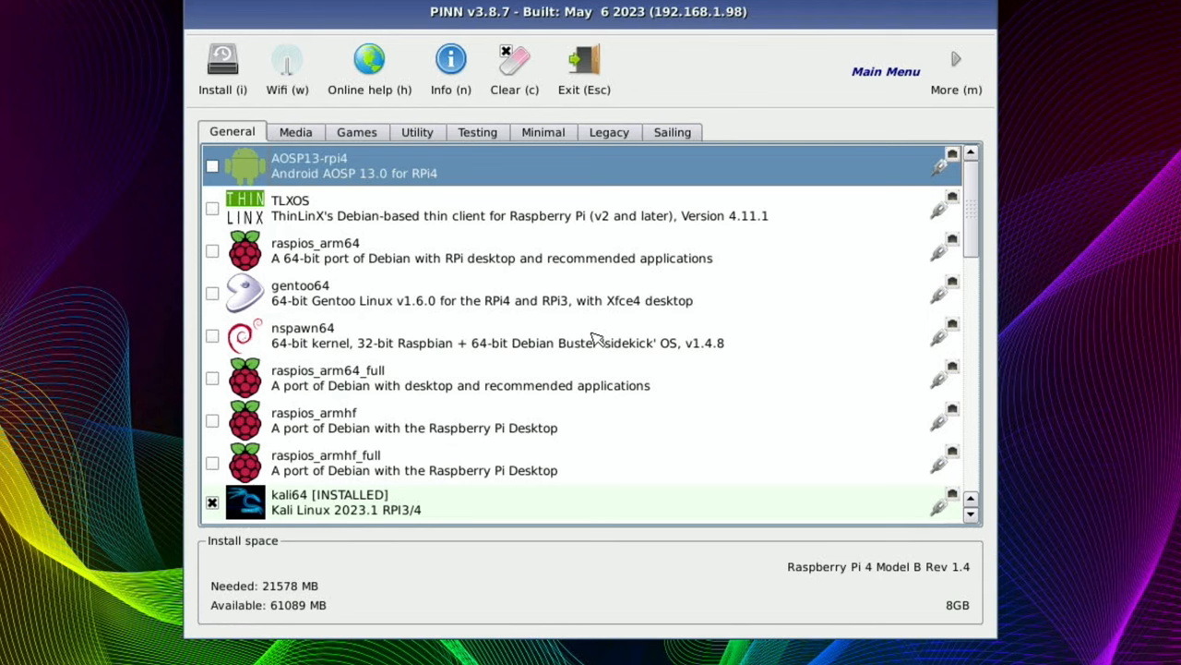
pyautogui.moveTo(586, 372)
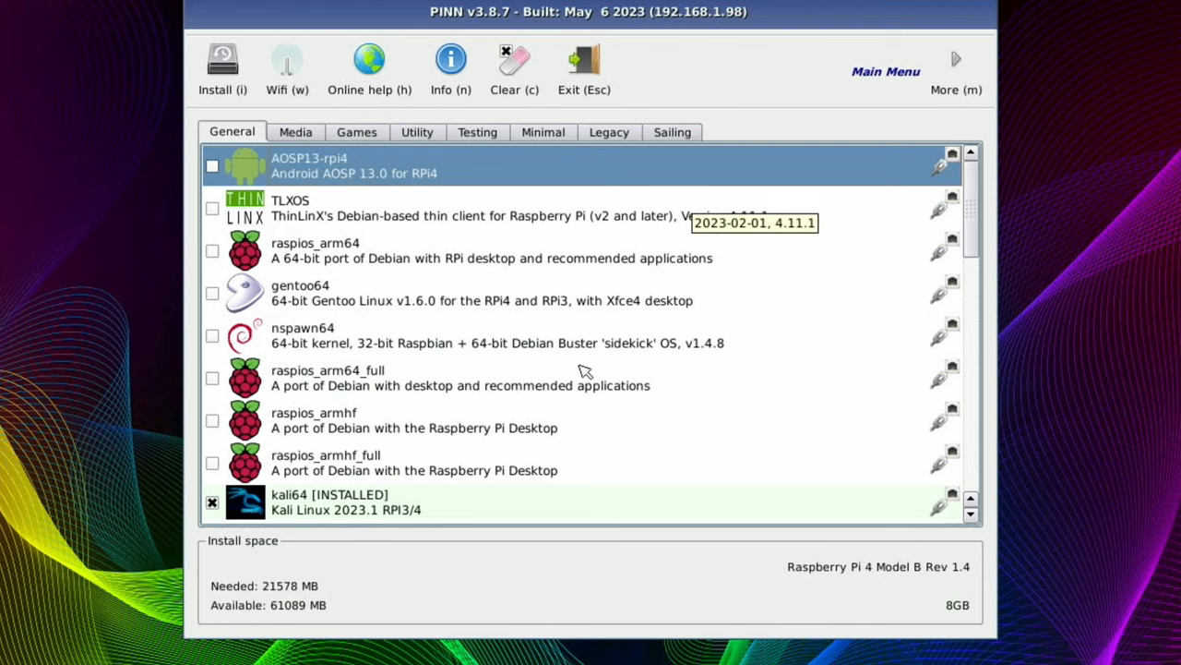
pyautogui.click(885, 71)
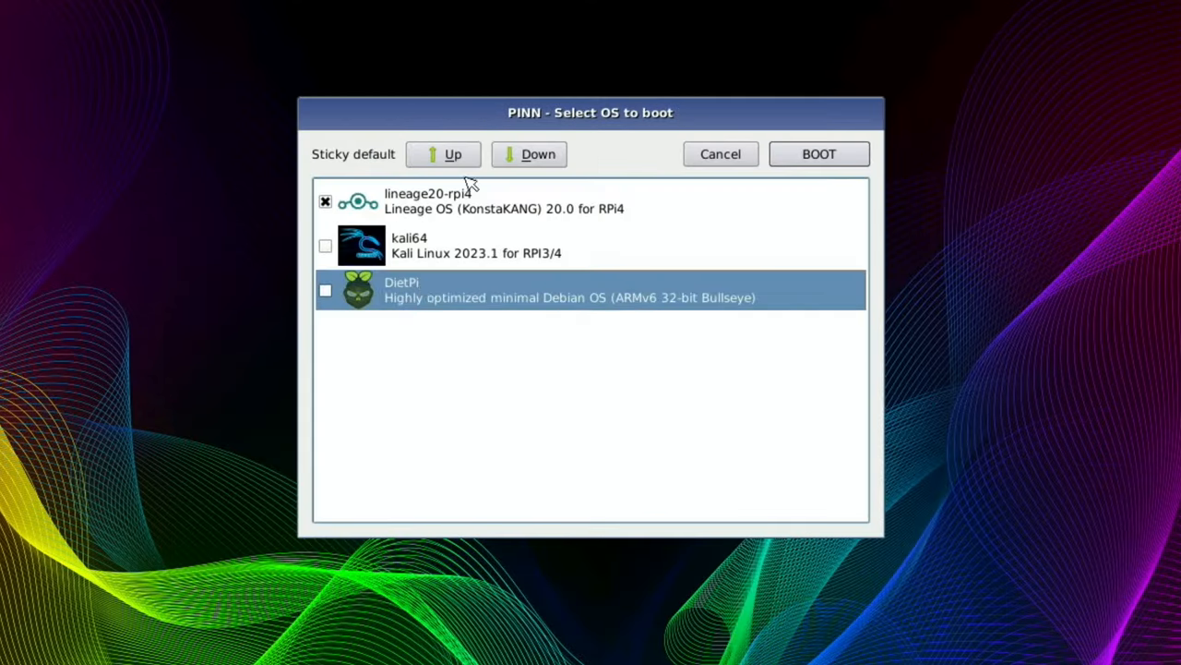
pyautogui.click(443, 154)
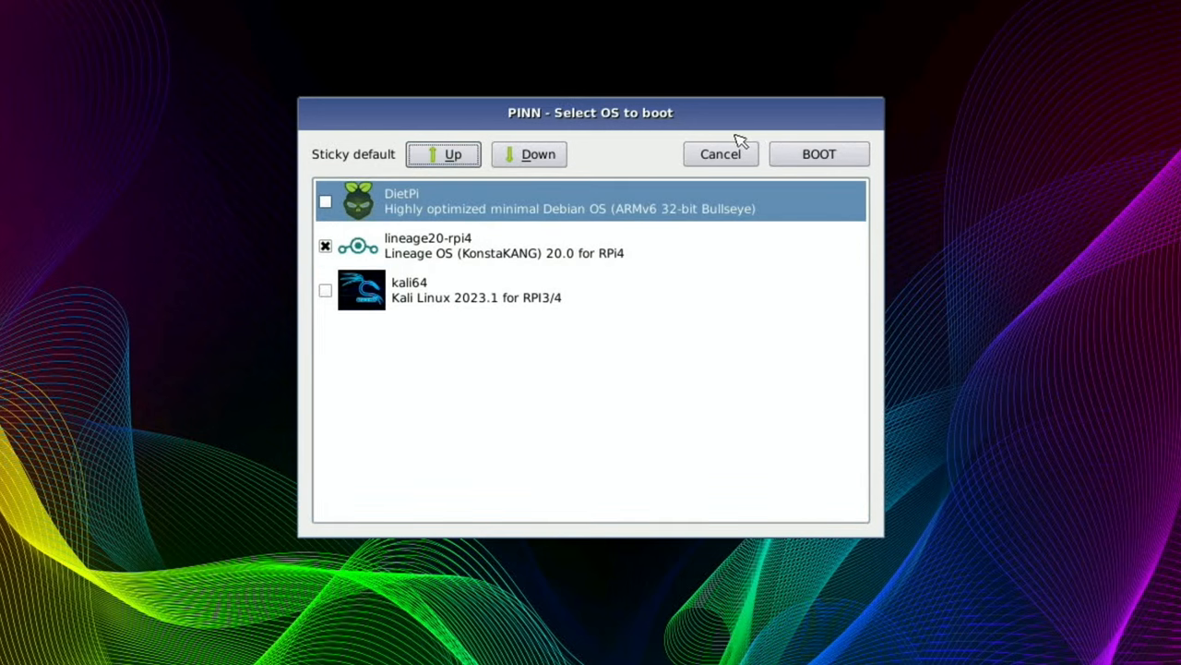
pyautogui.click(324, 246)
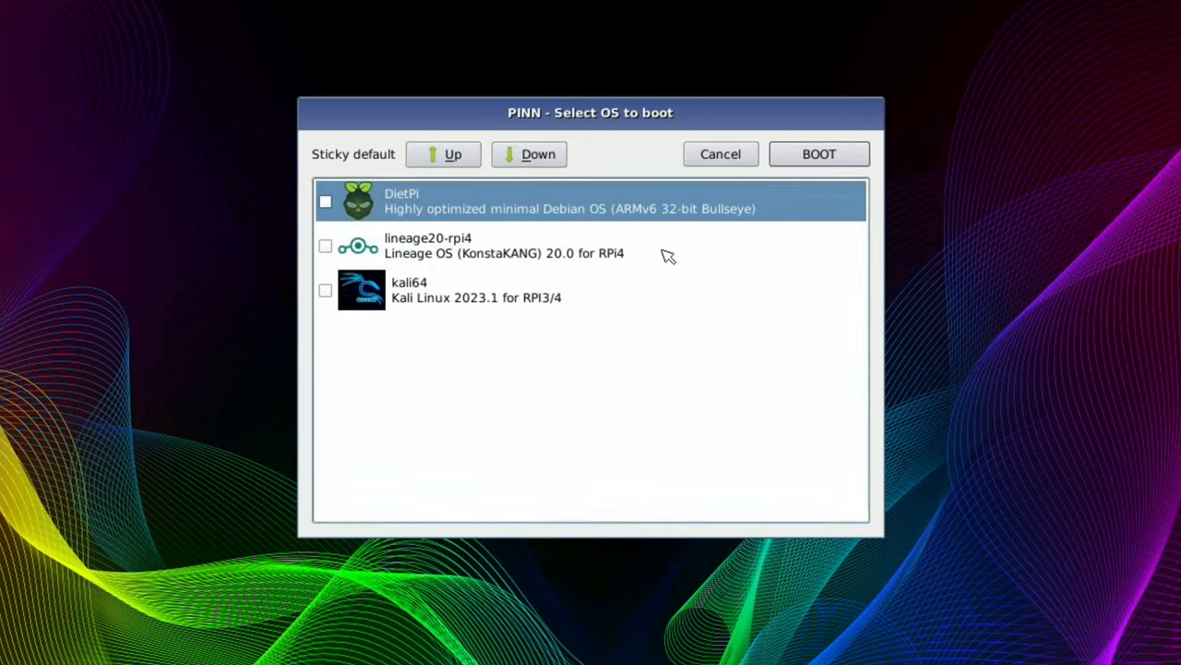
pyautogui.click(818, 153)
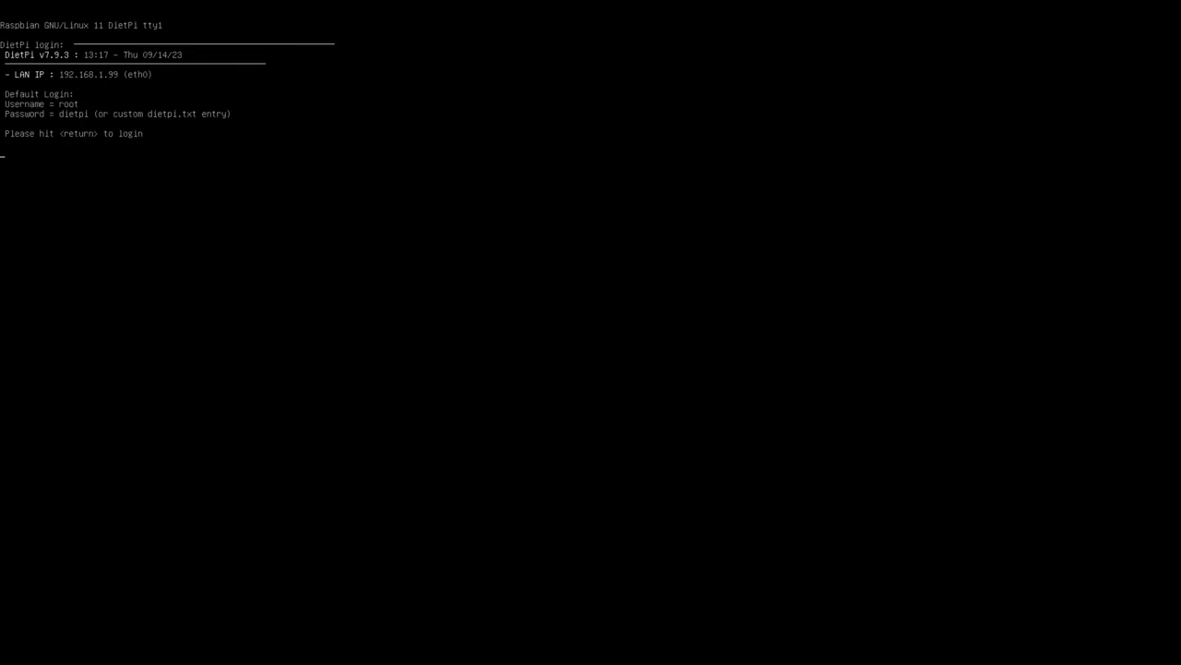
# Start logging in at the DietPi console login prompt.
pyautogui.press('Return')
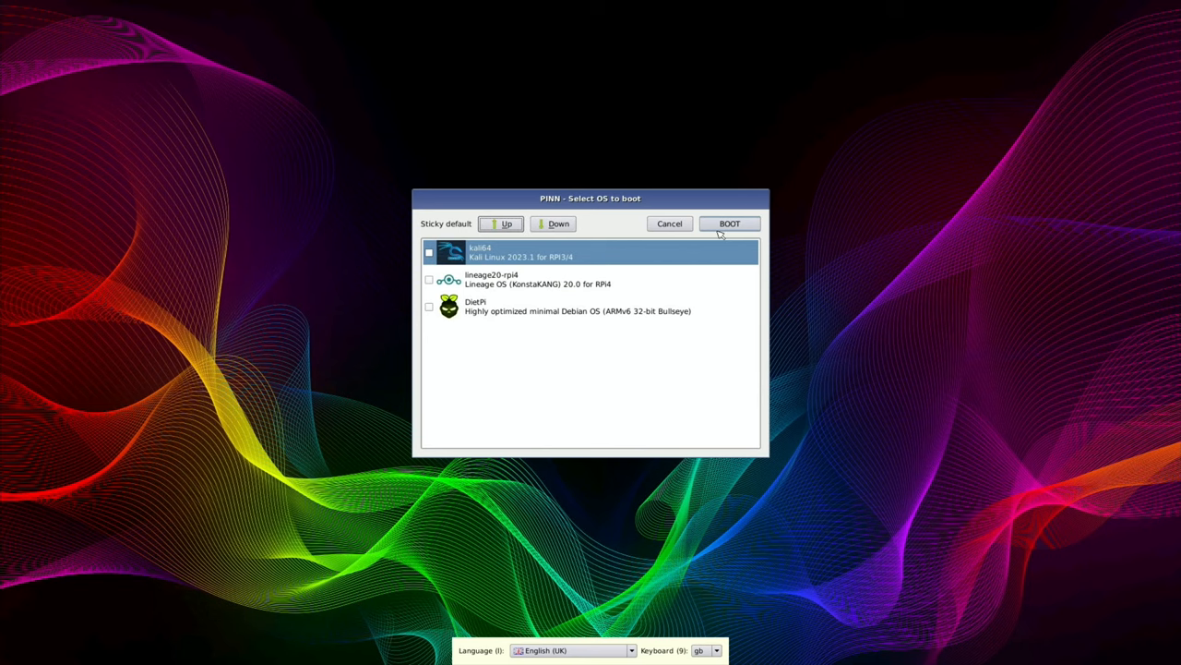
# Boot kali64 from PINN and select the boot drive icon on the desktop.
pyautogui.click(729, 223)
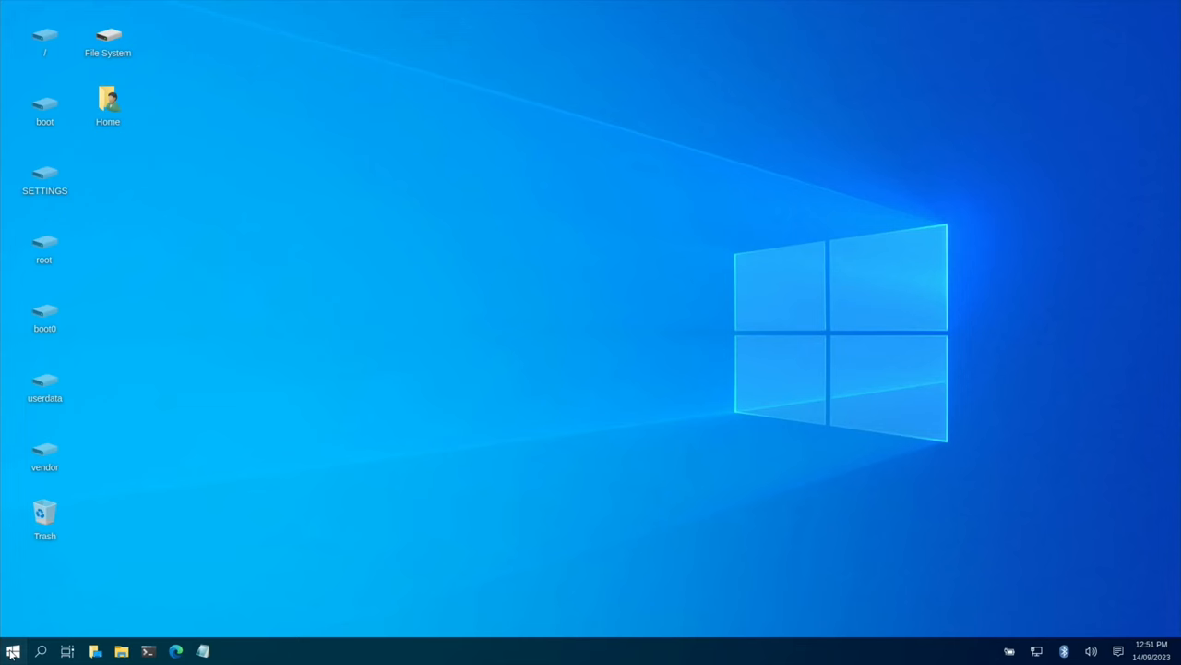
pyautogui.click(13, 650)
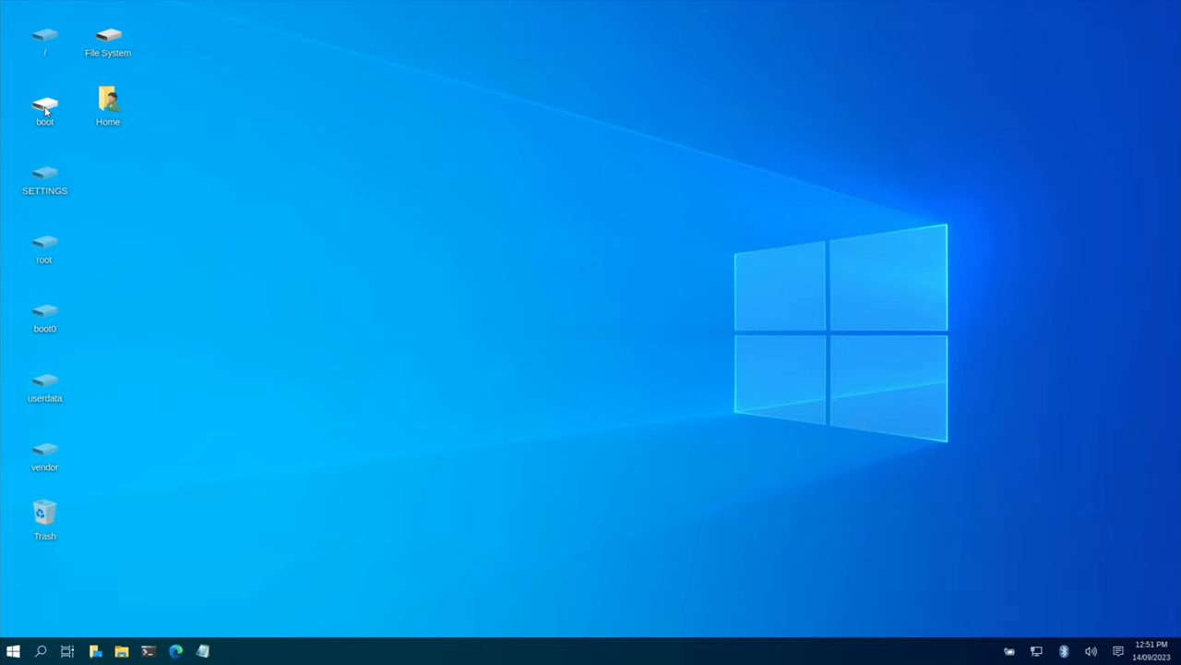
# Comment out android-usb in the boot partition's config.txt, save, and restart Kali.
pyautogui.doubleClick(45, 107)
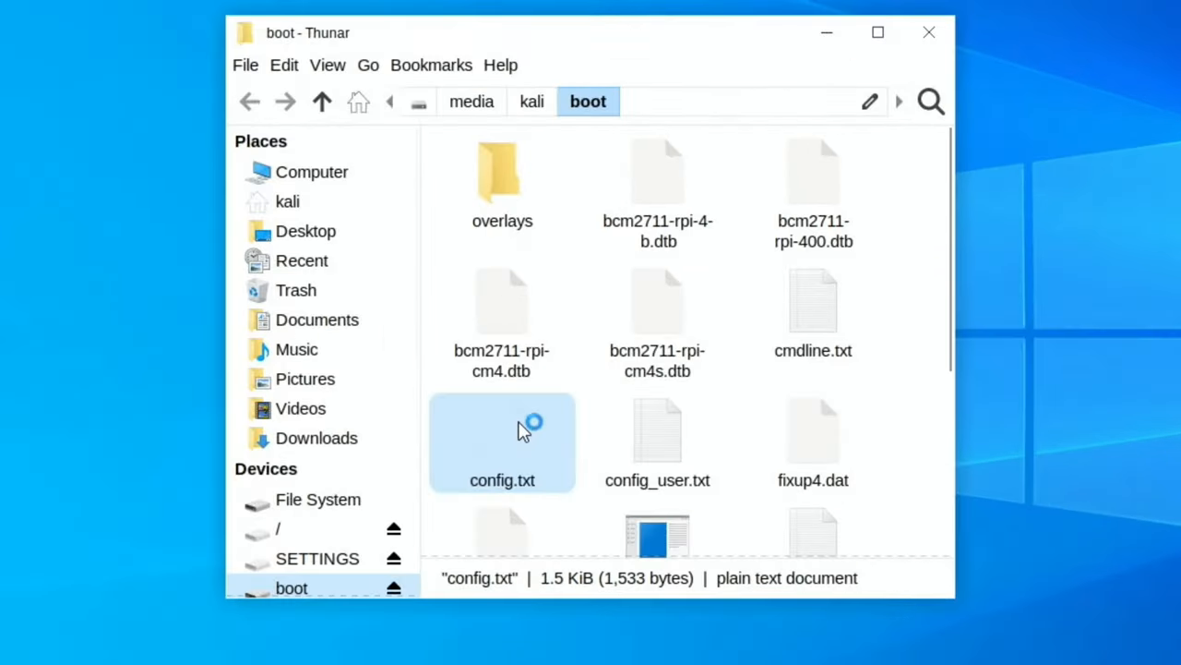
pyautogui.doubleClick(502, 441)
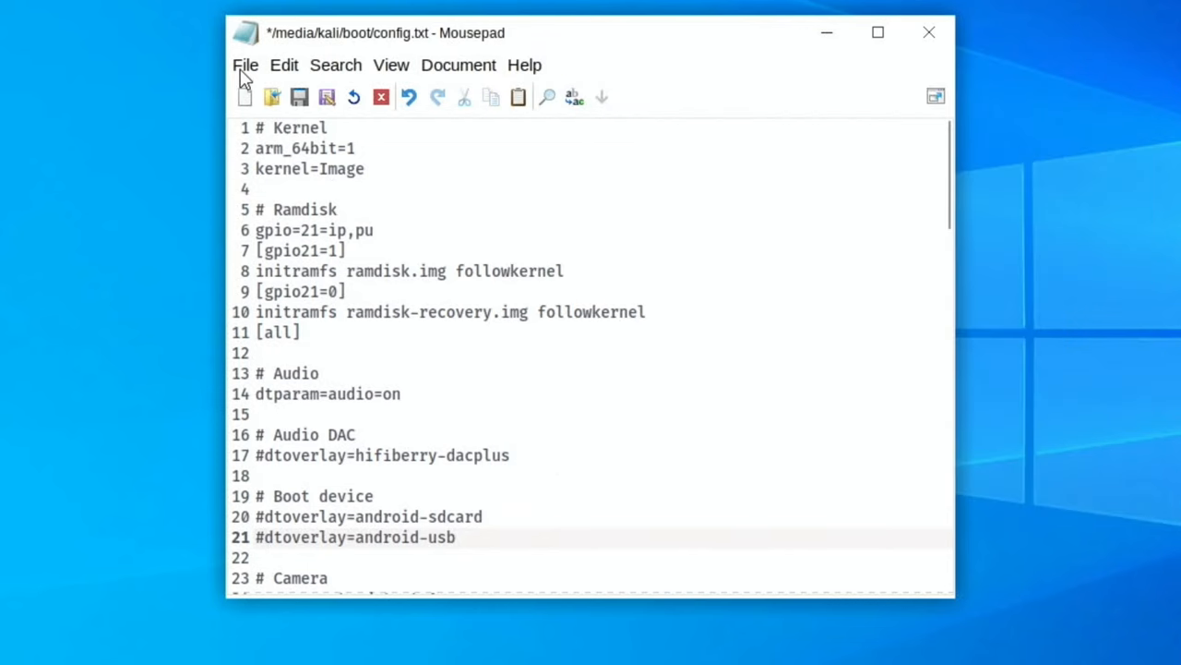
pyautogui.click(246, 65)
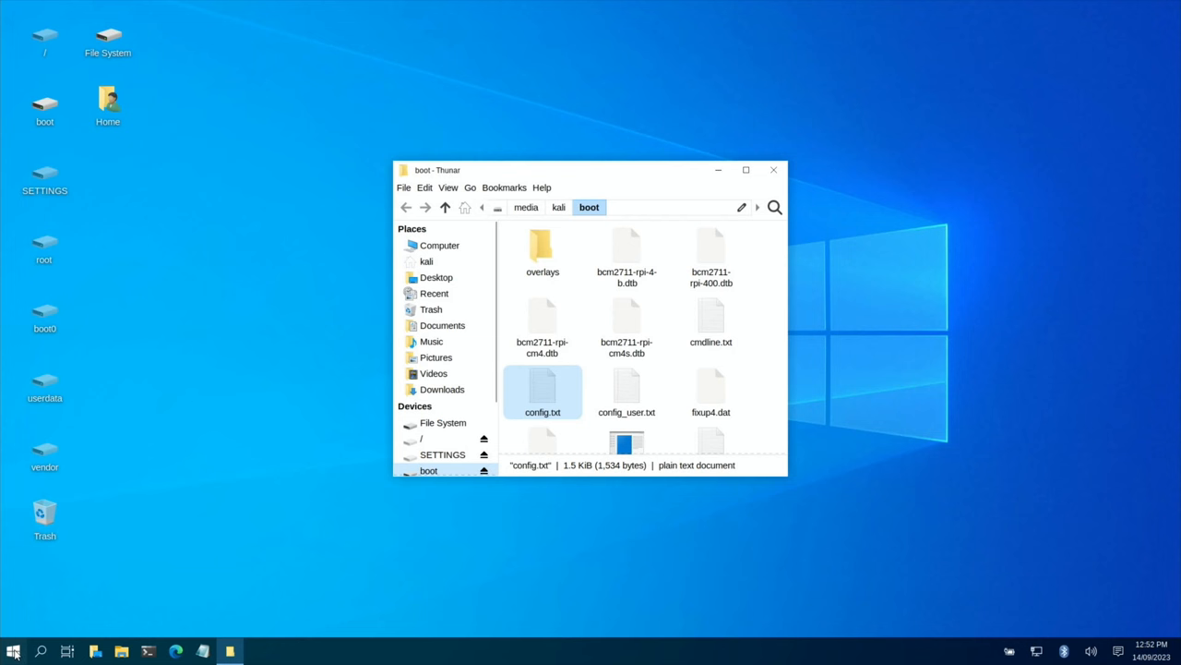
pyautogui.click(13, 650)
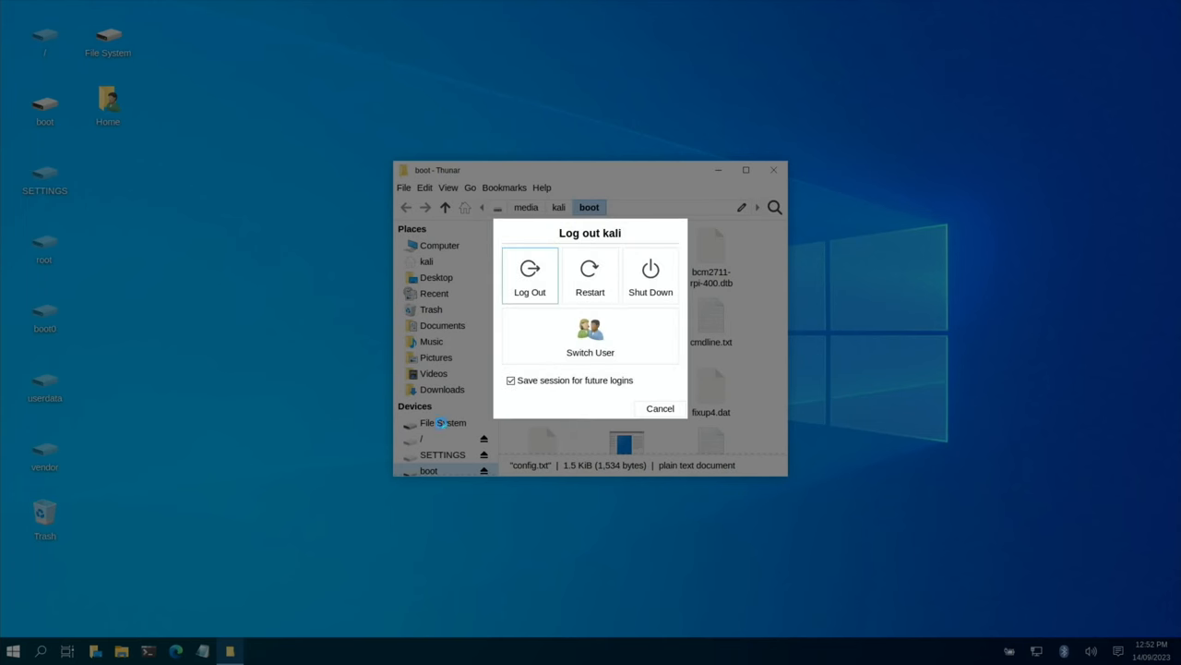
pyautogui.click(590, 275)
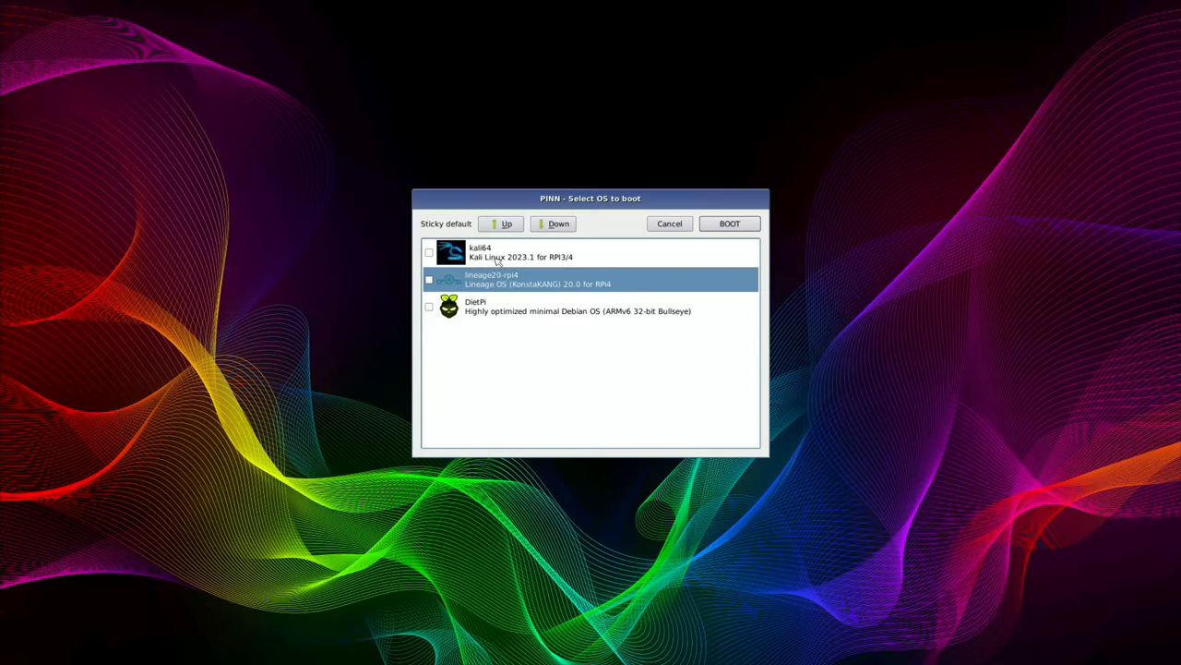
# Move lineage20-rpi4 to the top of the boot list and boot LineageOS.
pyautogui.click(499, 224)
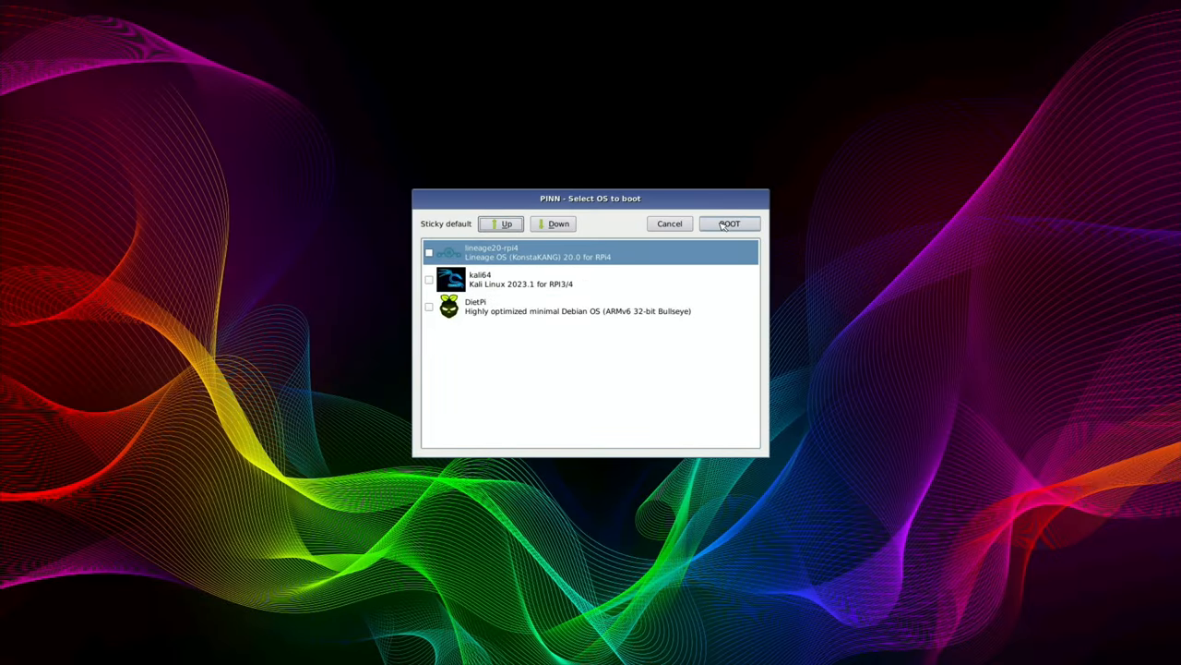
pyautogui.click(729, 224)
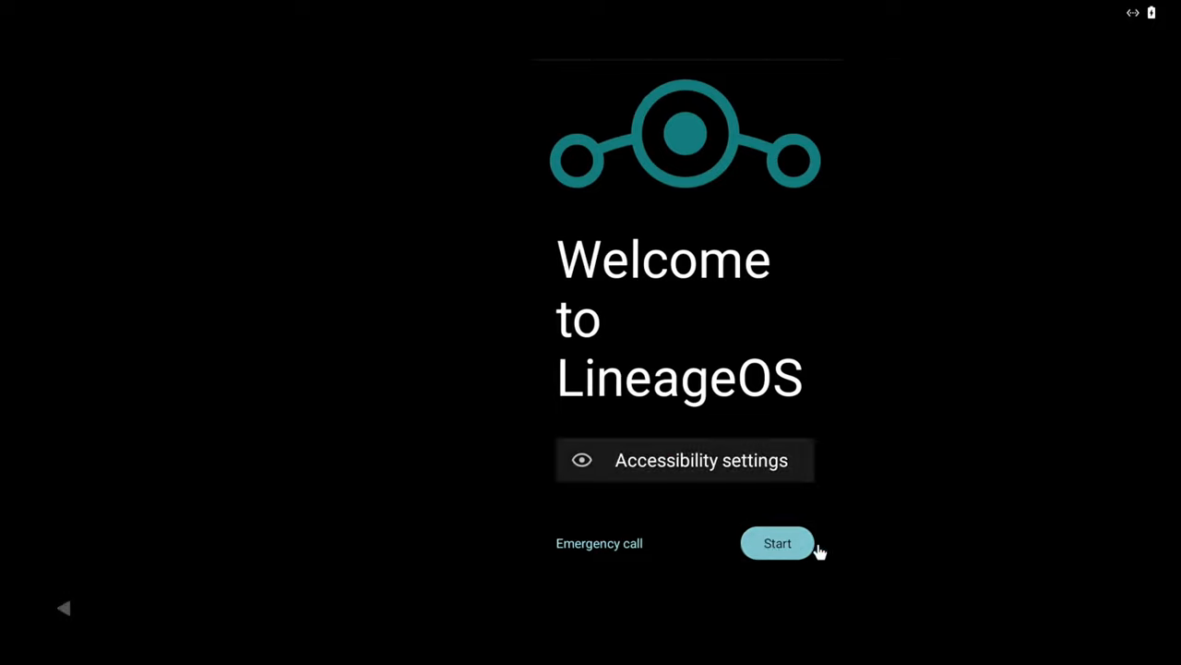
# Pass the LineageOS welcome screen, open Browser, and scroll the BBC Sport page.
pyautogui.click(777, 542)
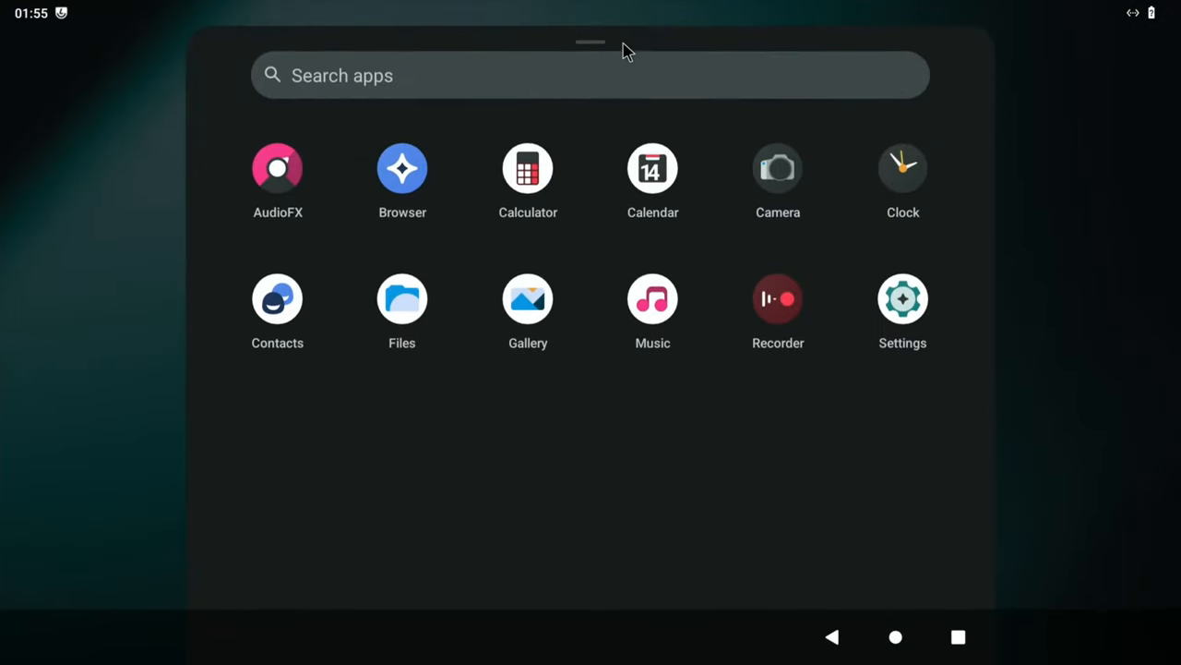
pyautogui.click(402, 168)
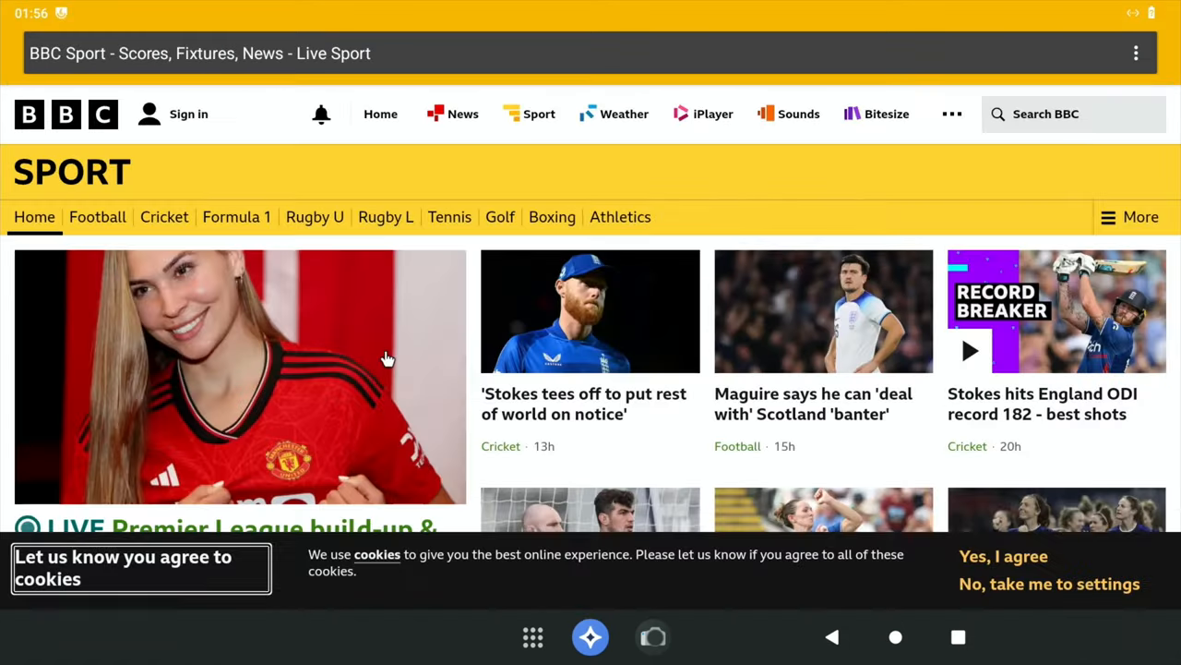
pyautogui.scroll(-3)
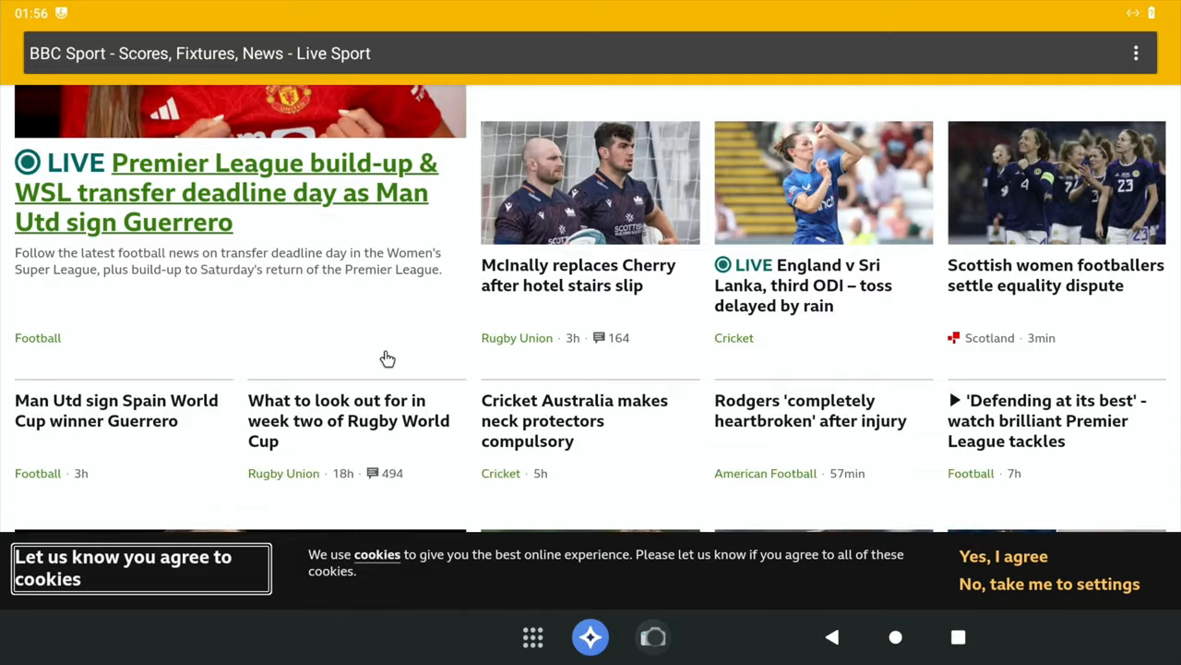
pyautogui.scroll(-3)
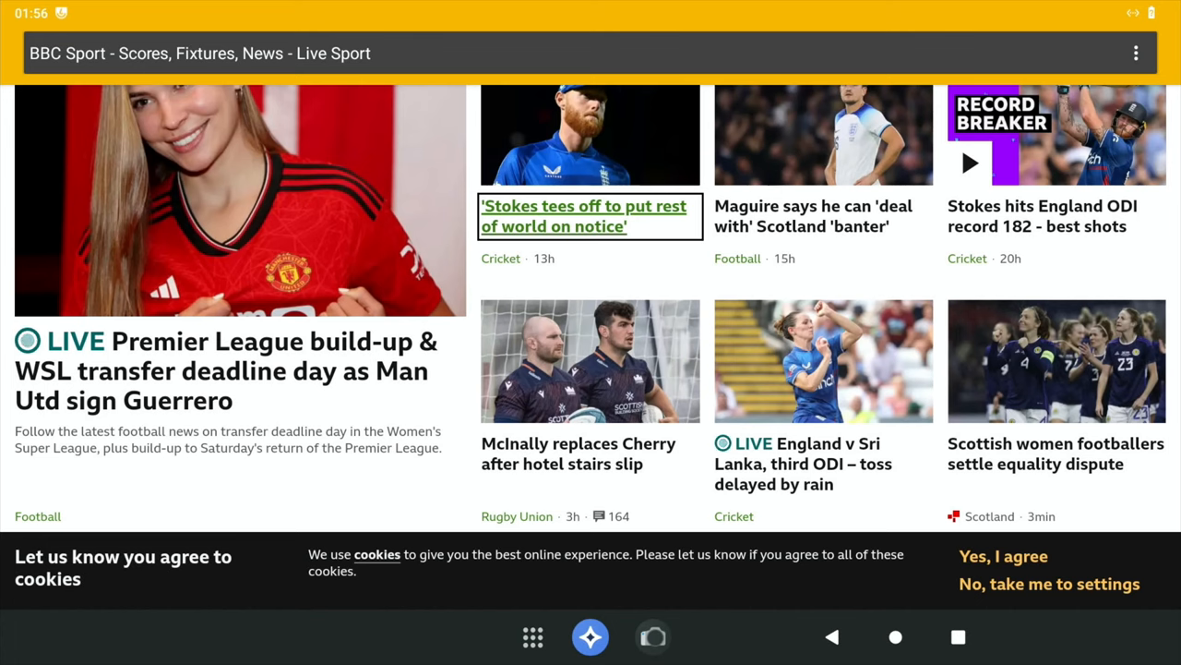
pyautogui.moveTo(415, 394)
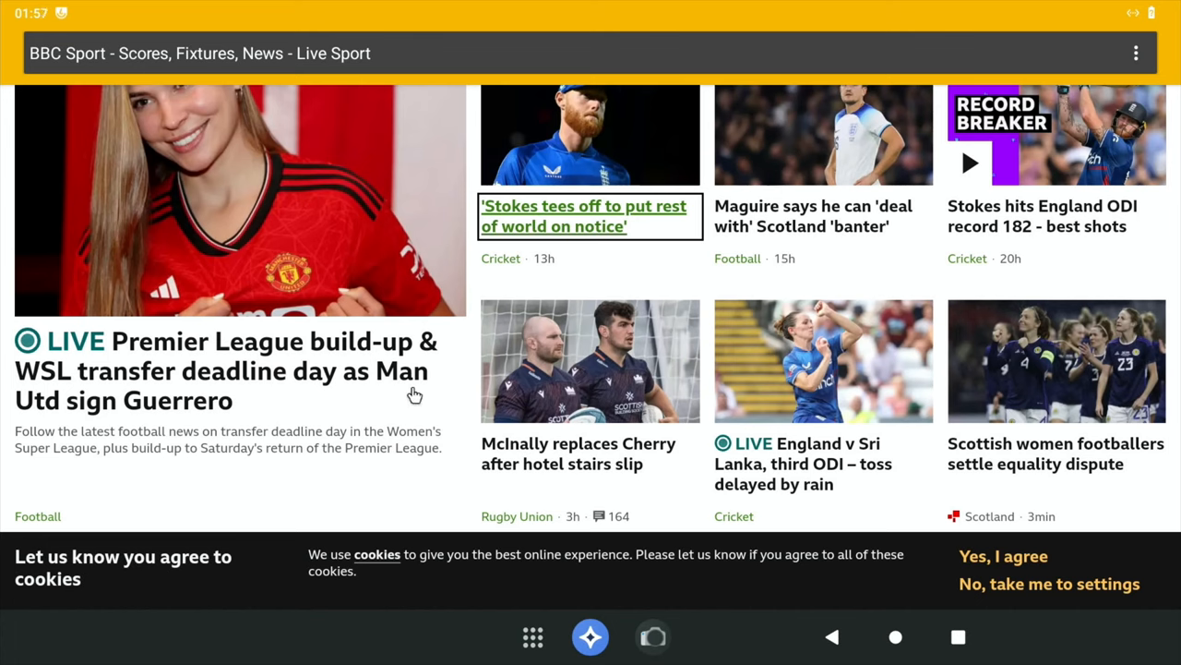